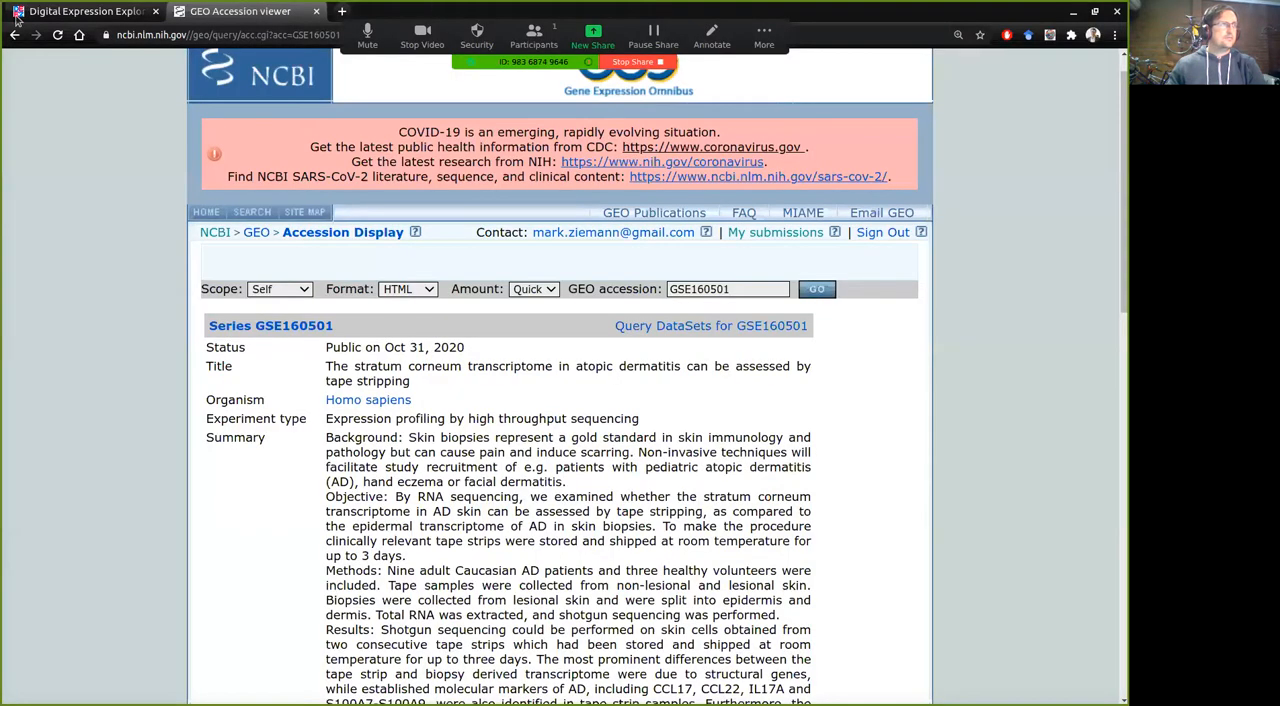
Bring up the DEE2 home page and scroll past its hosted RNA-seq data chart
left_click(85, 11)
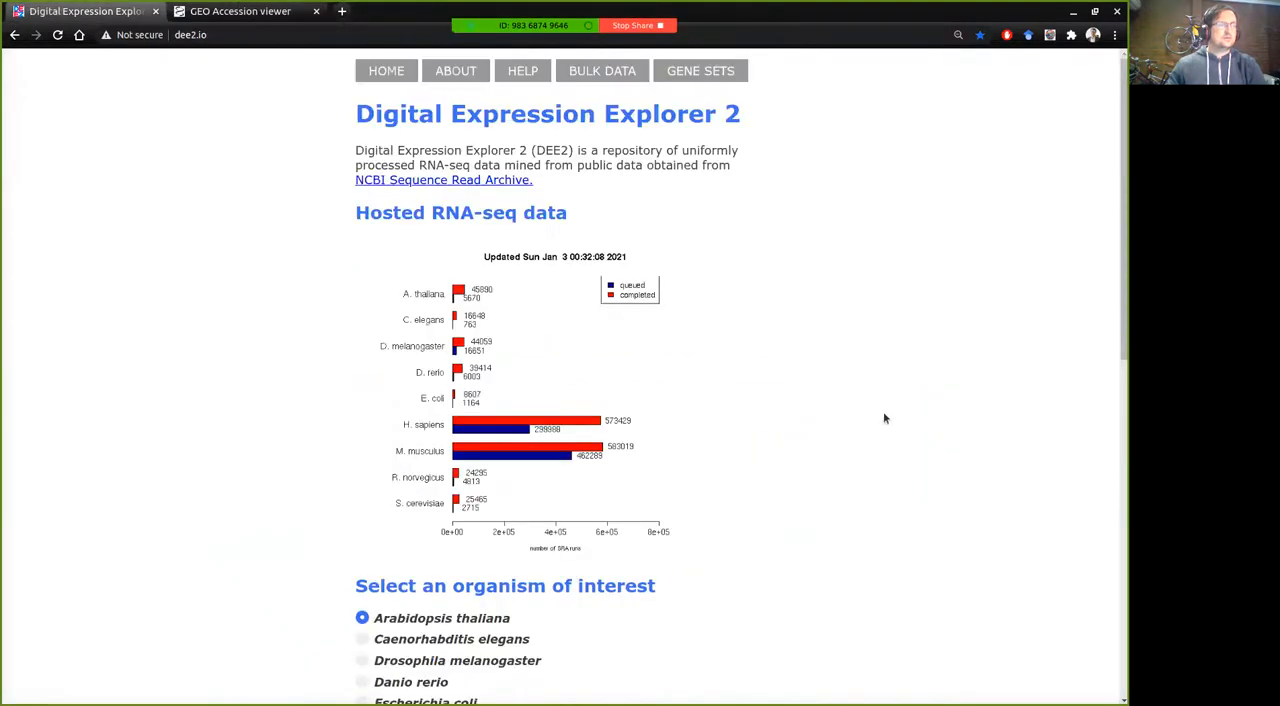
mouse_move(874, 372)
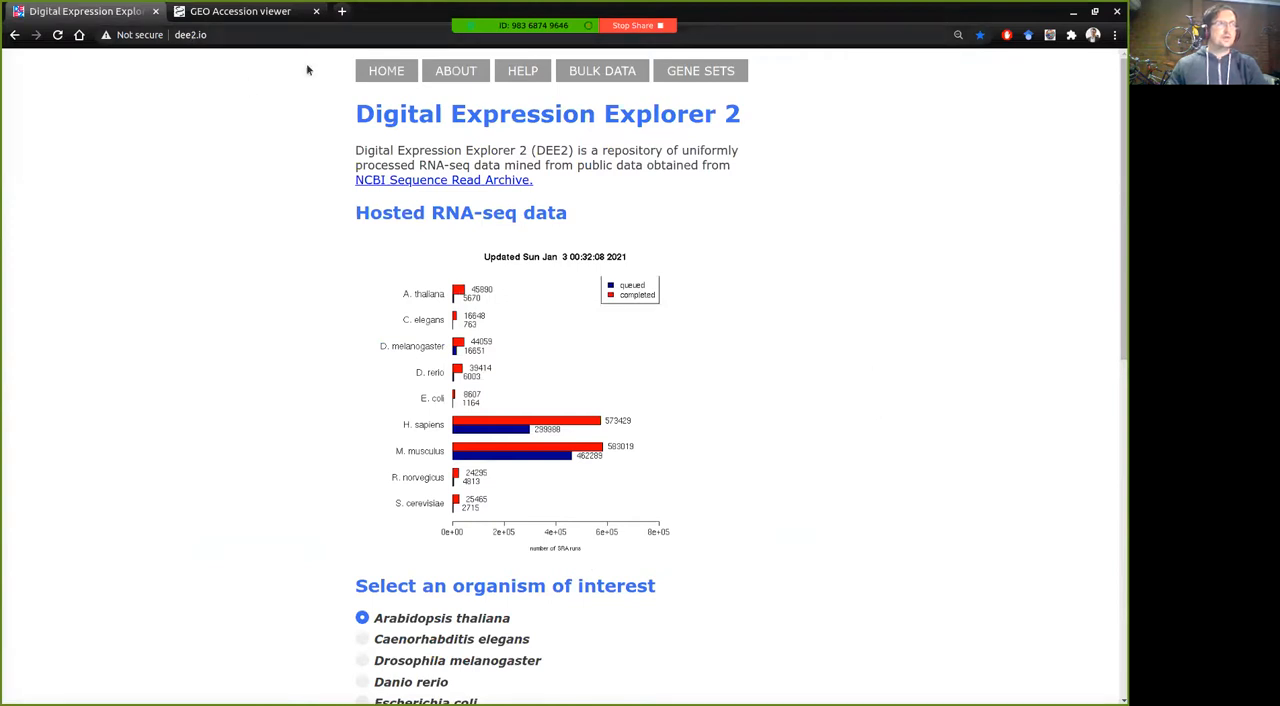
scroll("down", 3)
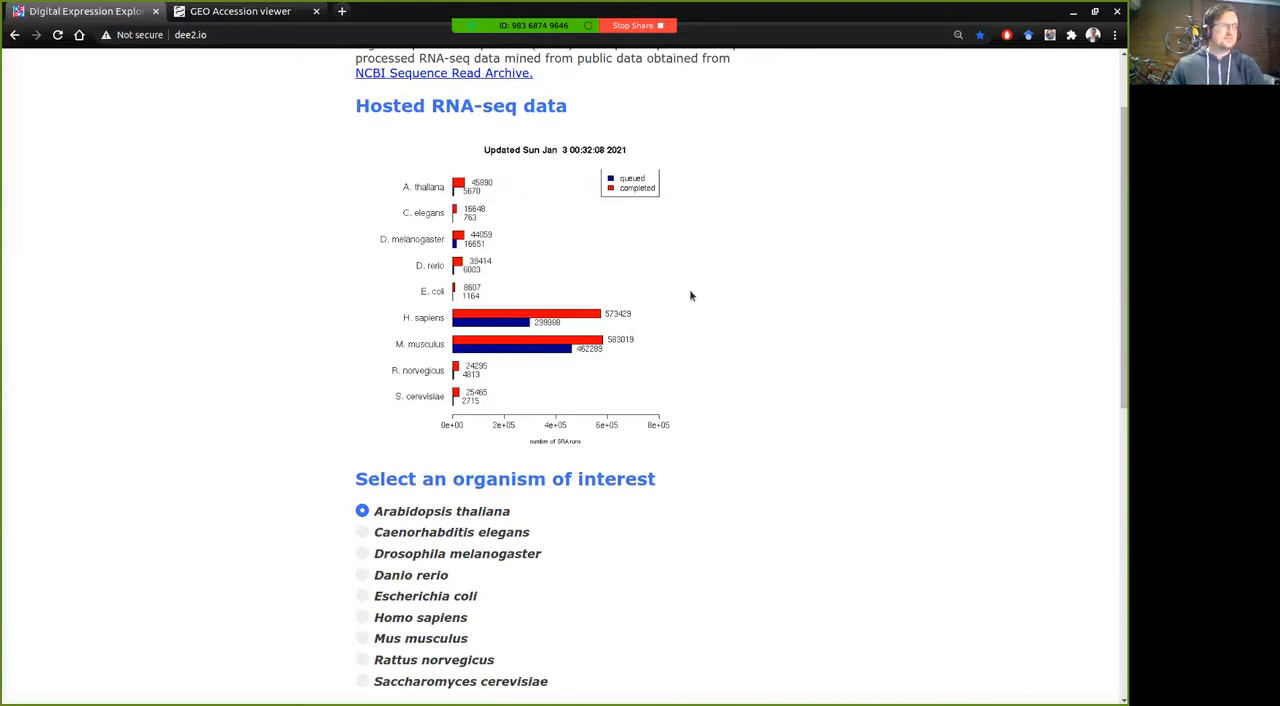
mouse_move(419, 359)
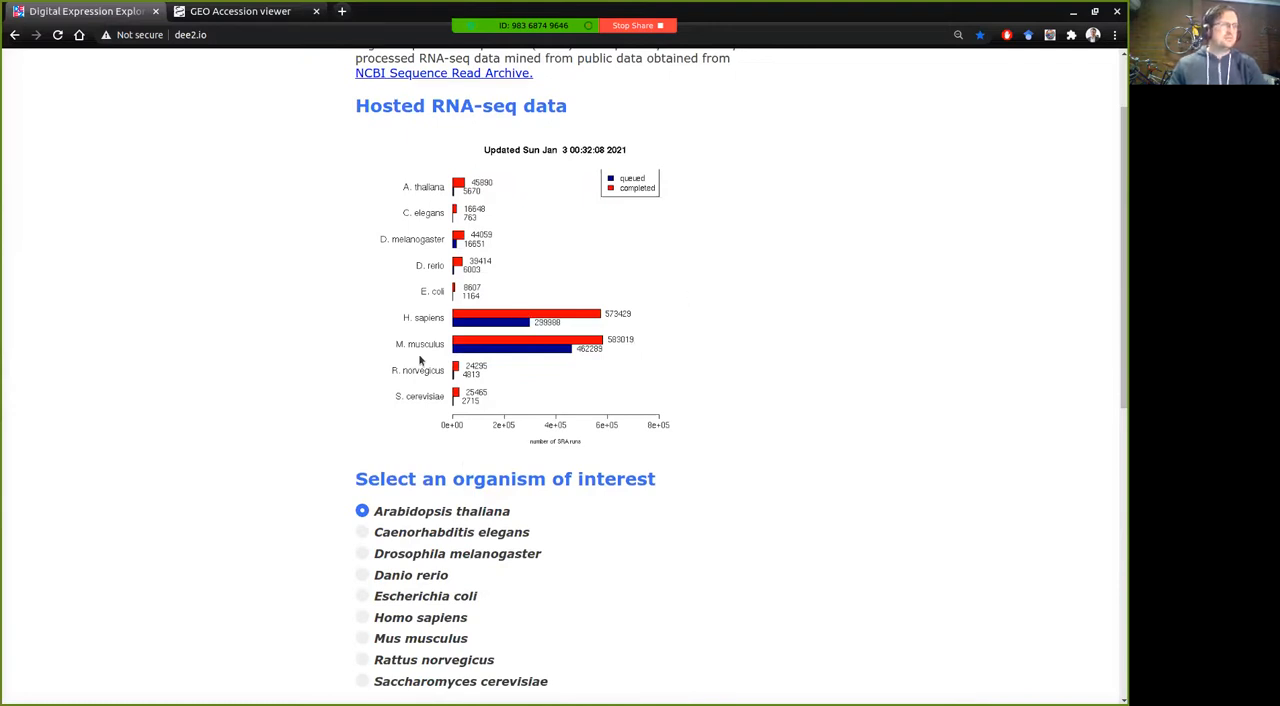
mouse_move(492, 322)
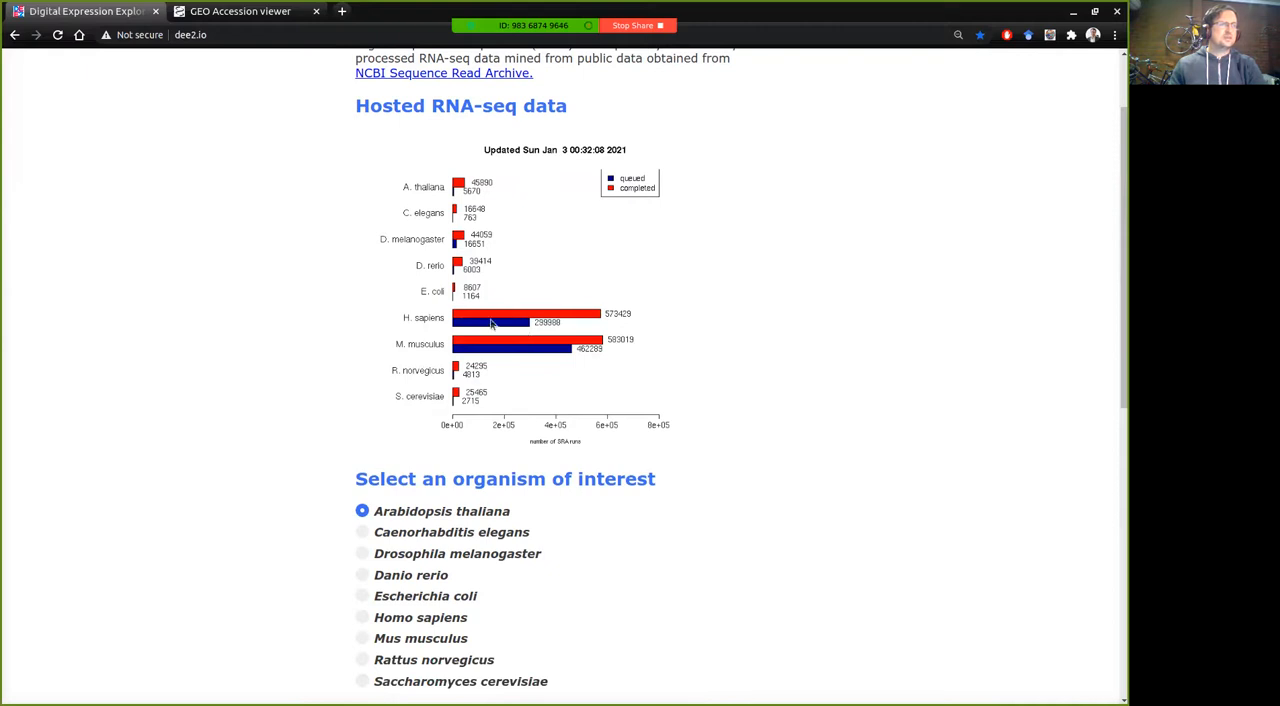
mouse_move(528, 347)
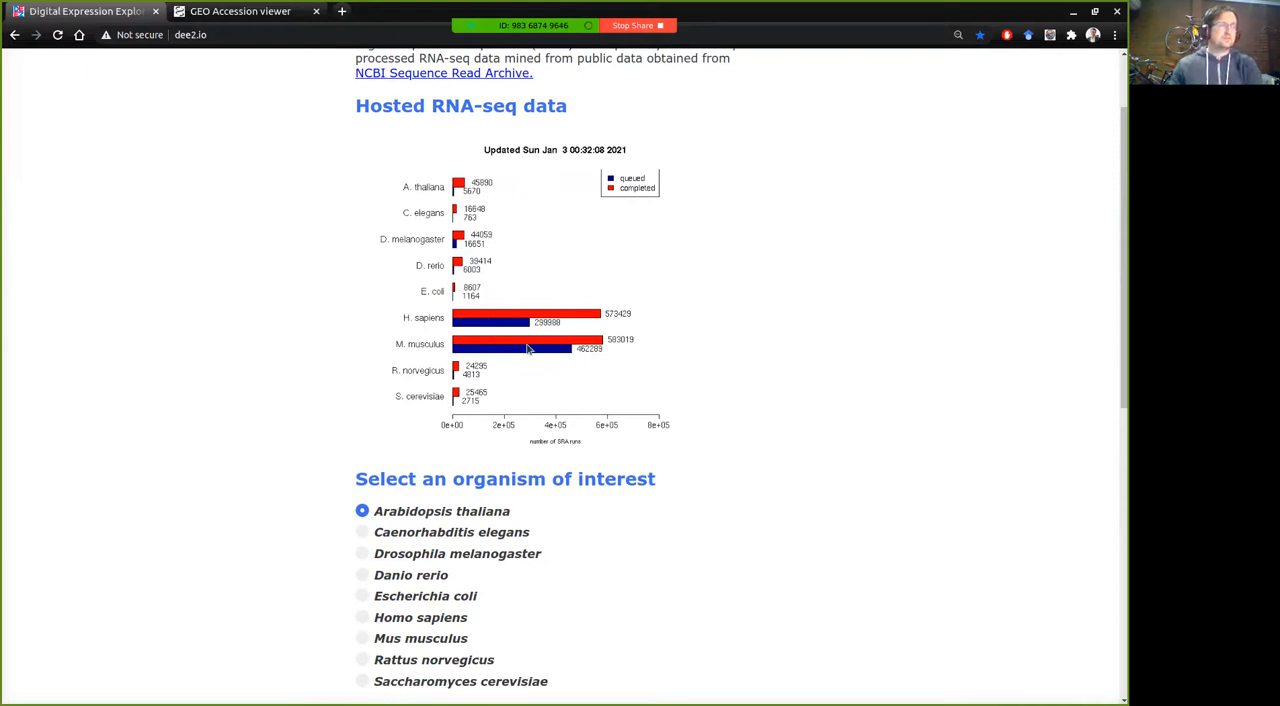
mouse_move(532, 322)
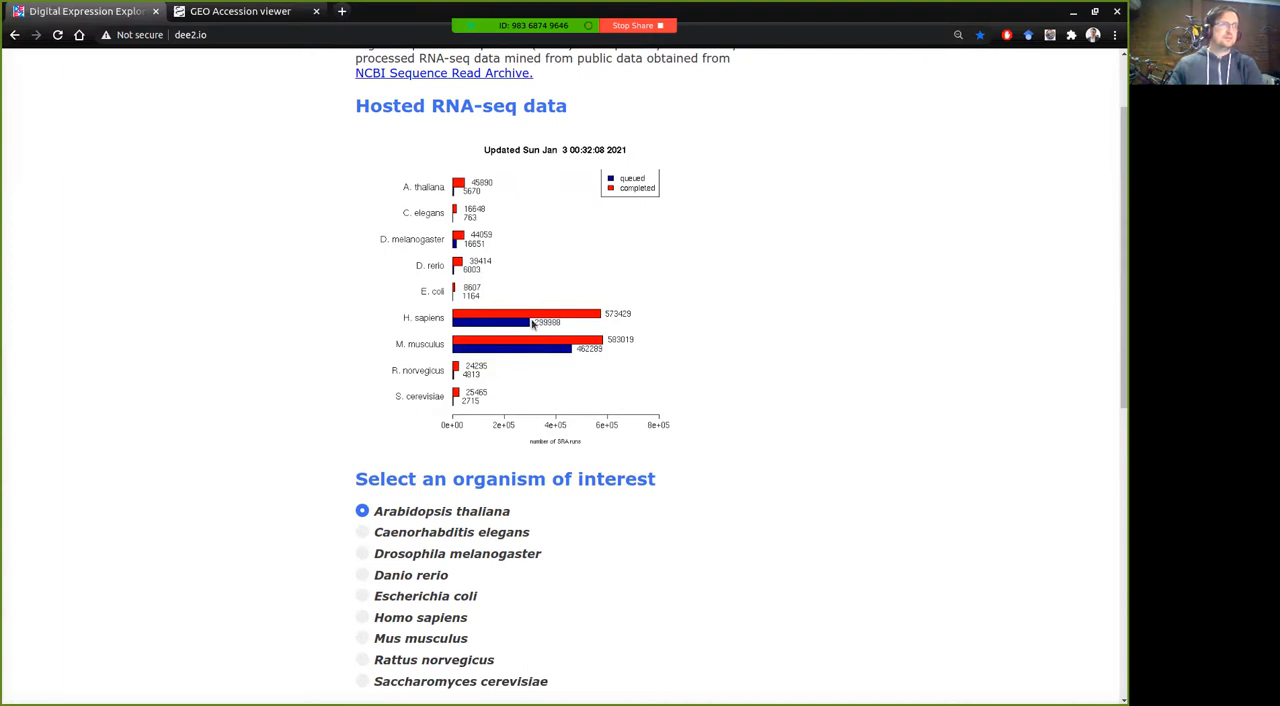
mouse_move(845, 313)
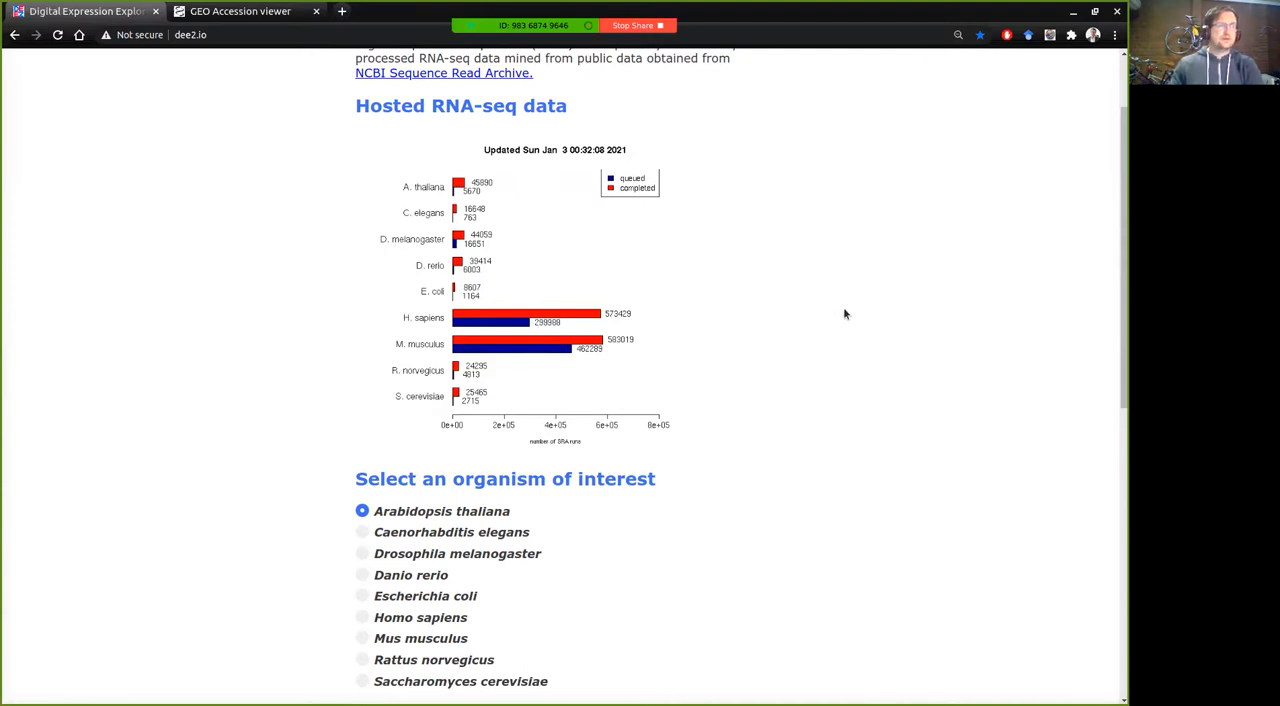
mouse_move(553, 327)
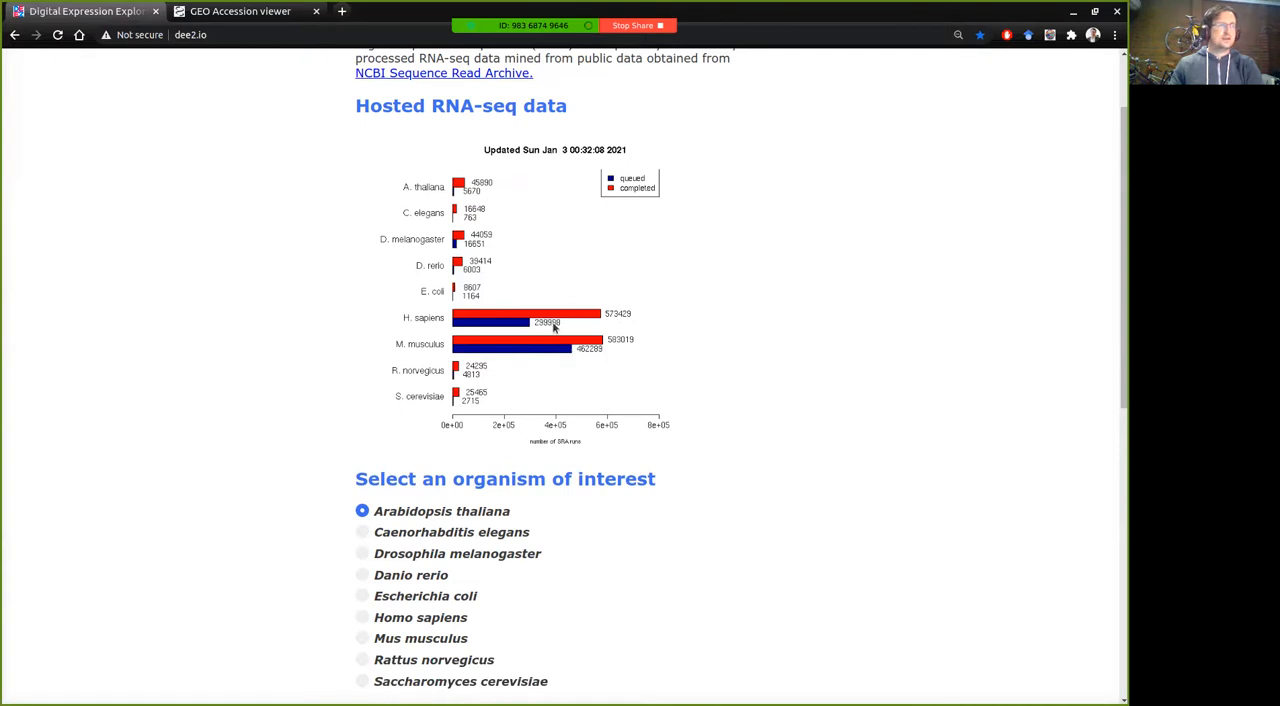
mouse_move(560, 329)
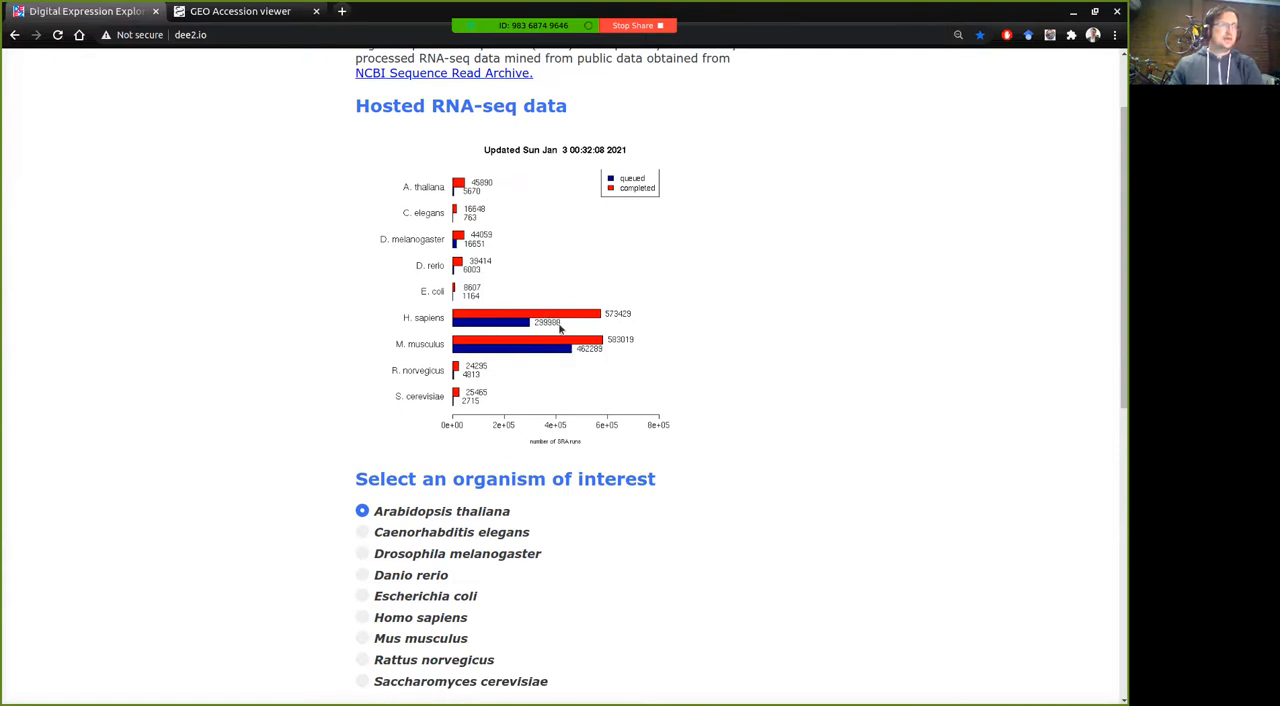
mouse_move(557, 333)
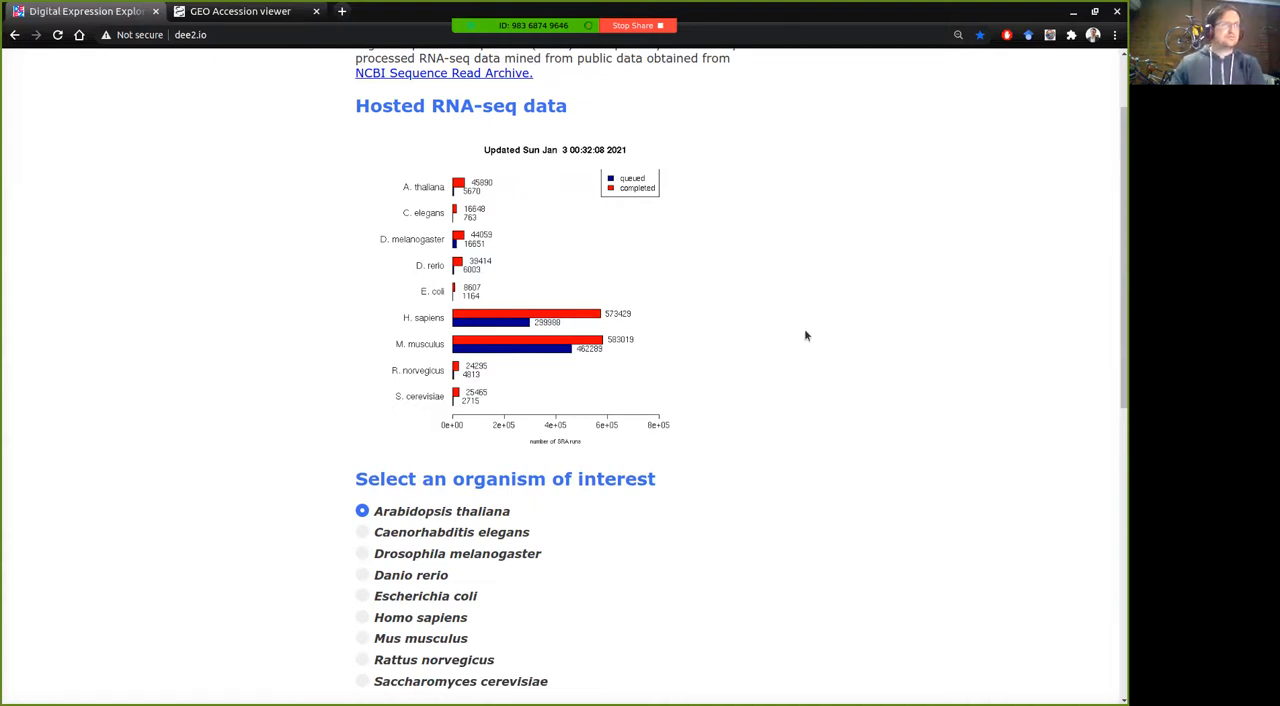
Scroll down to 'Search for data sets of interest' and the express queue 'here' link
scroll("down", 3)
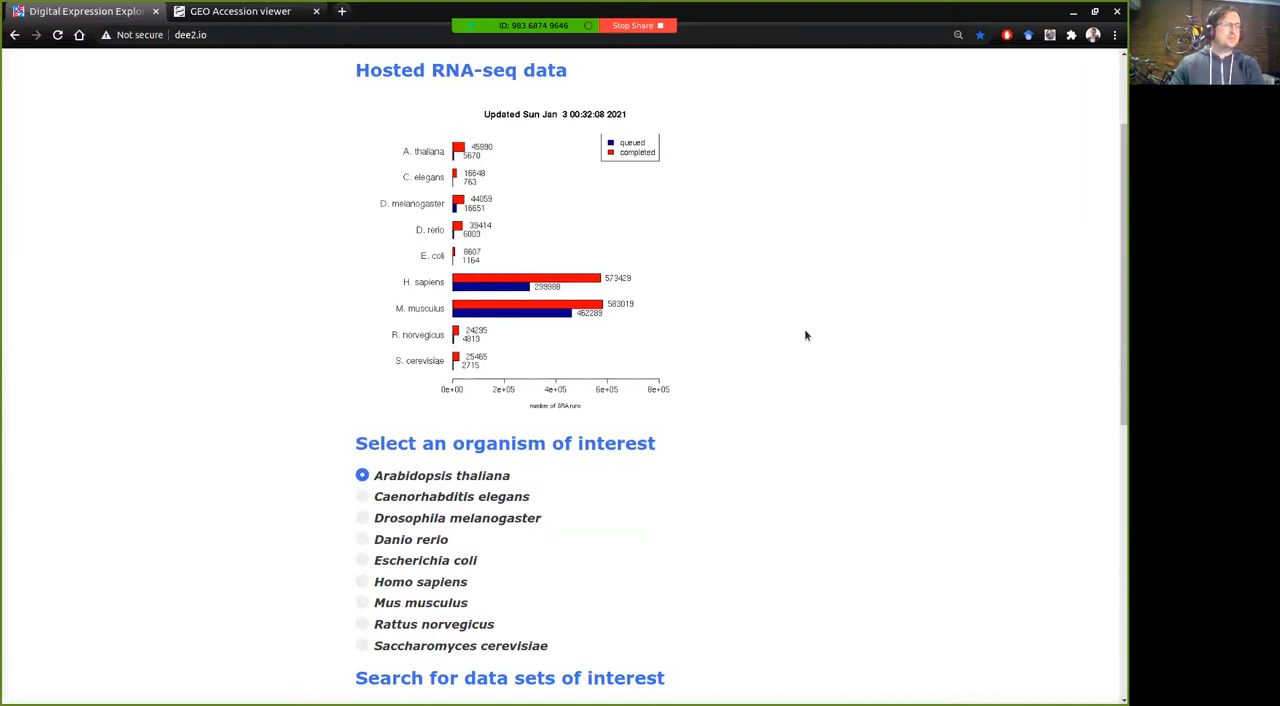
scroll("down", 3)
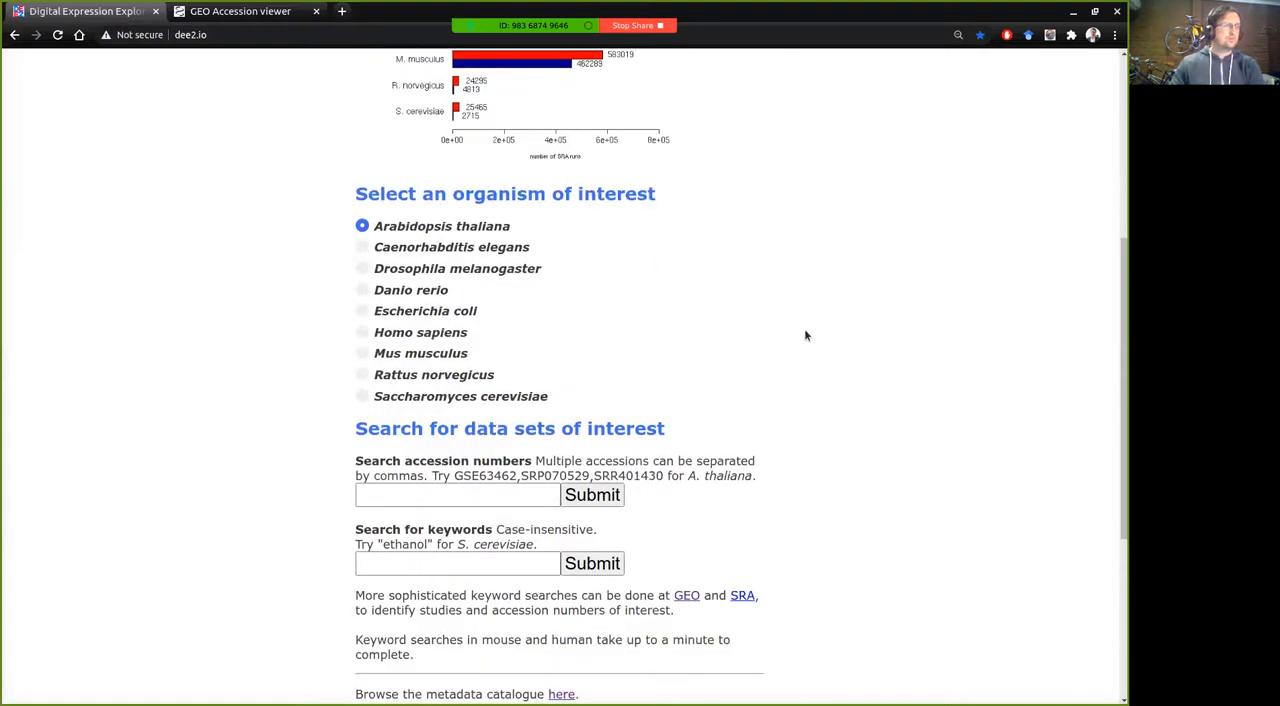
scroll("down", 3)
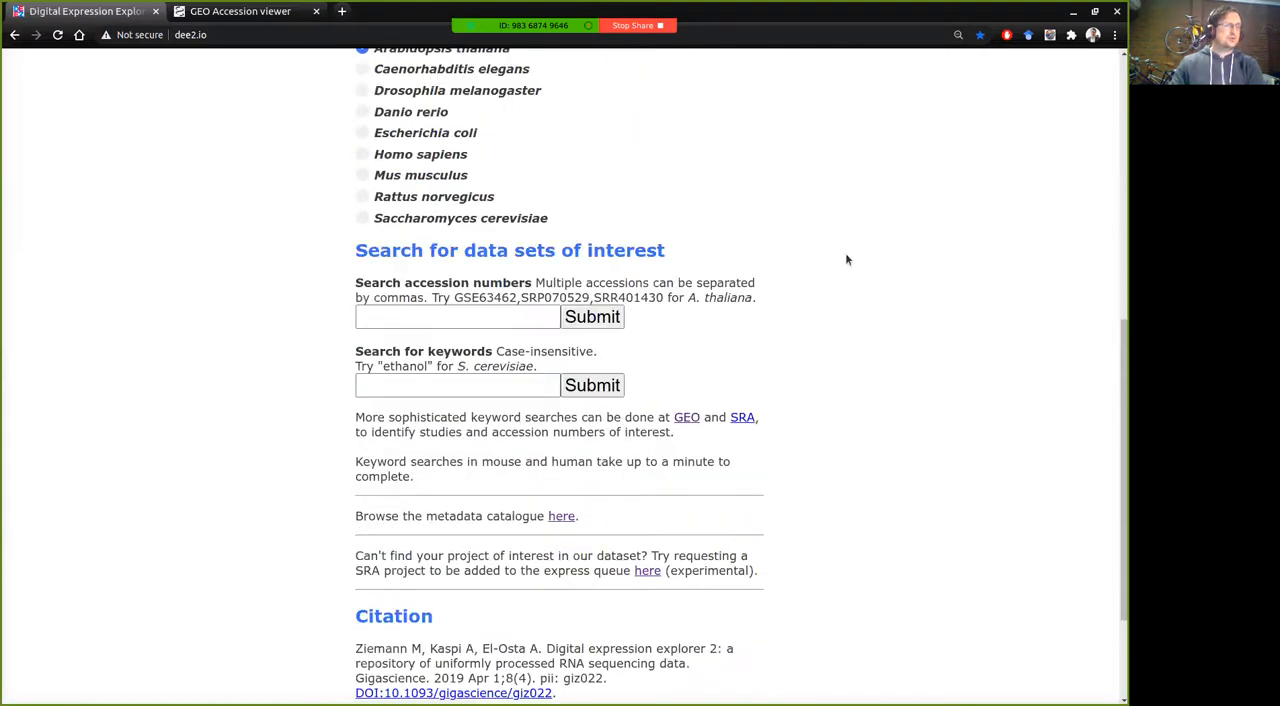
mouse_move(710, 563)
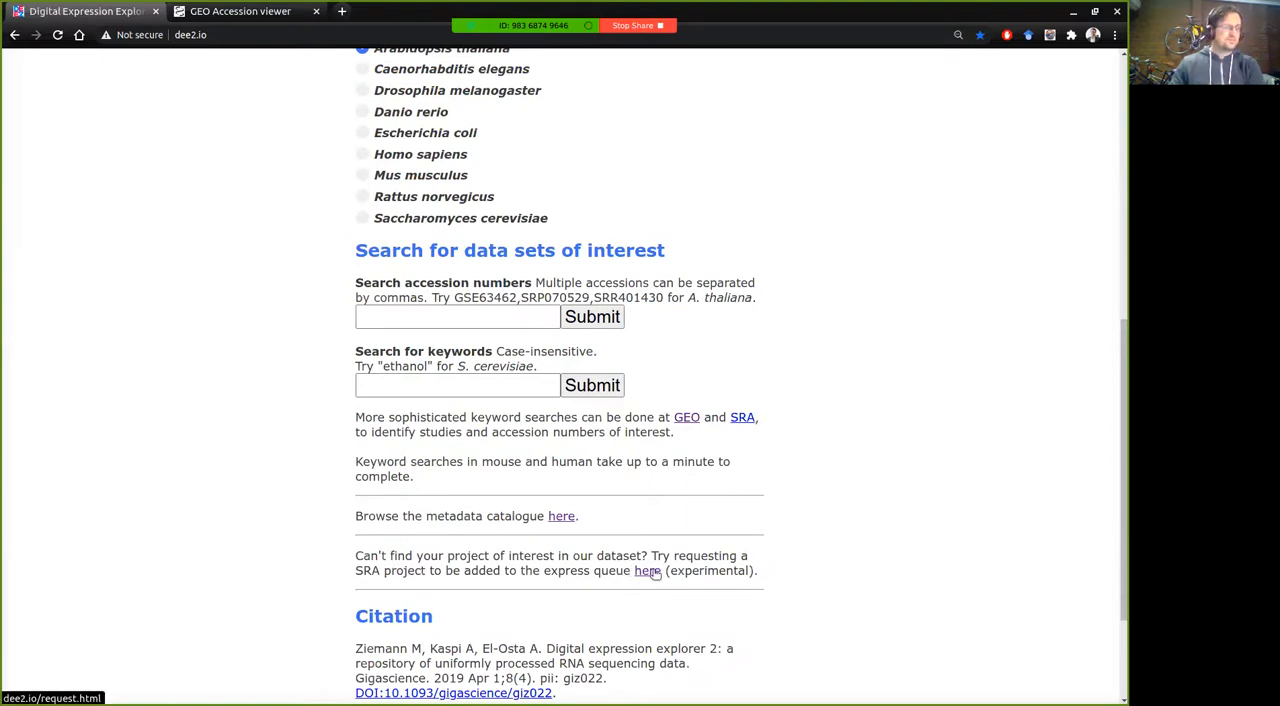
mouse_move(649, 572)
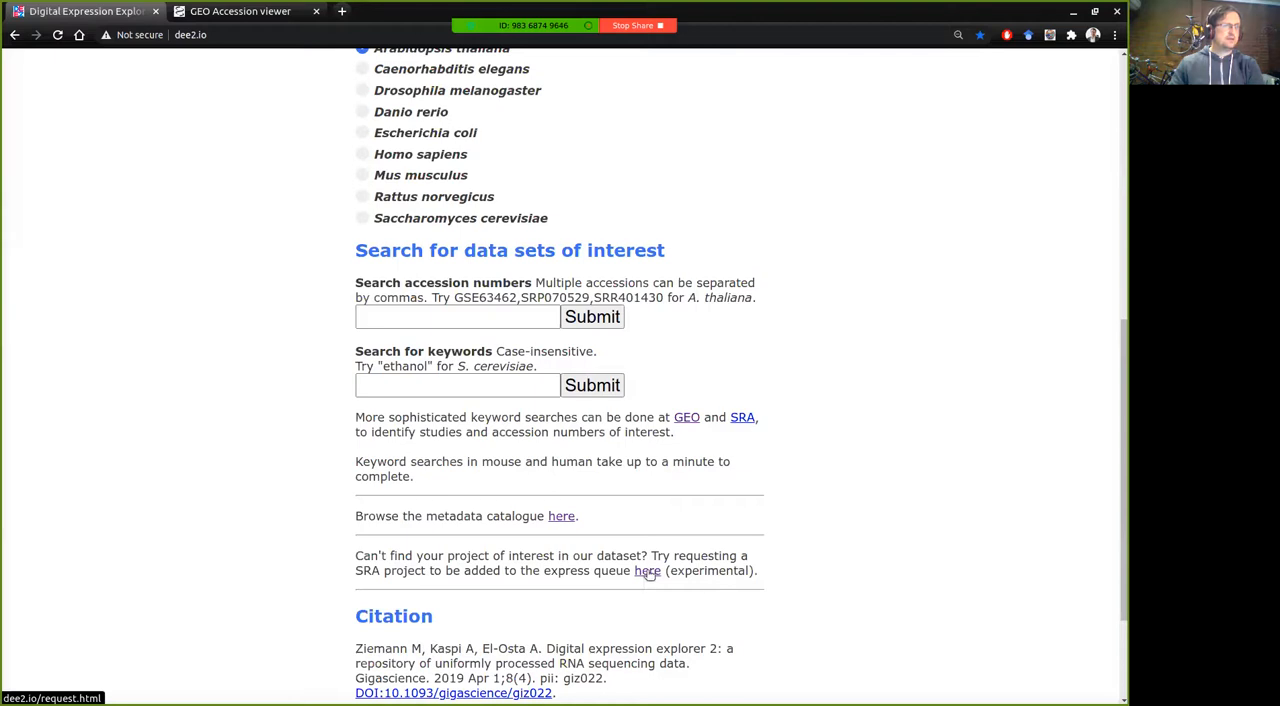
mouse_move(649, 576)
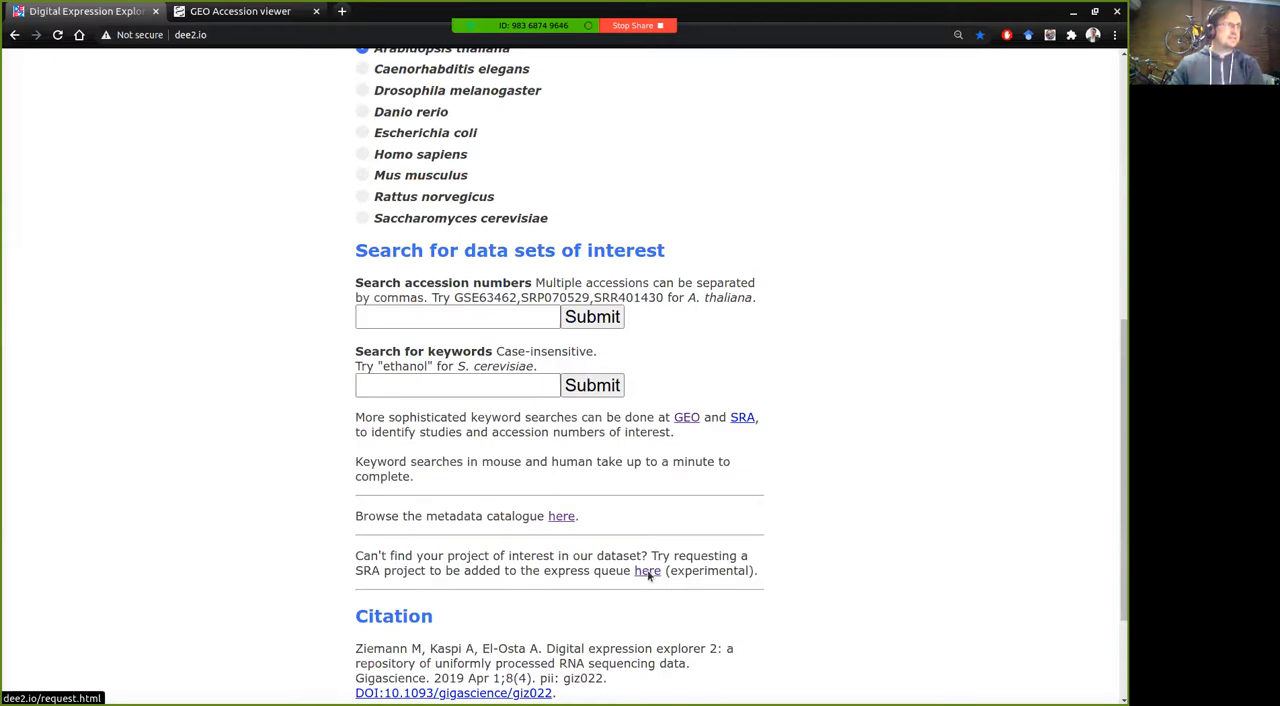
Open request.html from the express queue link and reach the accession number fields
left_click(647, 571)
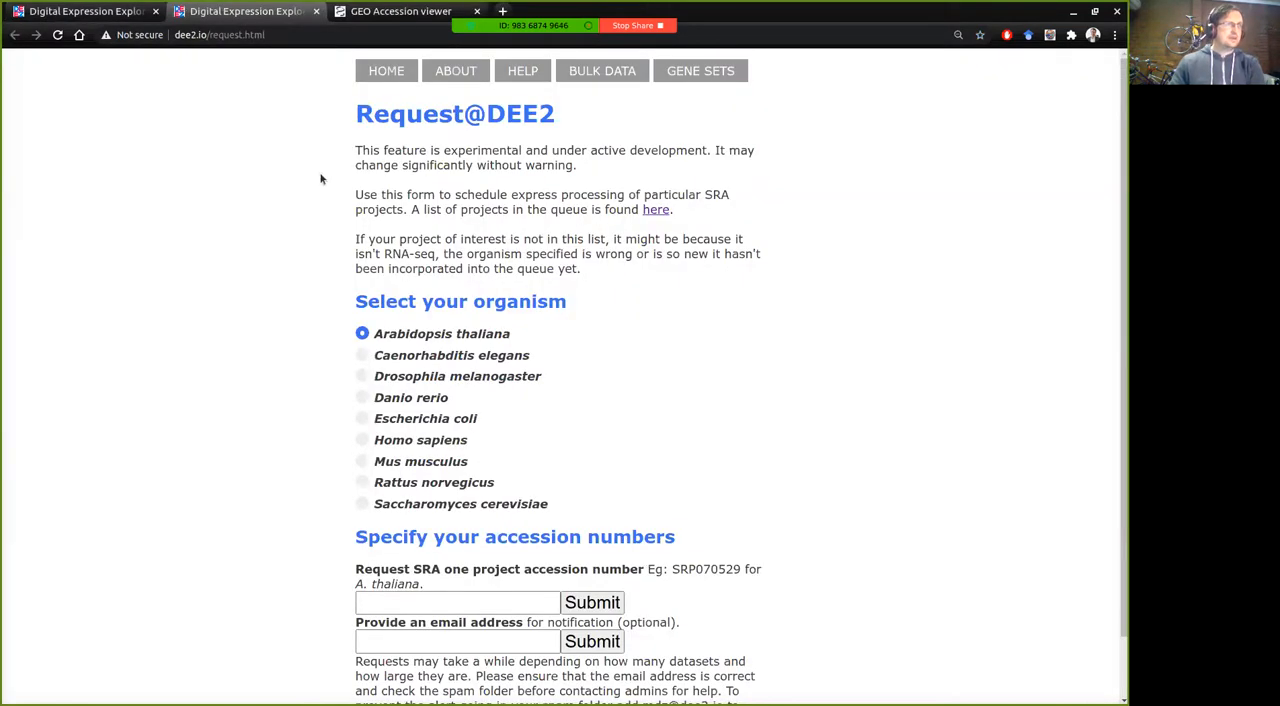
mouse_move(657, 334)
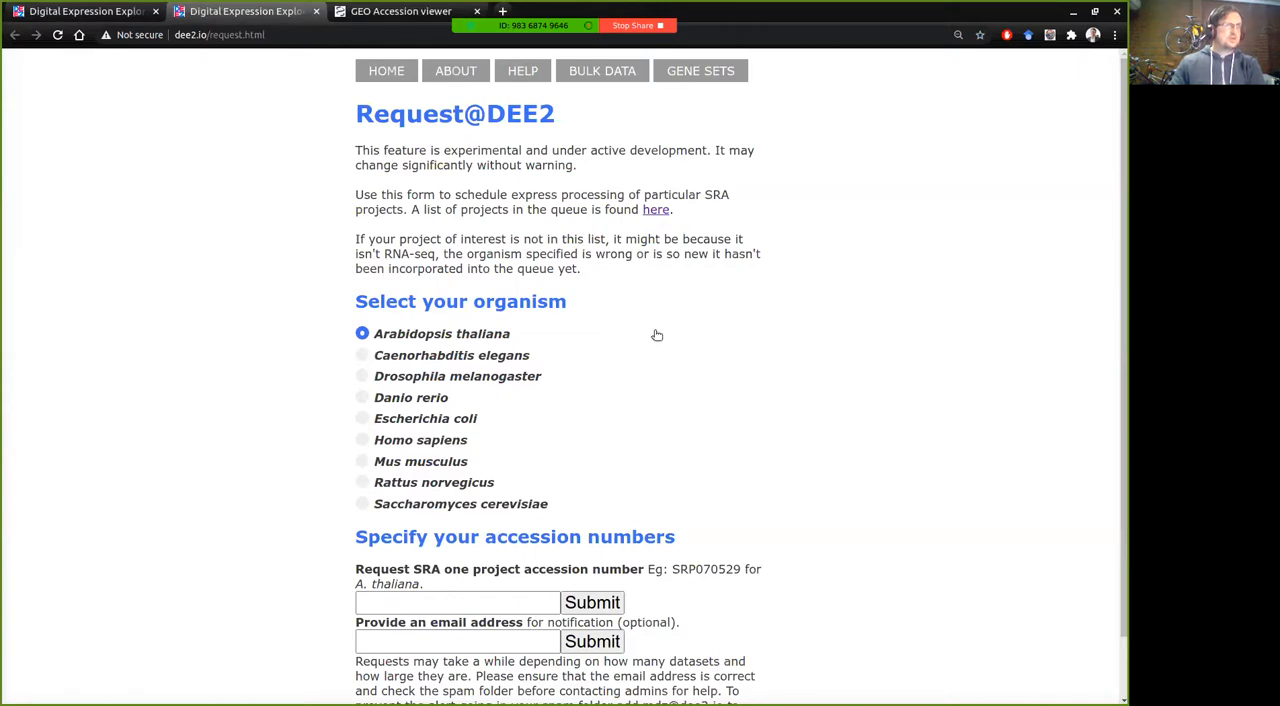
scroll("down", 3)
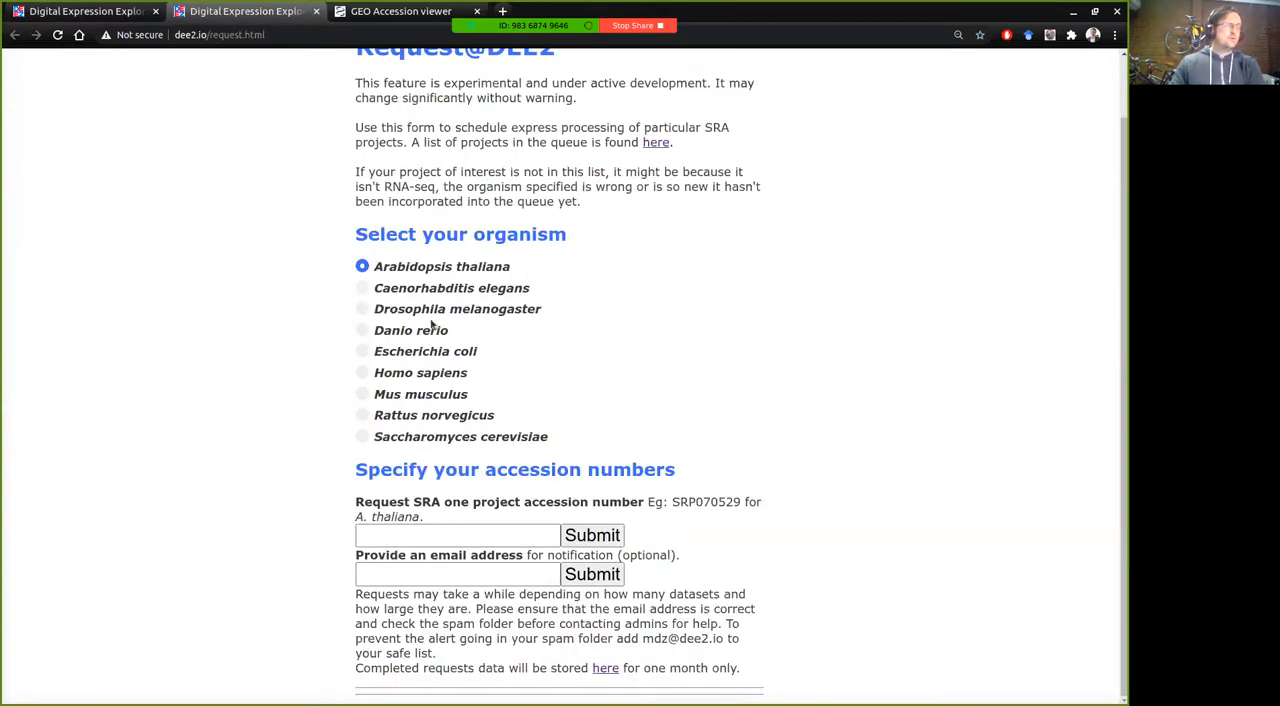
mouse_move(820, 365)
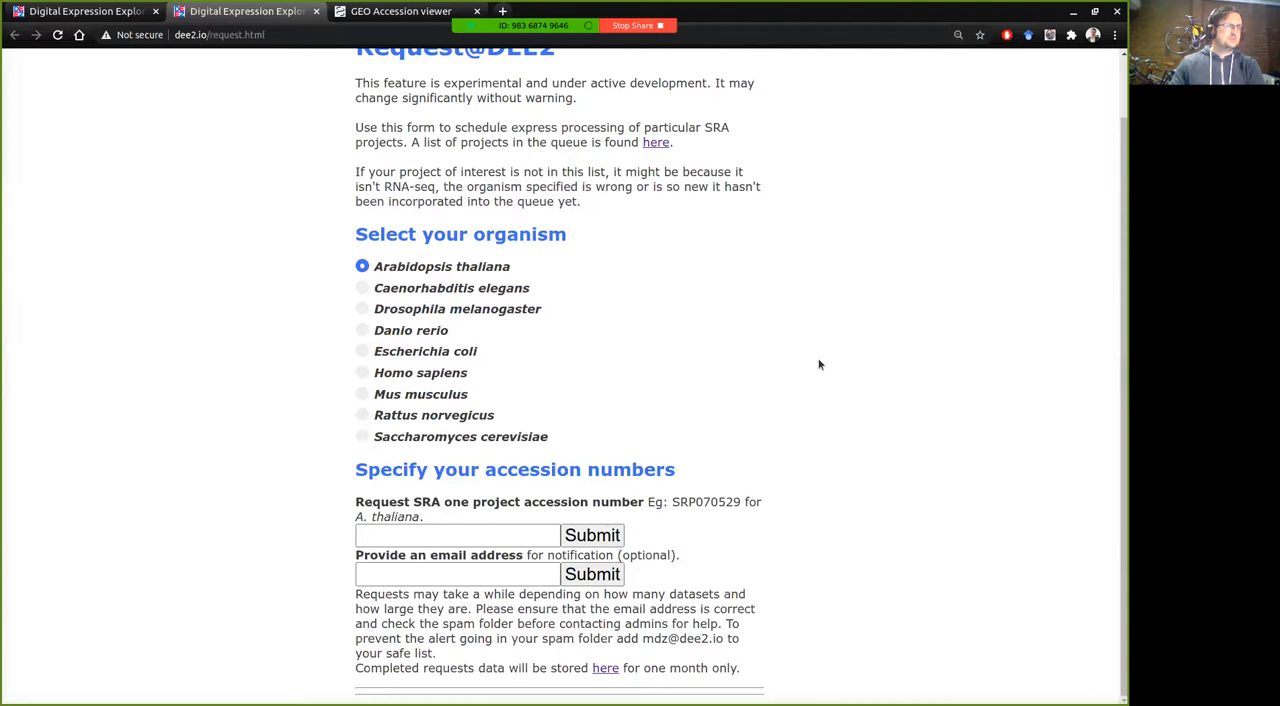
mouse_move(642, 358)
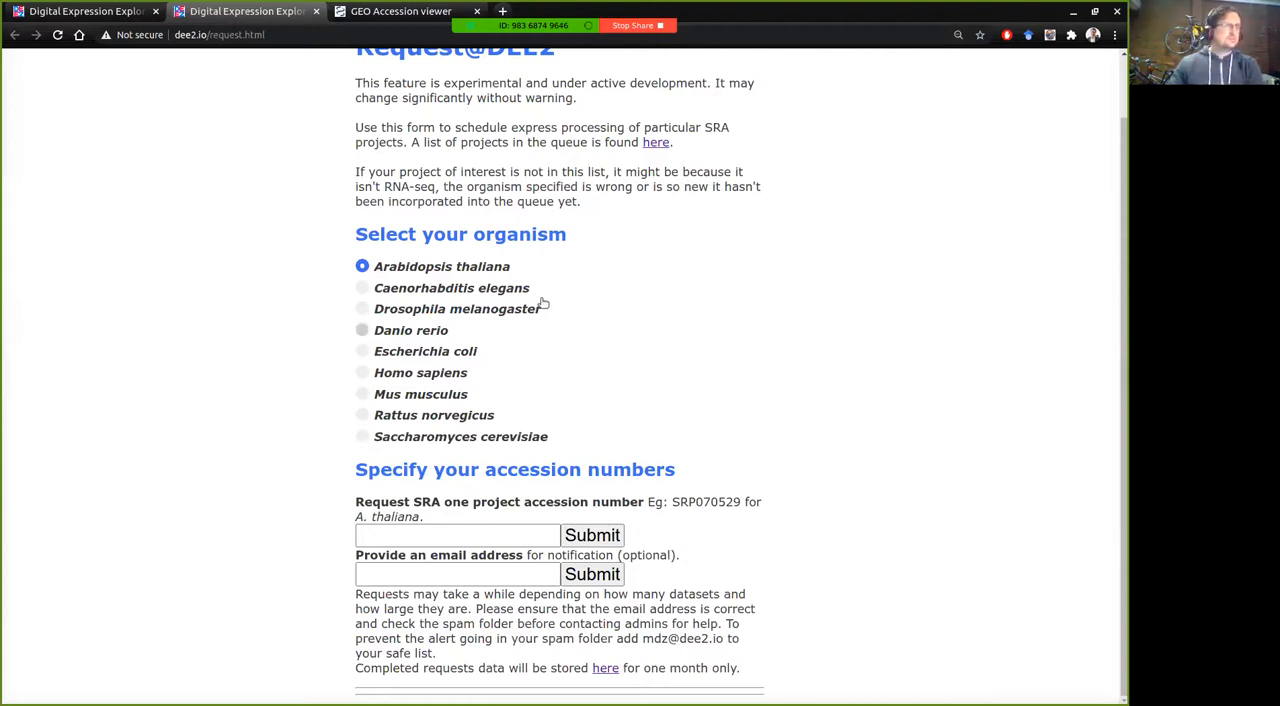
mouse_move(422, 355)
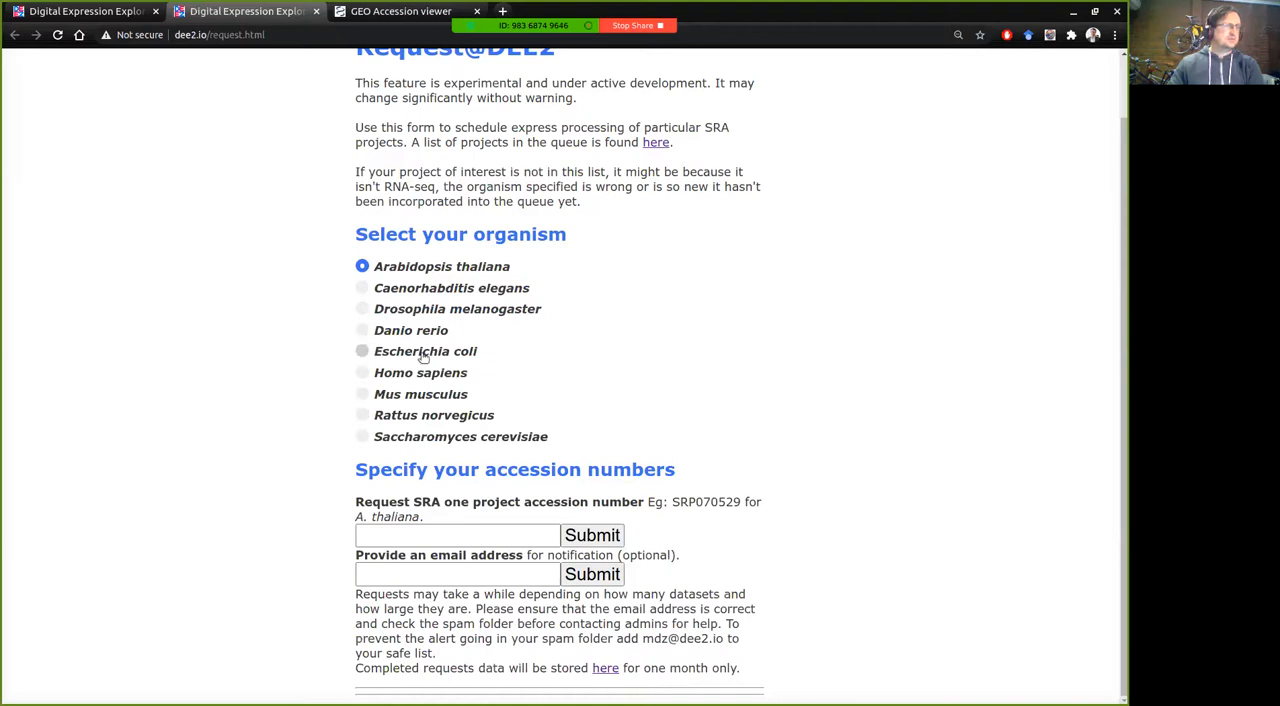
left_click(457, 535)
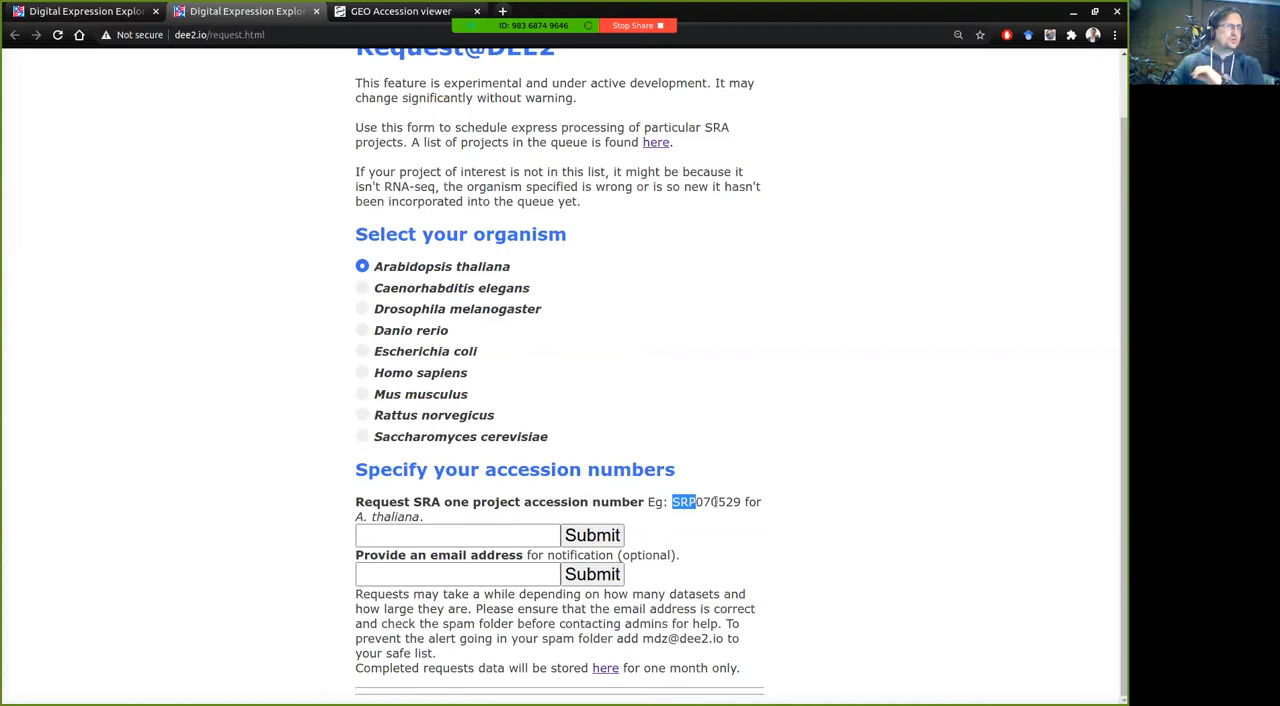
mouse_move(634, 257)
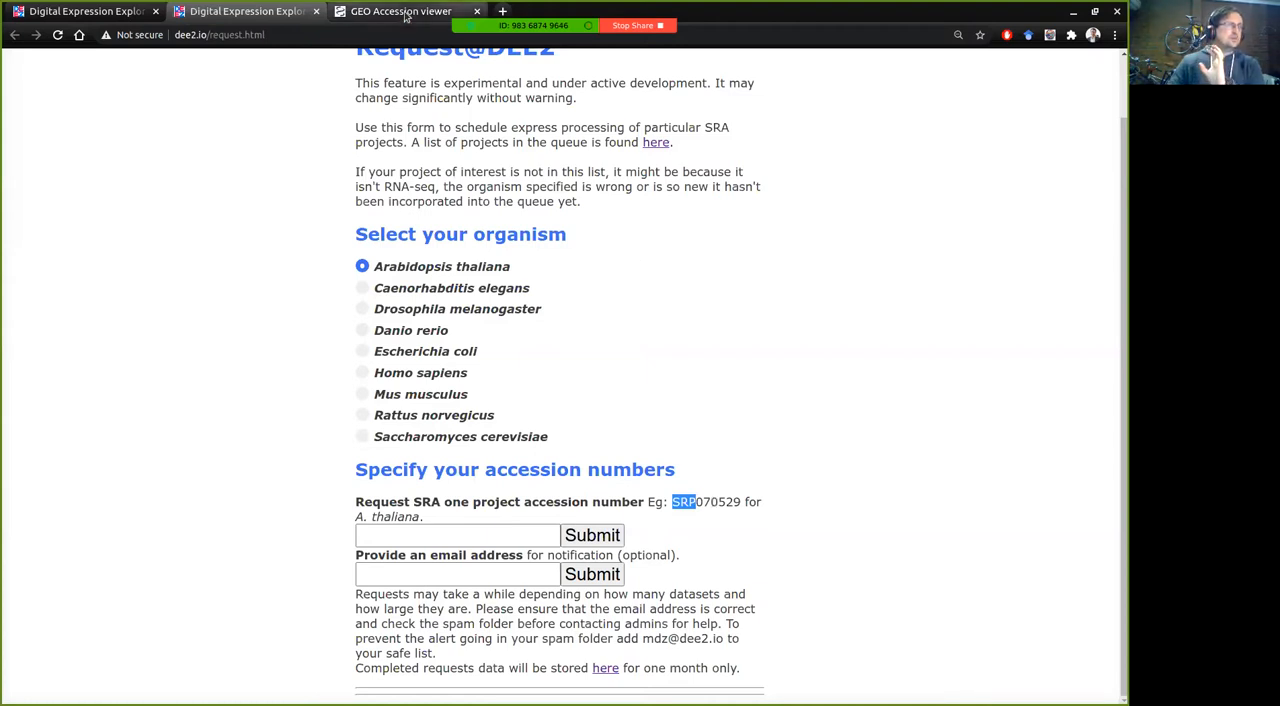
Return to the GSE160501 page and scroll to Relations showing SRA project SRP290164
left_click(400, 11)
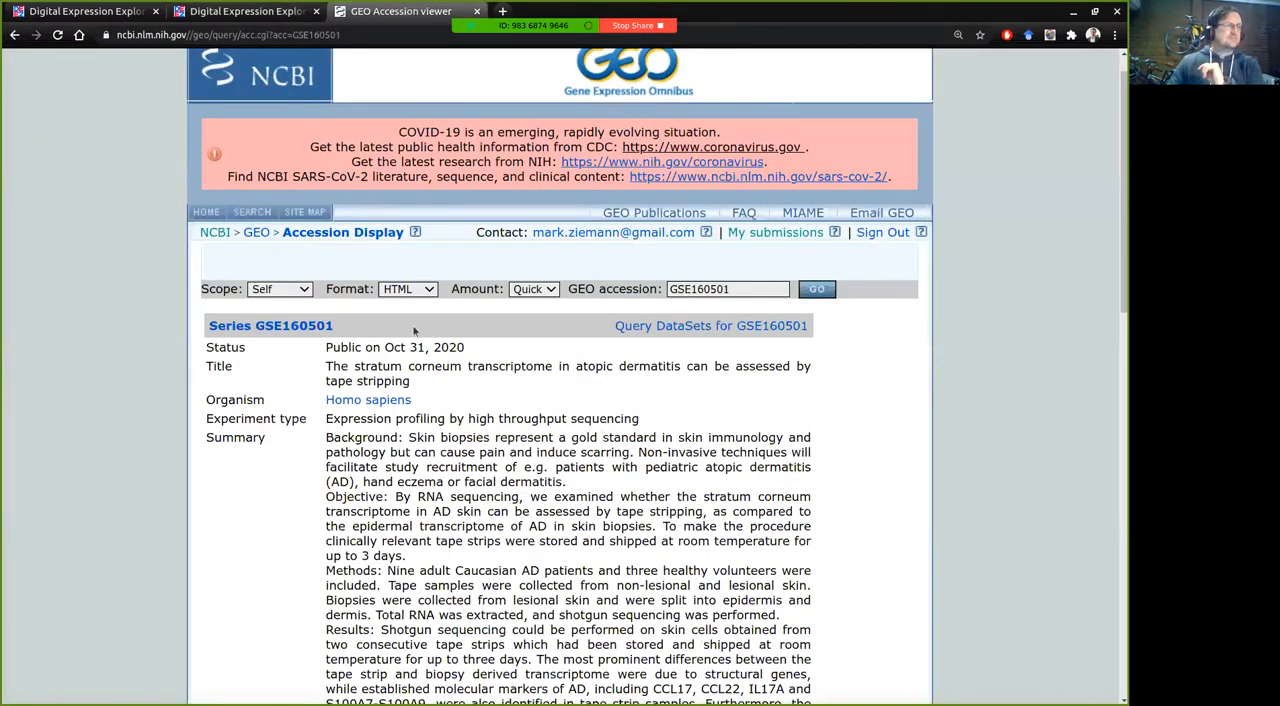
double_click(293, 325)
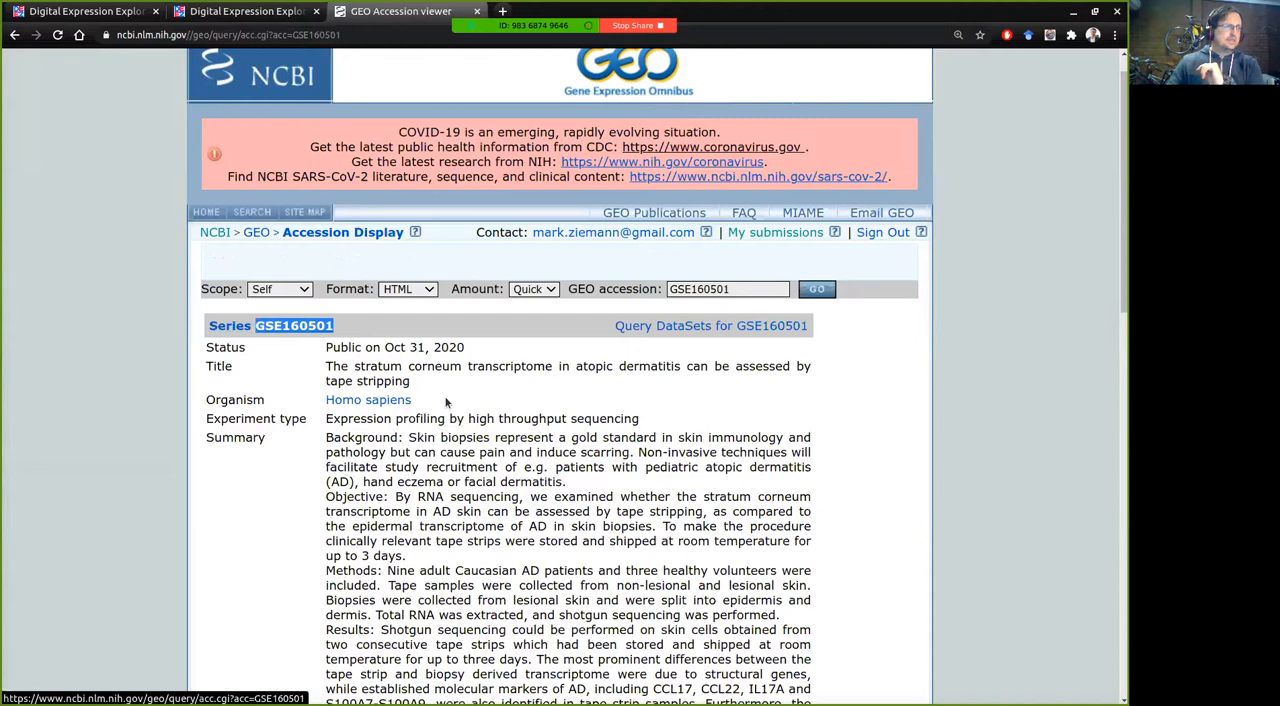
mouse_move(442, 381)
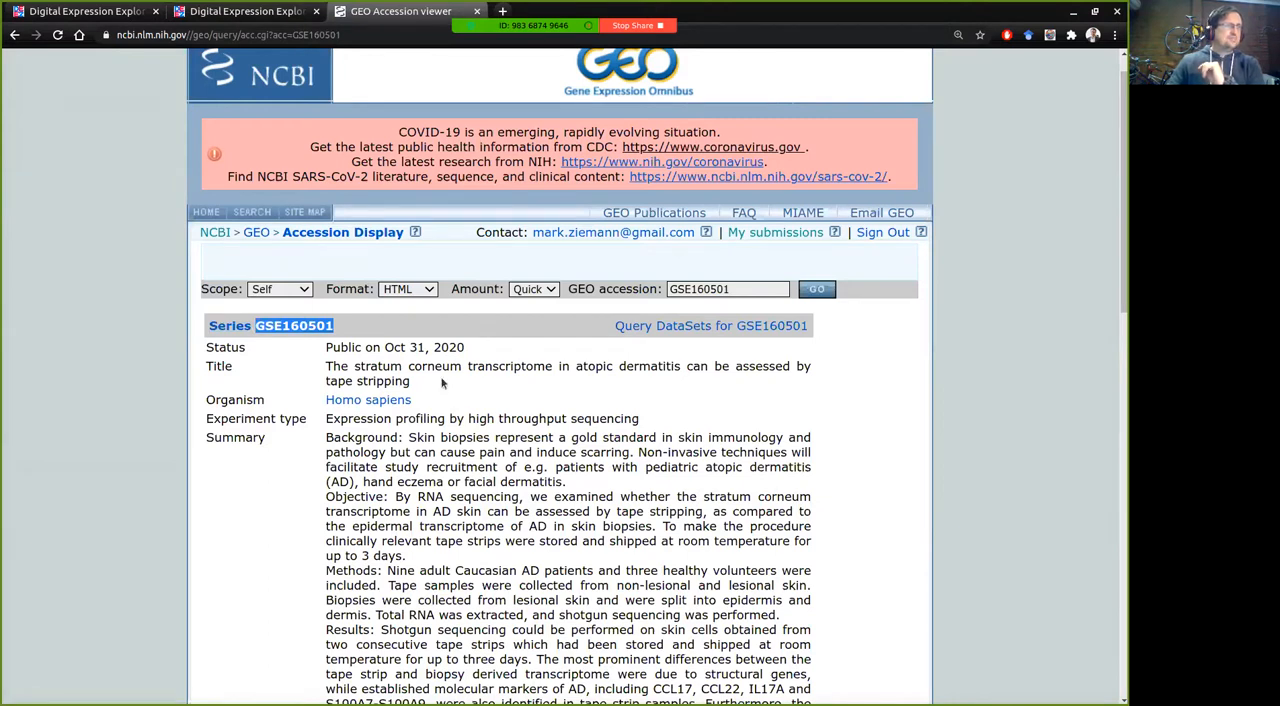
mouse_move(660, 492)
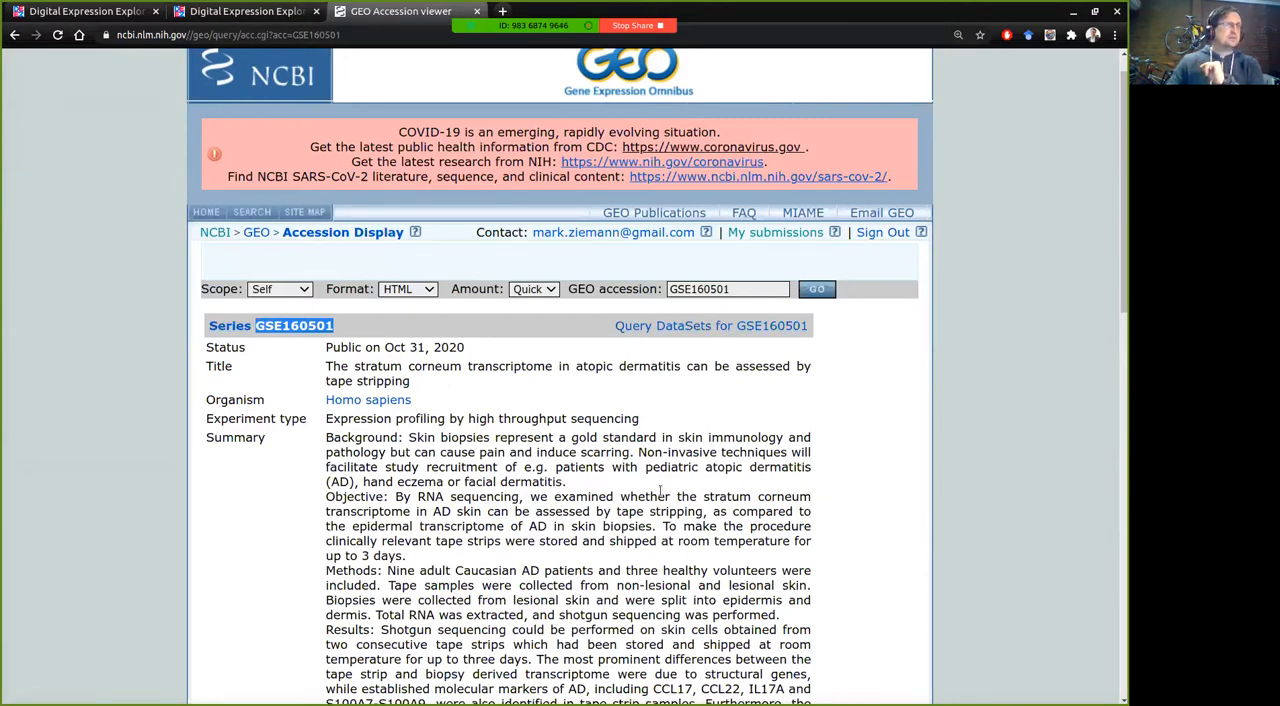
mouse_move(630, 472)
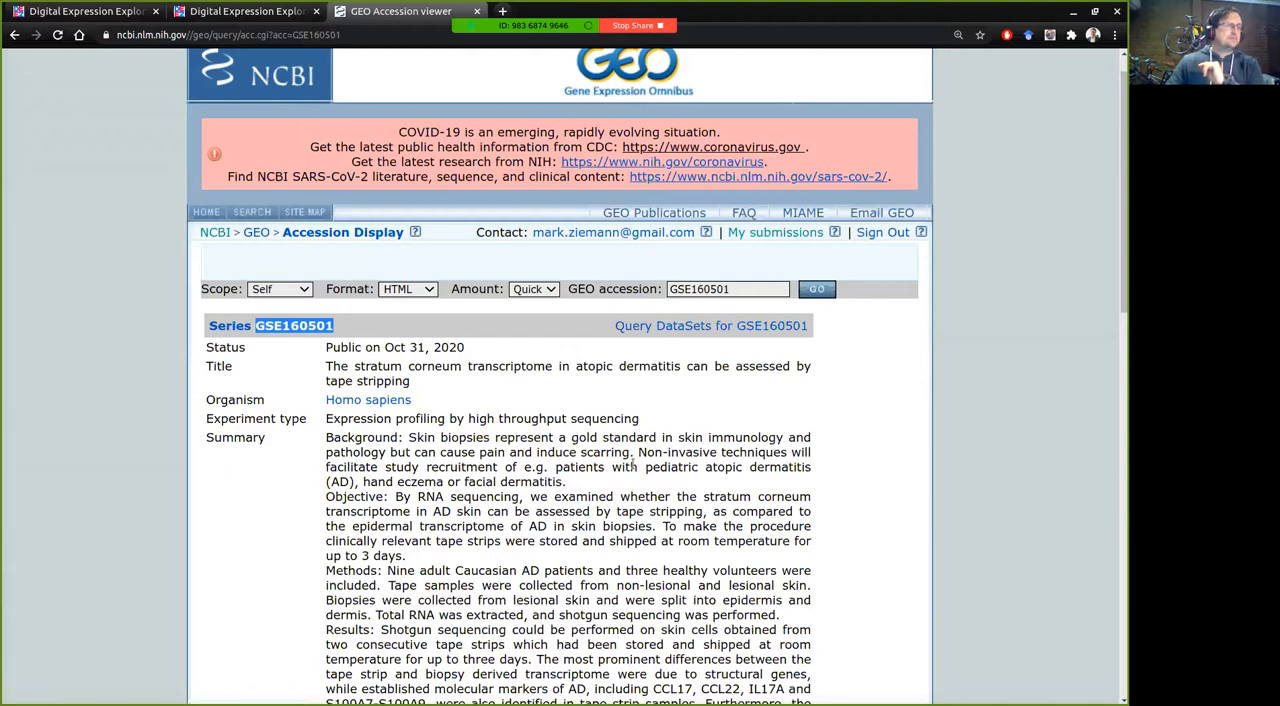
scroll("down", 3)
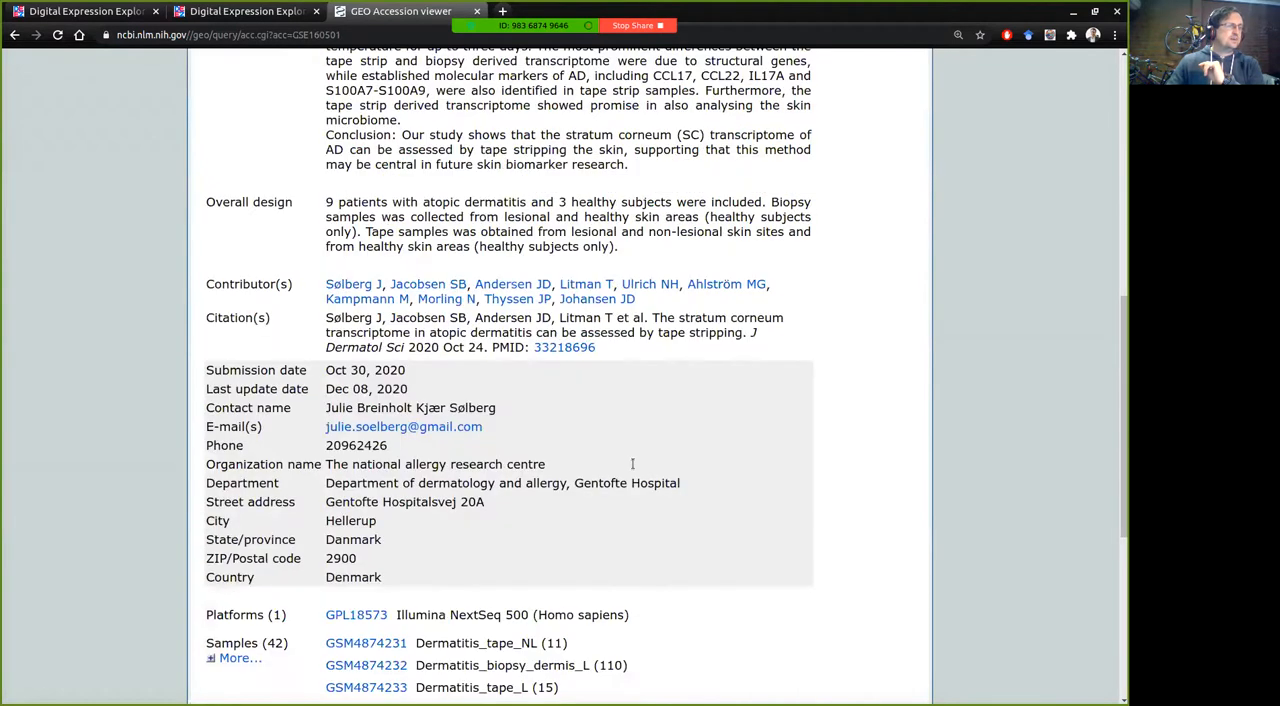
scroll("down", 3)
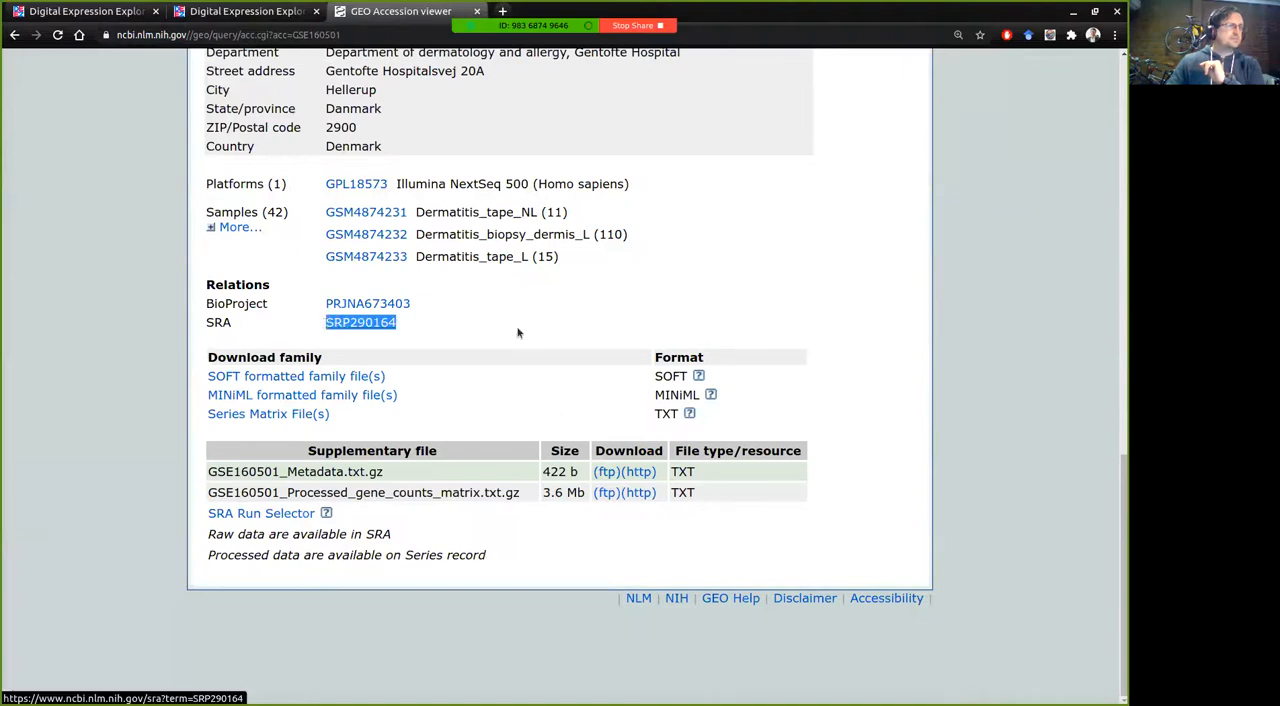
mouse_move(490, 328)
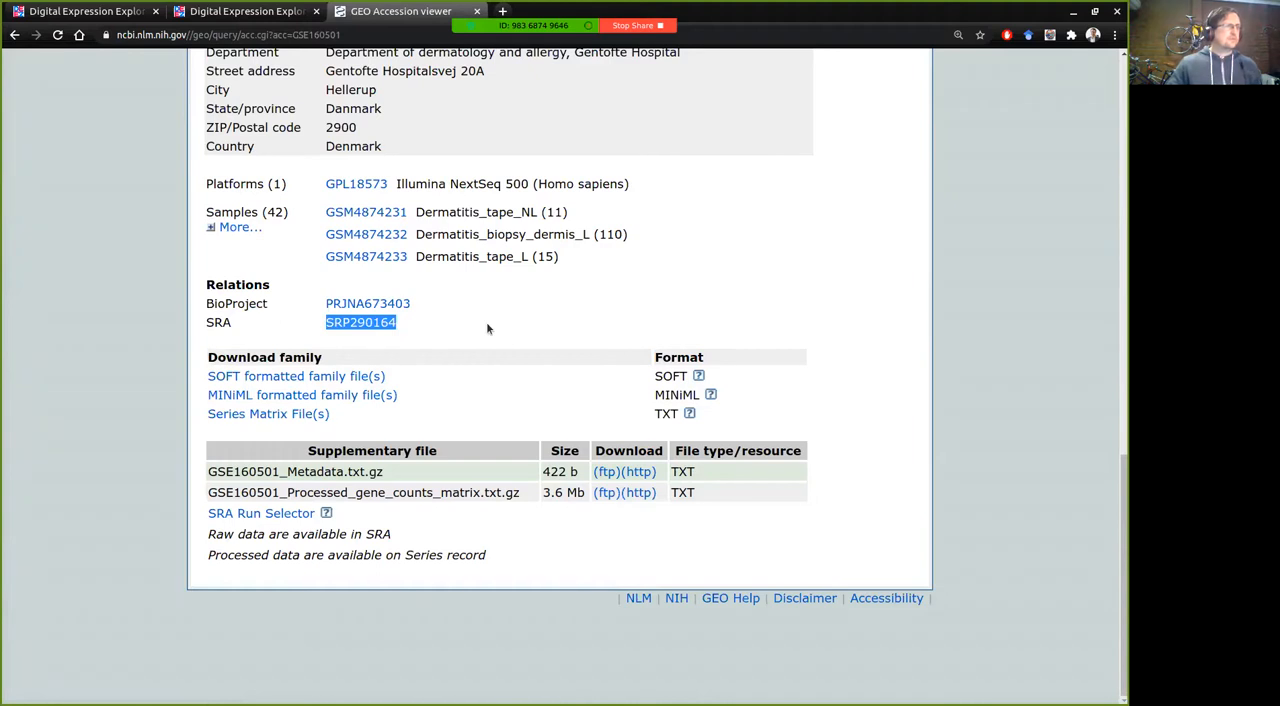
Return to the DEE2 request form and focus the SRA accession number field
left_click(85, 11)
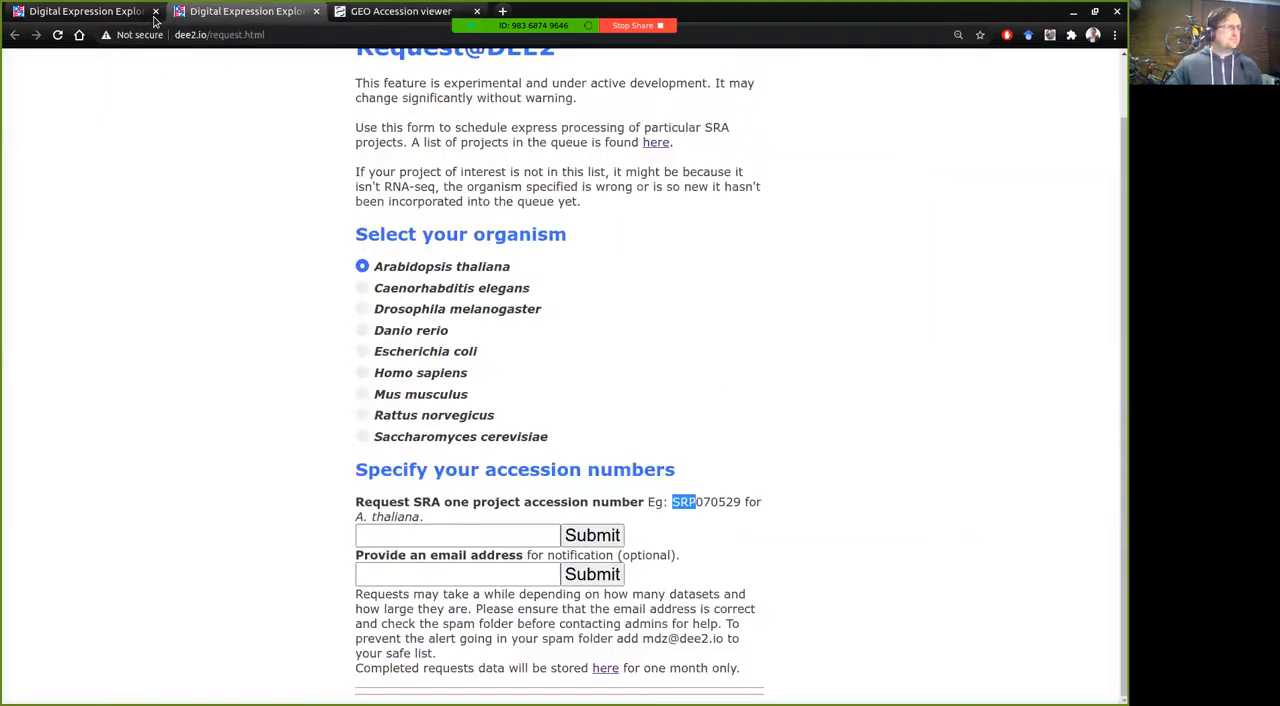
left_click(457, 535)
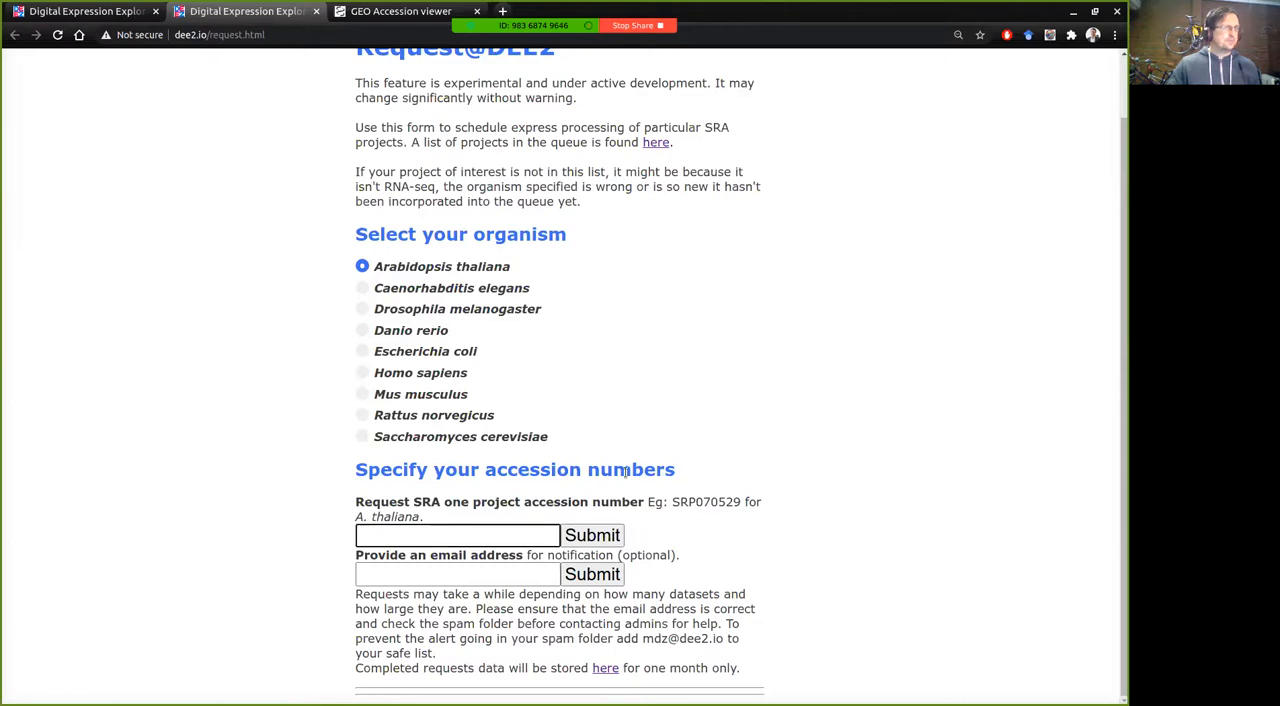
mouse_move(690, 148)
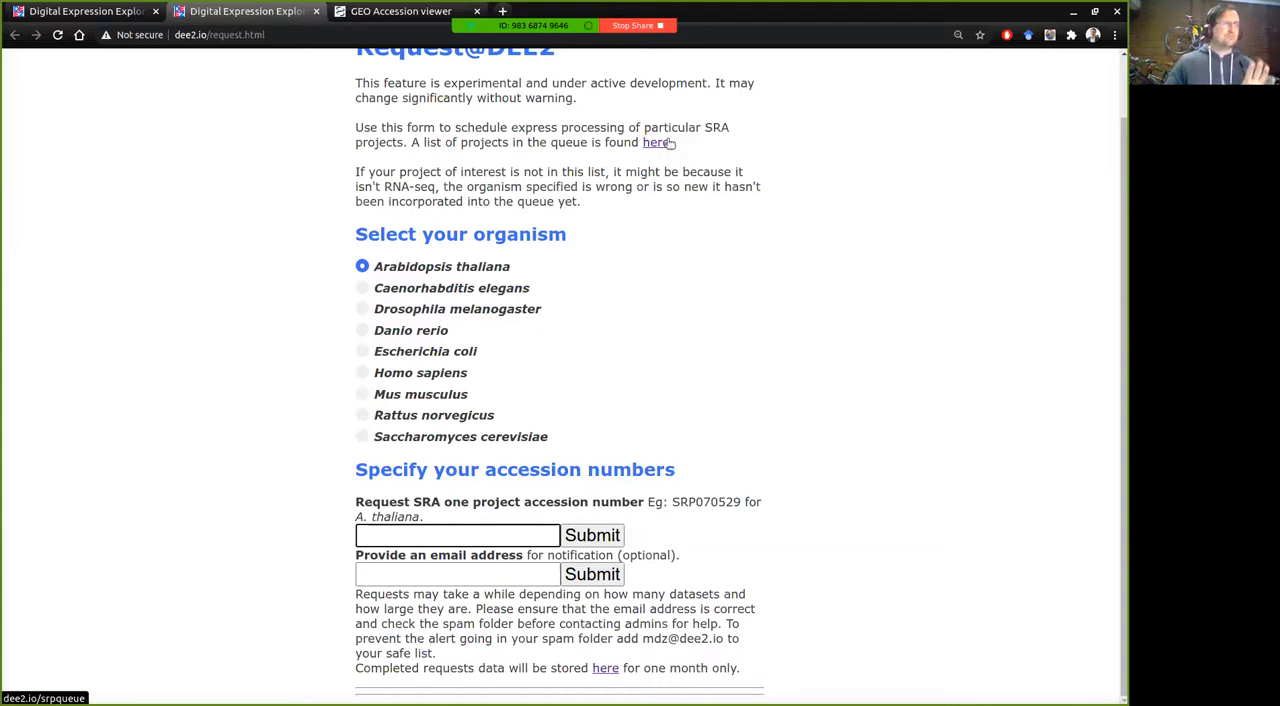
mouse_move(658, 147)
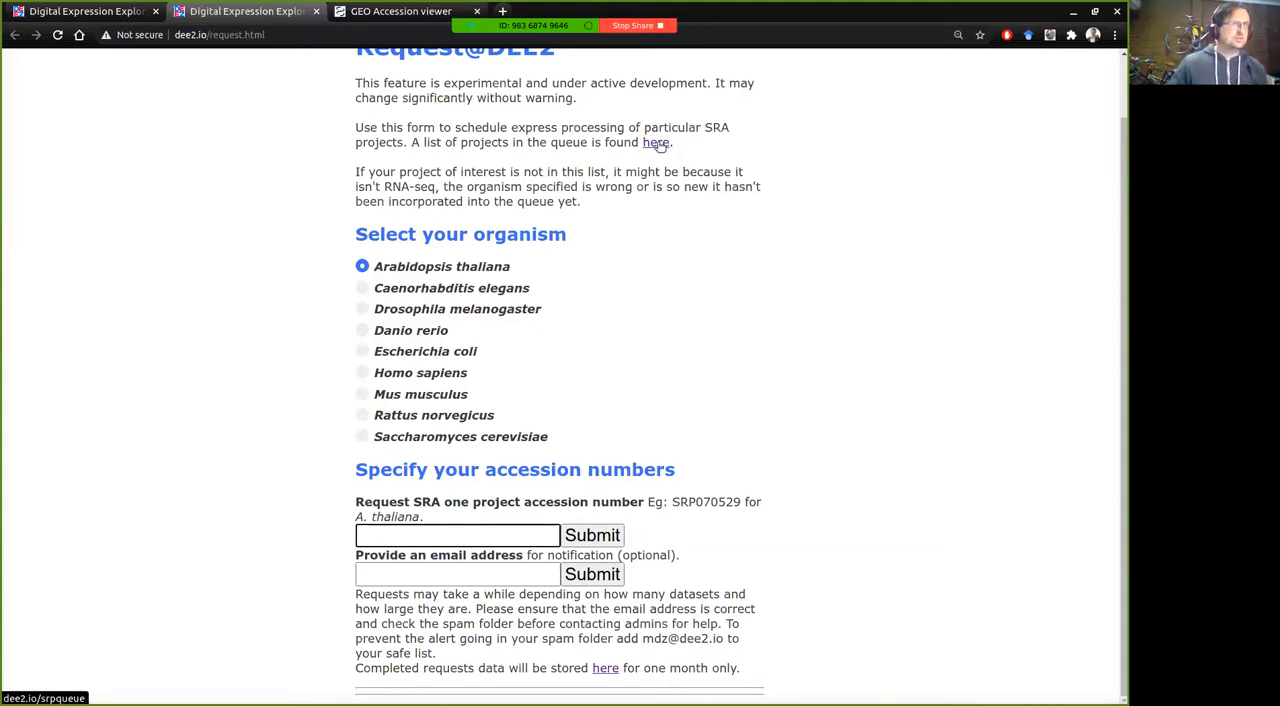
Check hsapiens_srpqueue.txt for SRP290164, then return to the request form
left_click(657, 143)
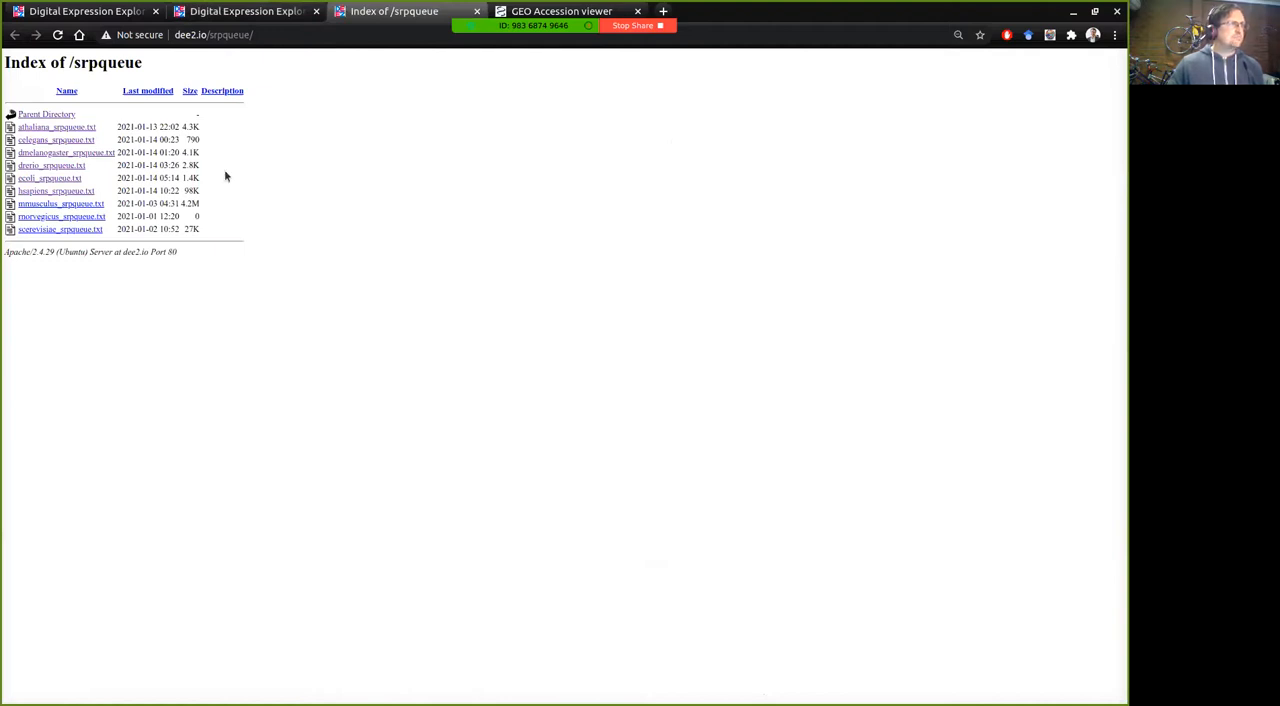
mouse_move(50, 178)
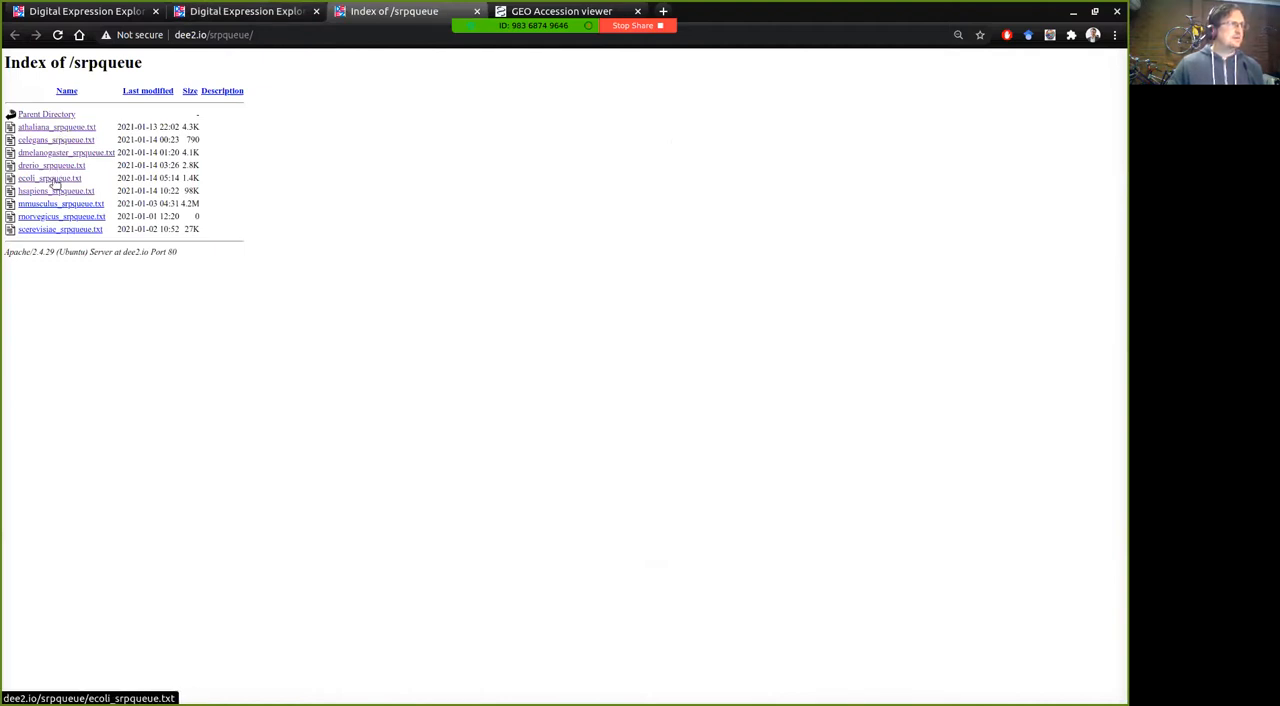
mouse_move(62, 130)
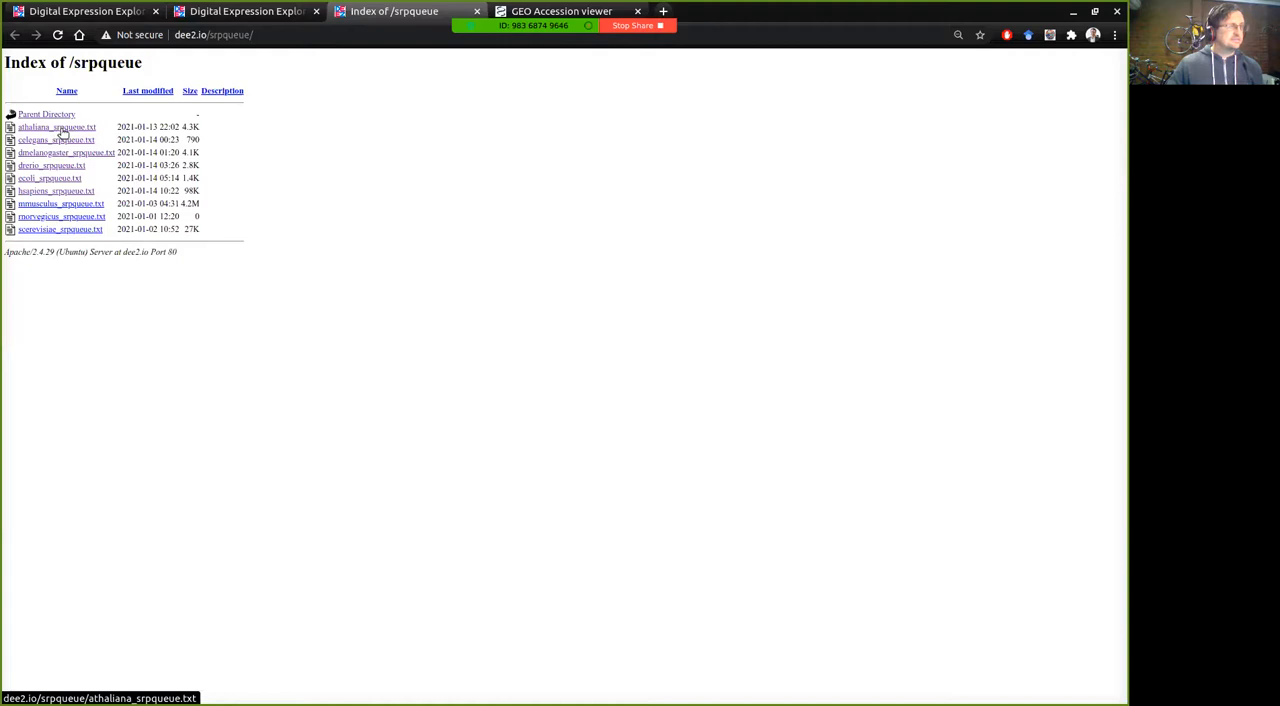
mouse_move(57, 191)
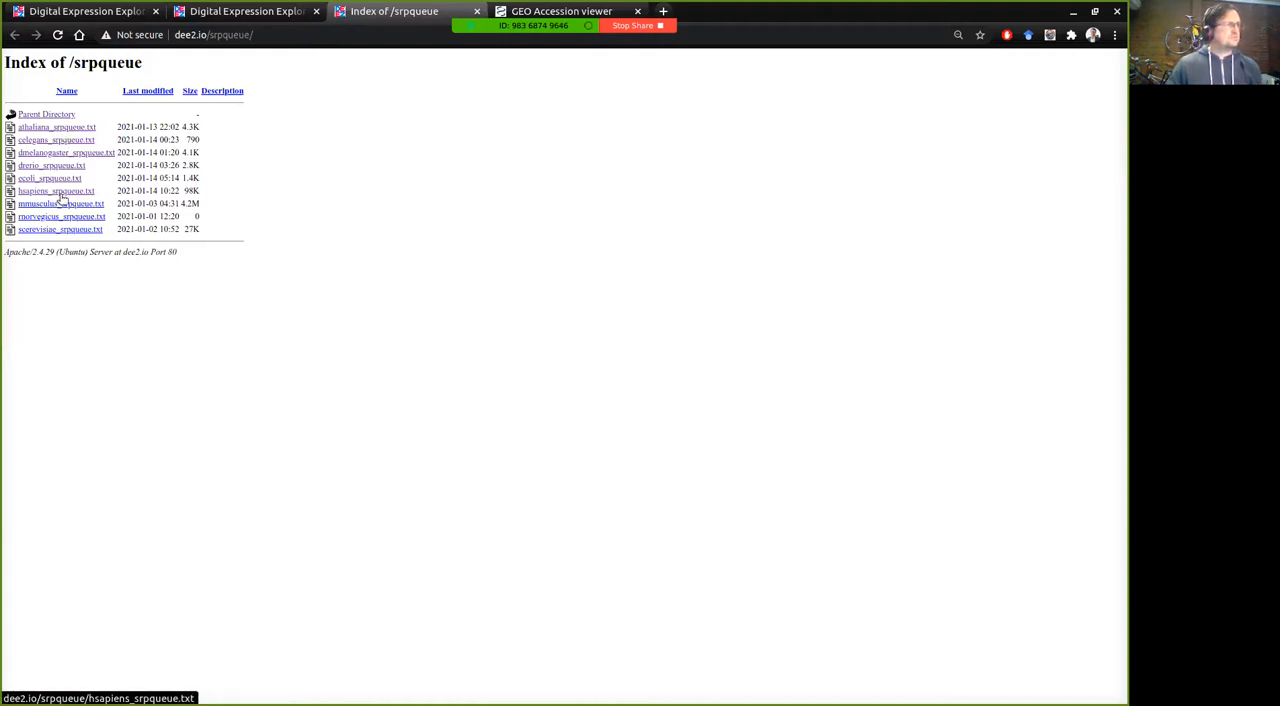
mouse_move(54, 191)
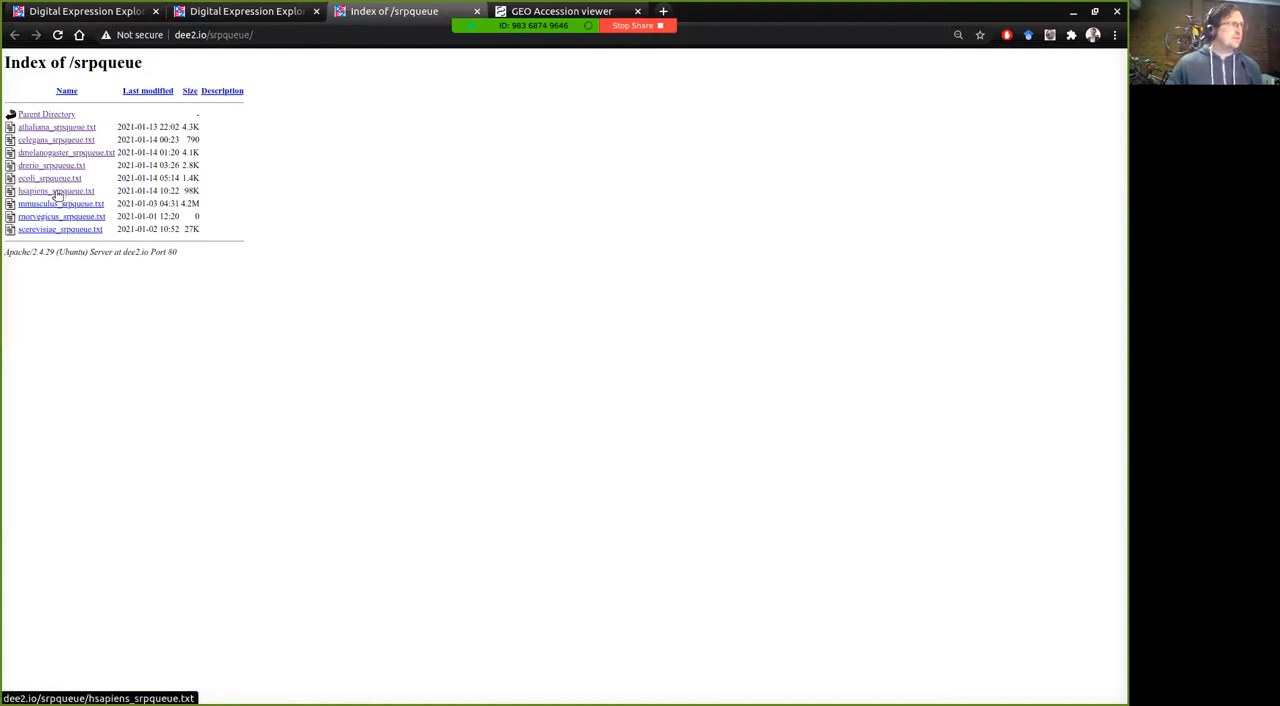
left_click(56, 191)
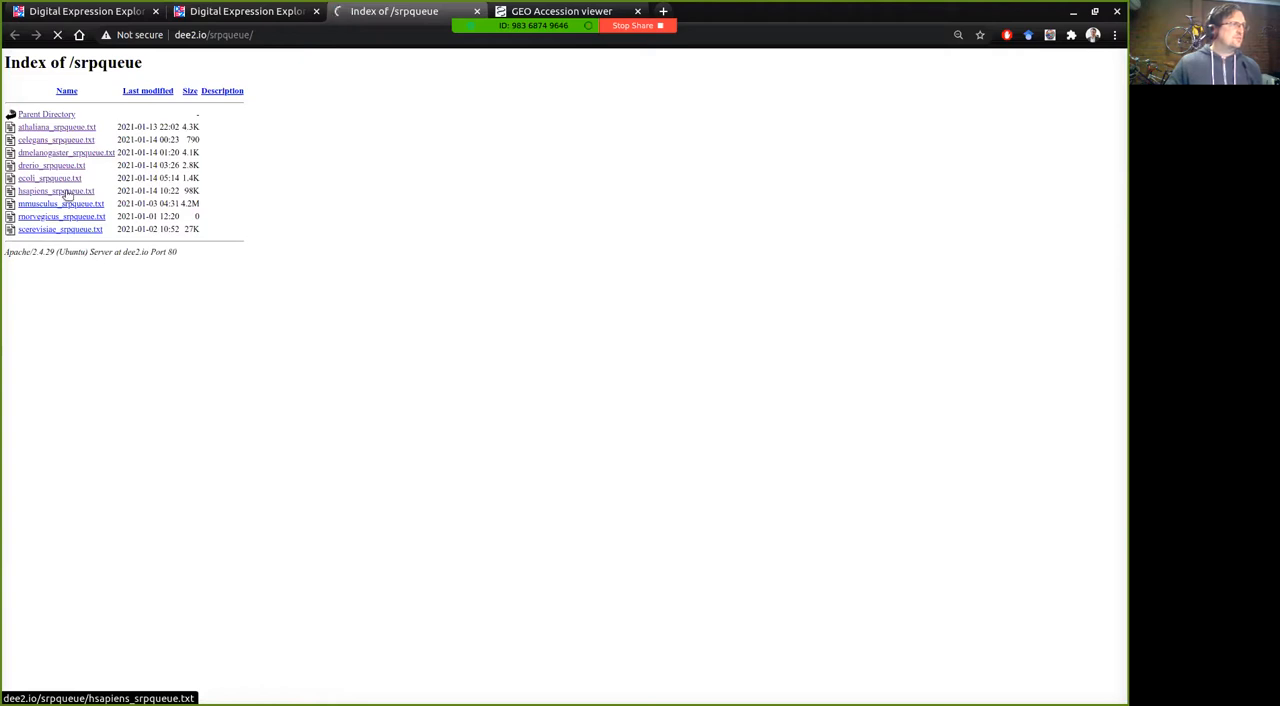
left_click(55, 191)
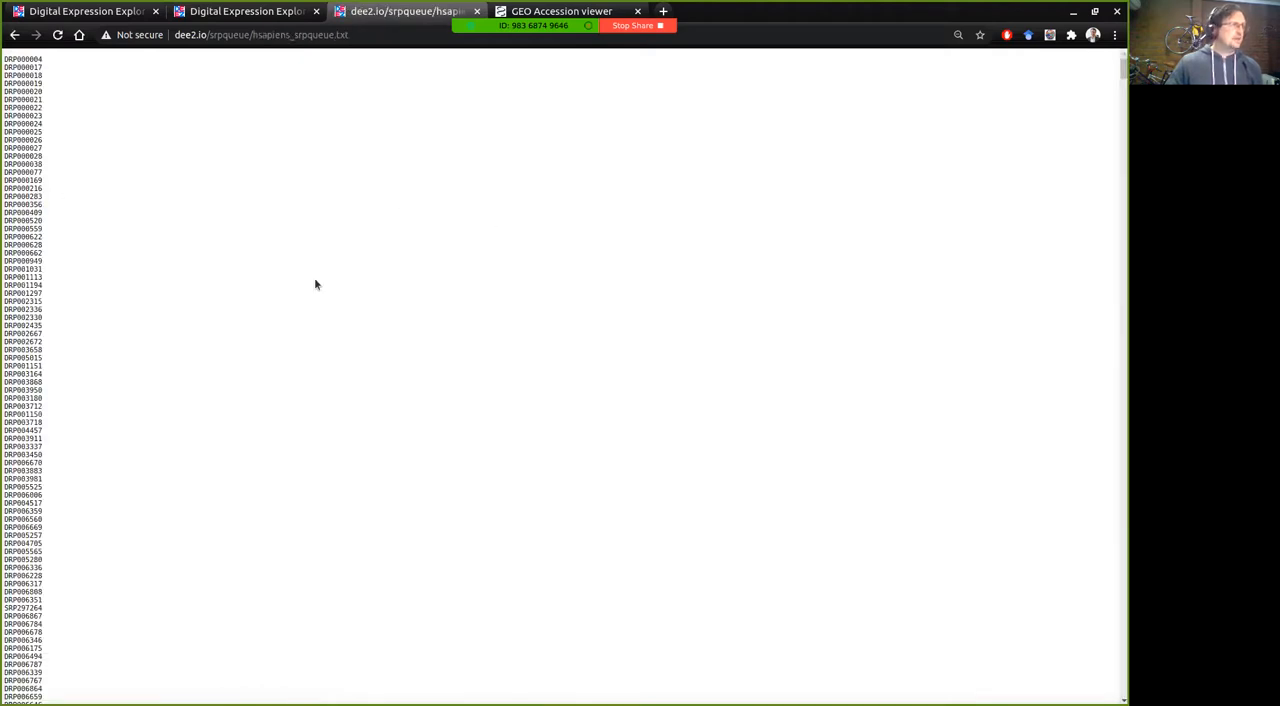
scroll("down", 3)
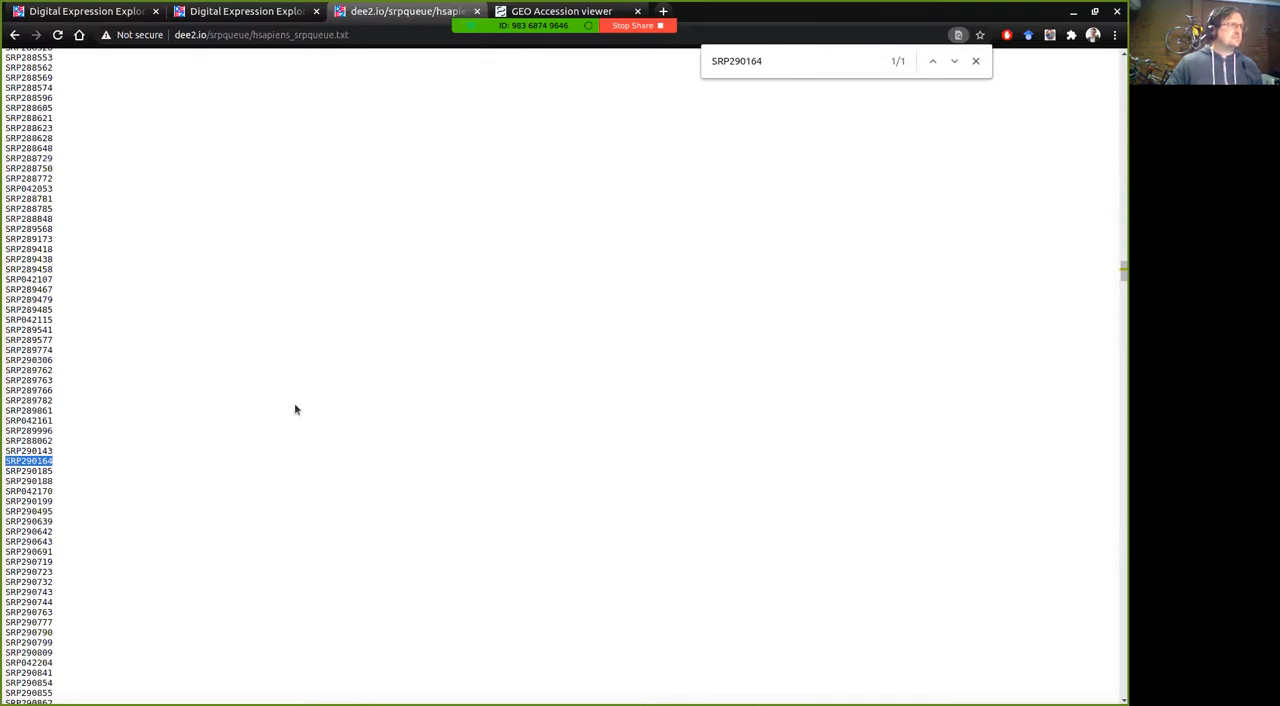
left_click(250, 14)
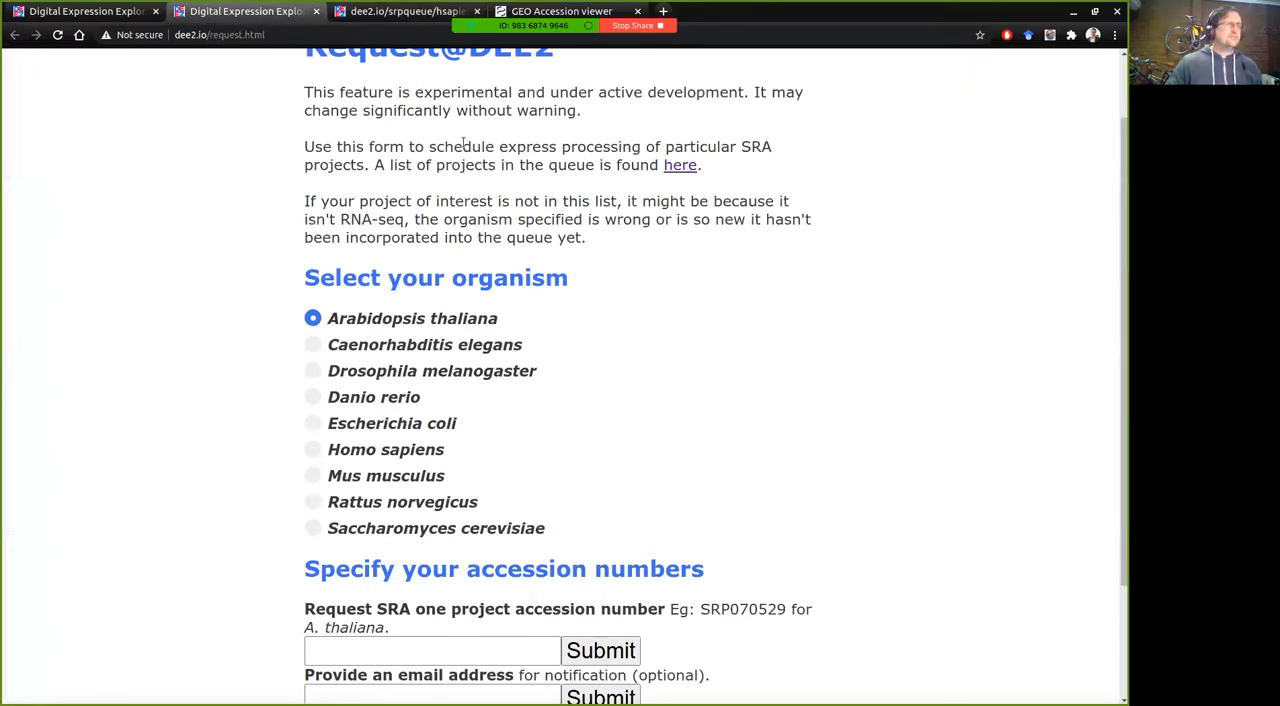
Select Homo sapiens, enter accession SRP290164, and type a Gmail notification address
scroll("up", 3)
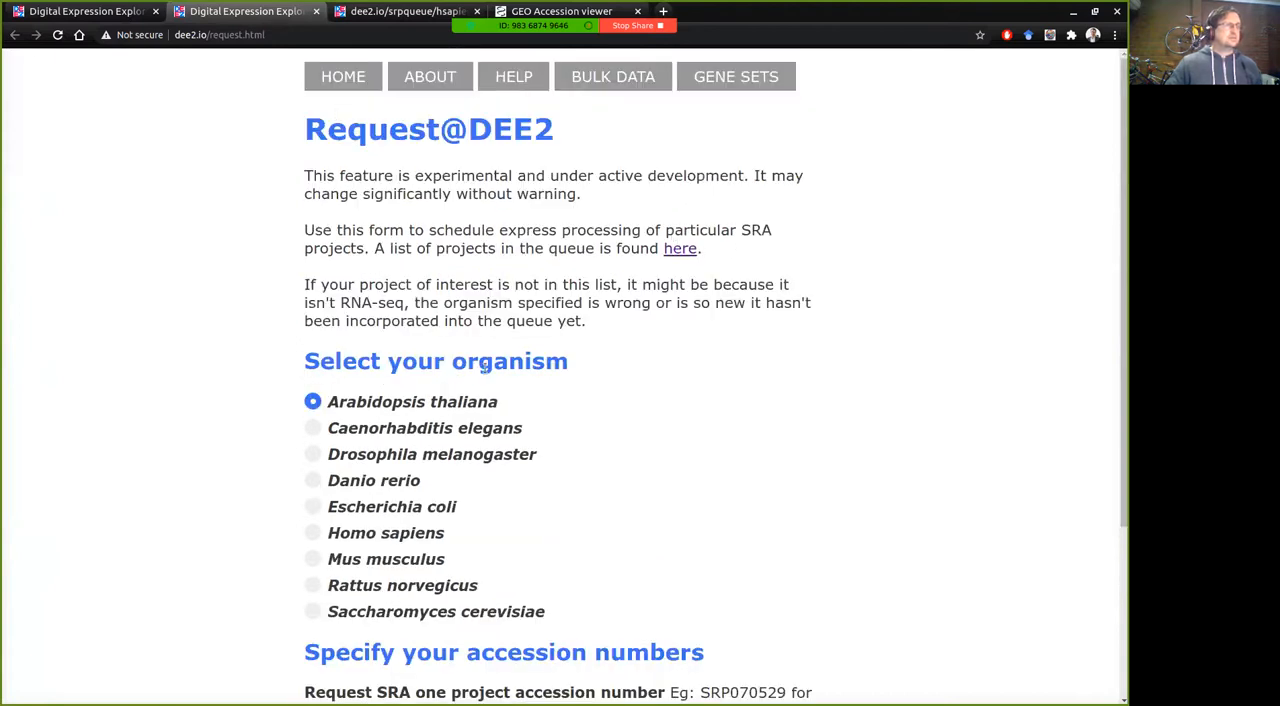
scroll("down", 3)
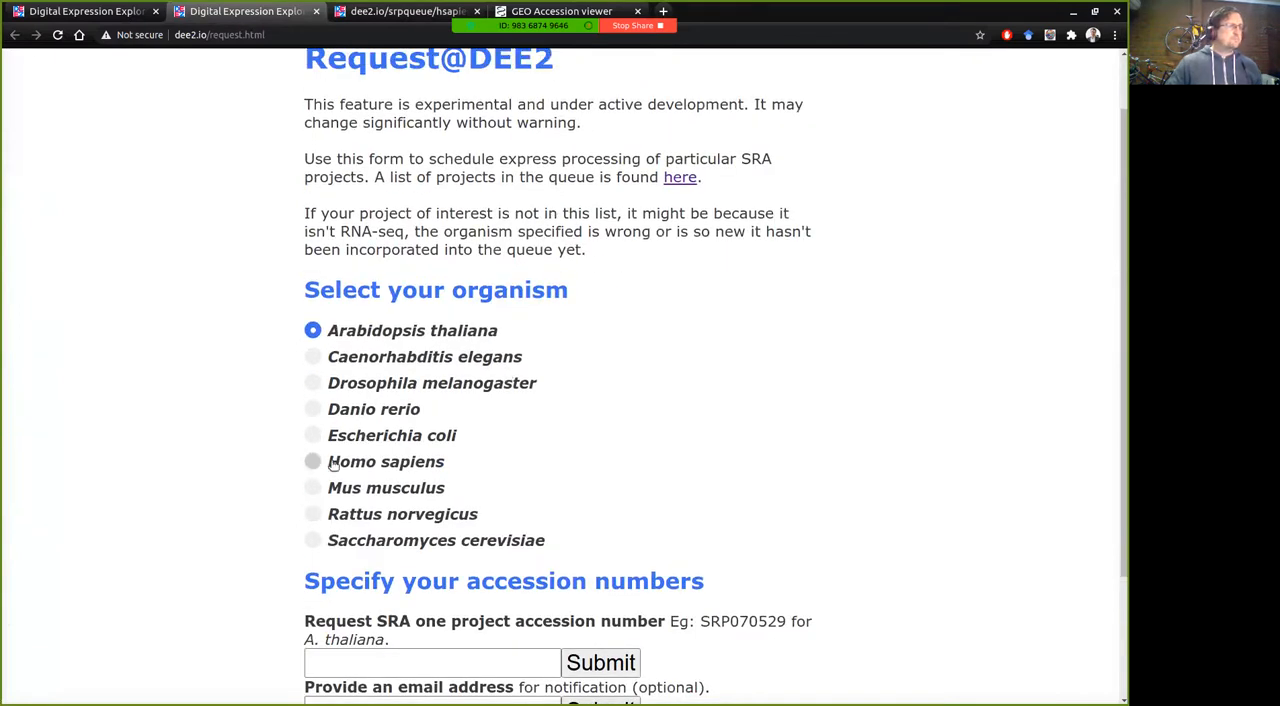
left_click(313, 462)
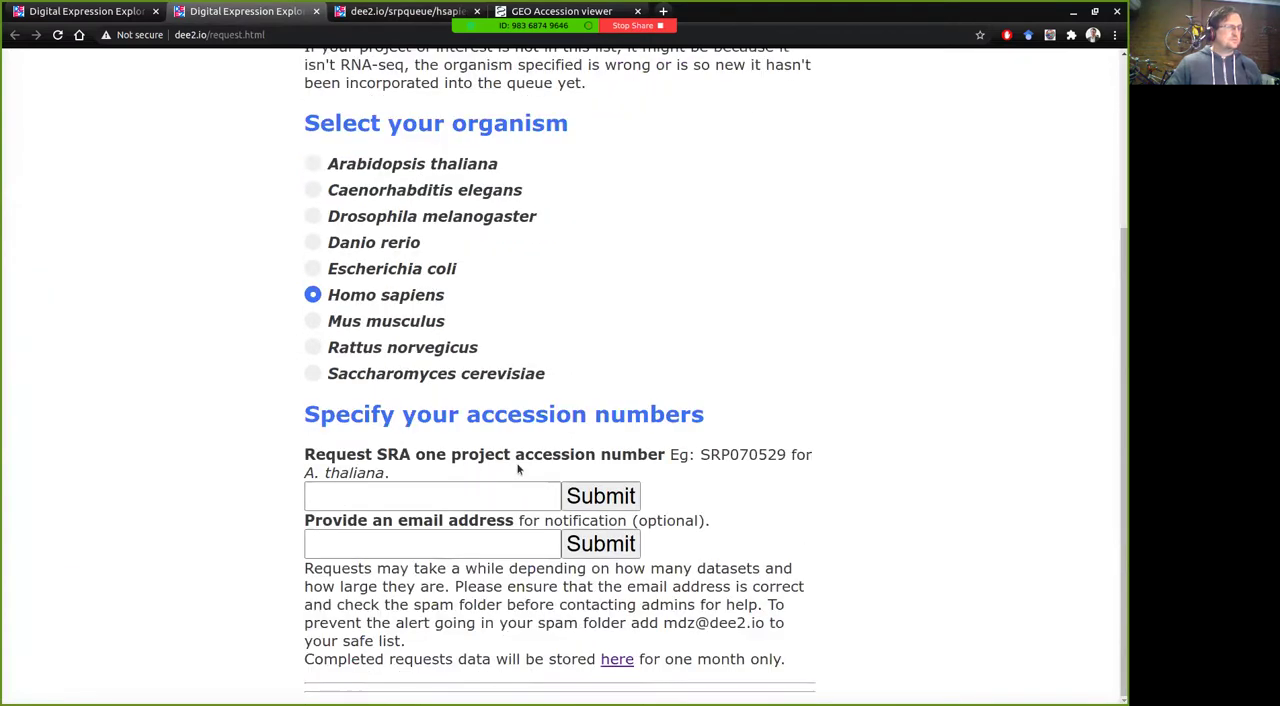
type("SRP290164")
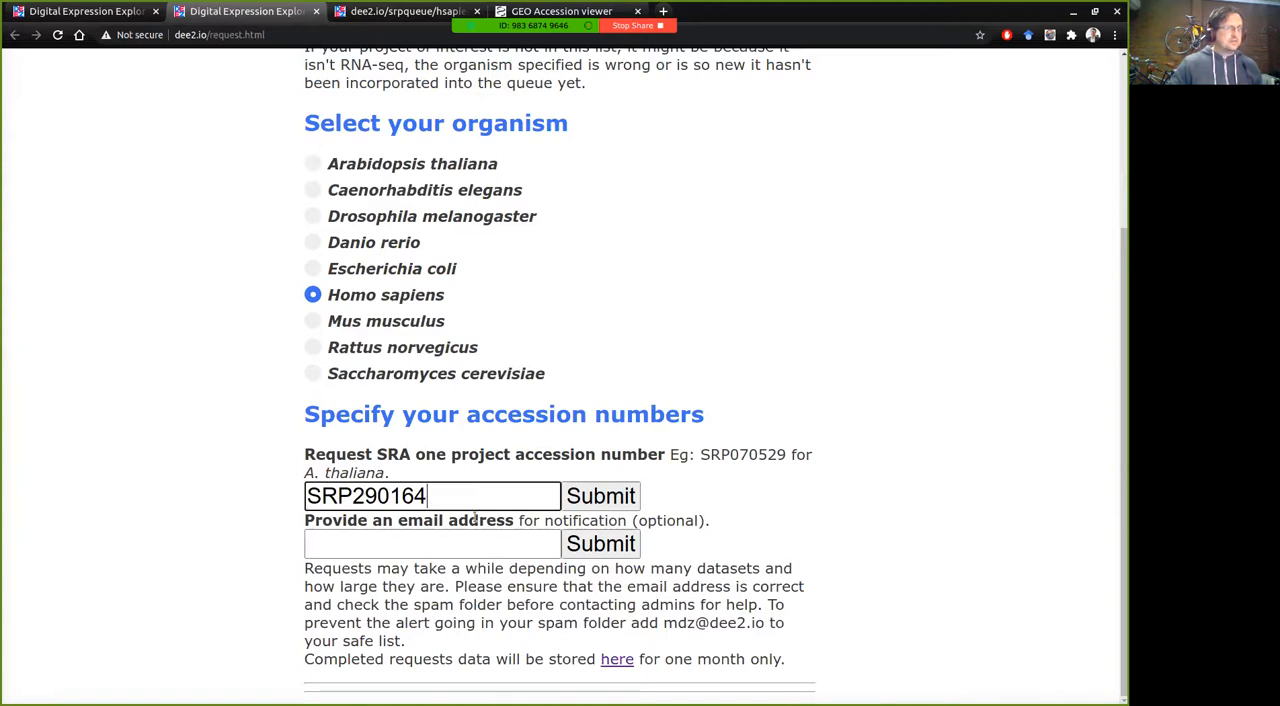
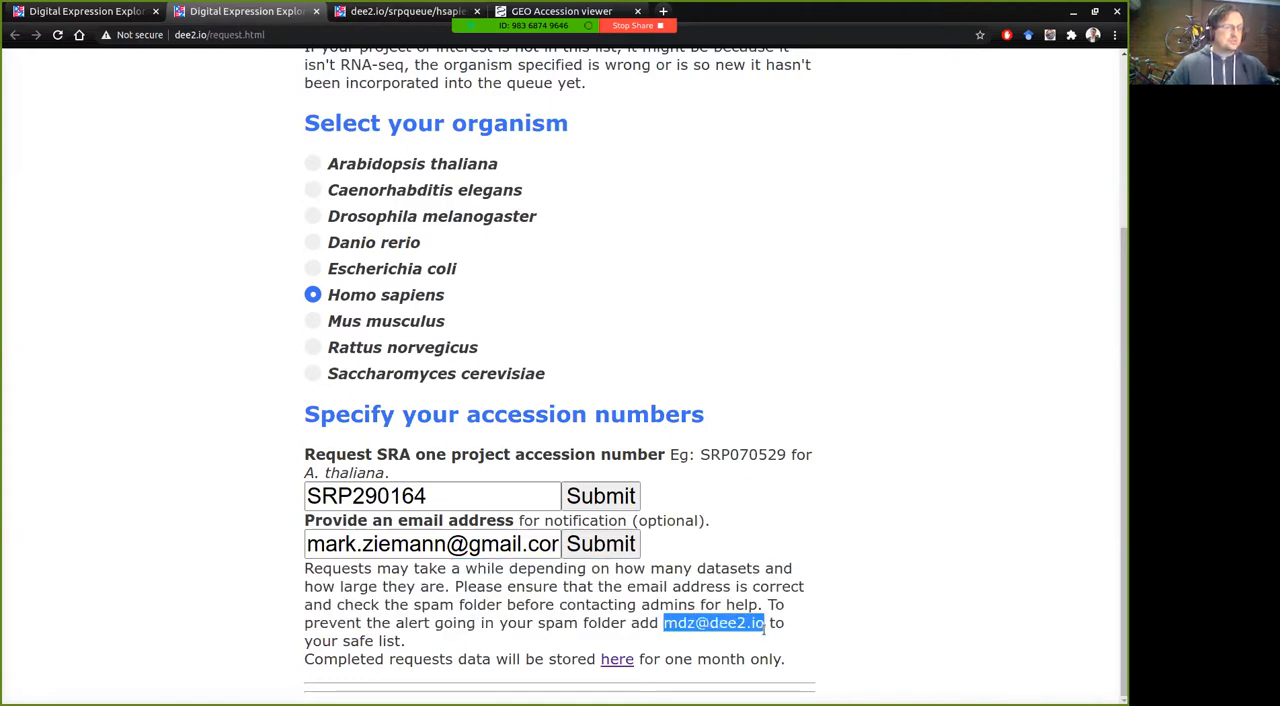
mouse_move(754, 638)
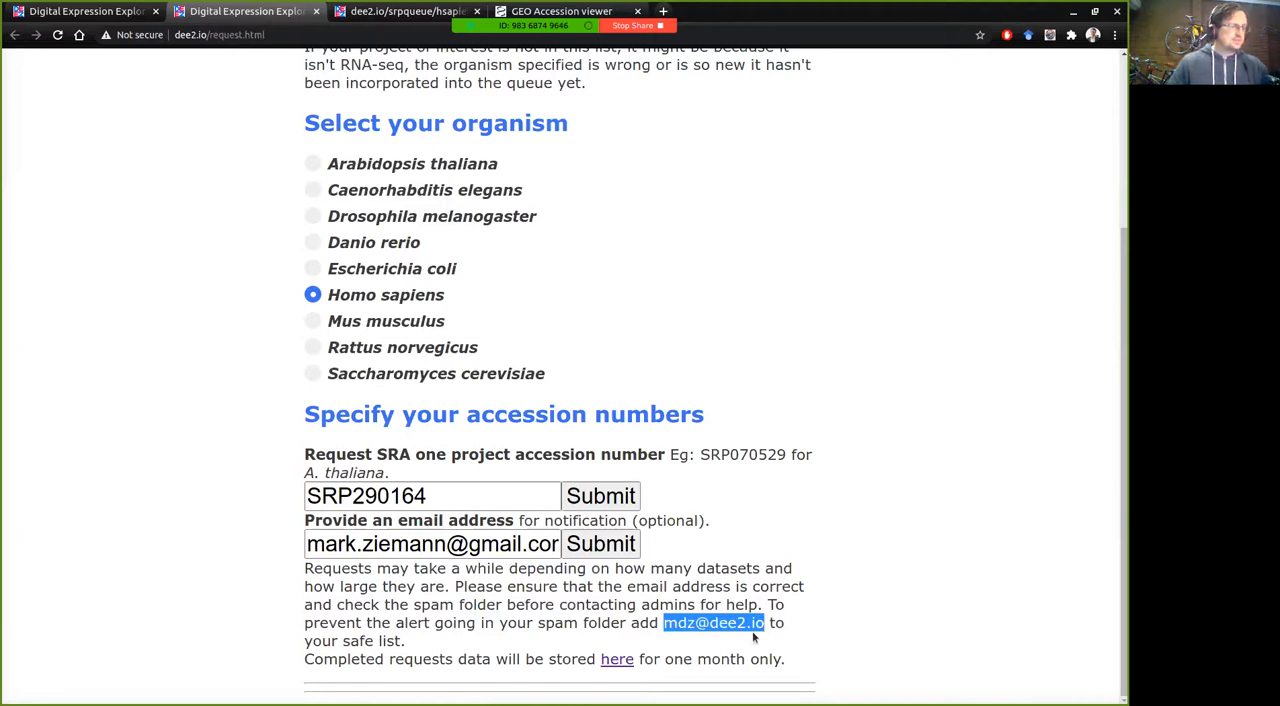
mouse_move(754, 632)
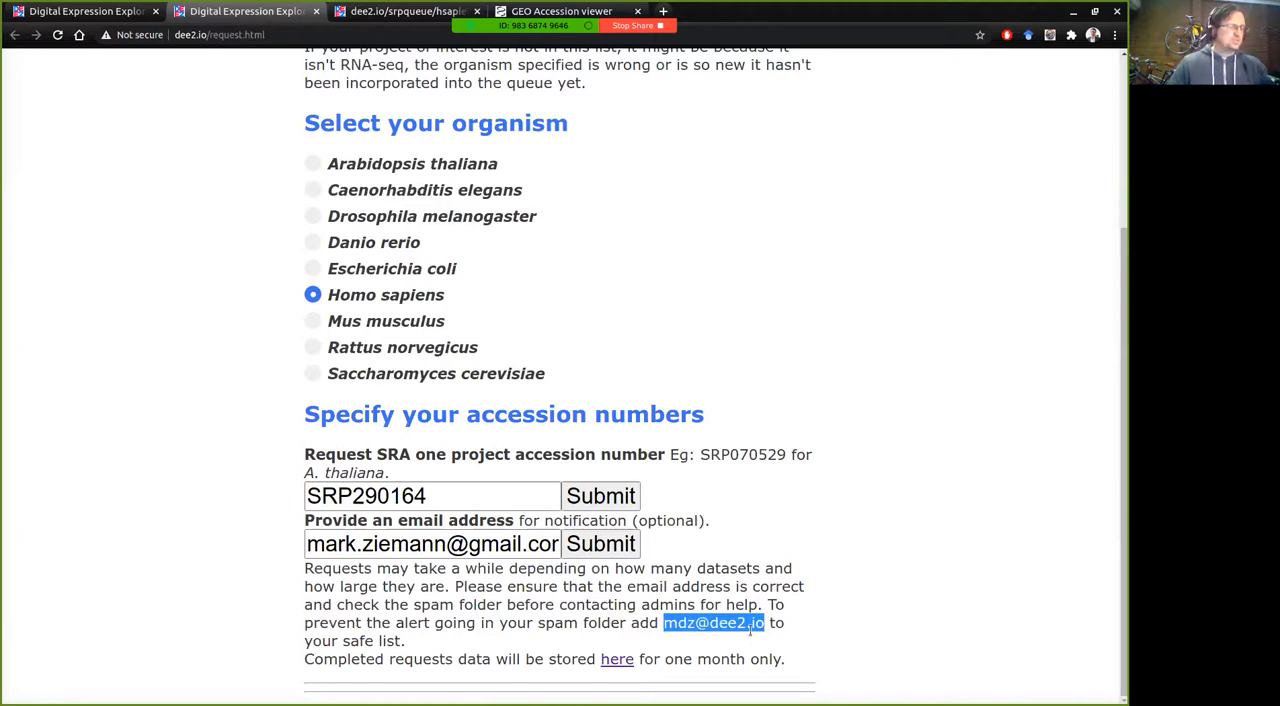
mouse_move(685, 548)
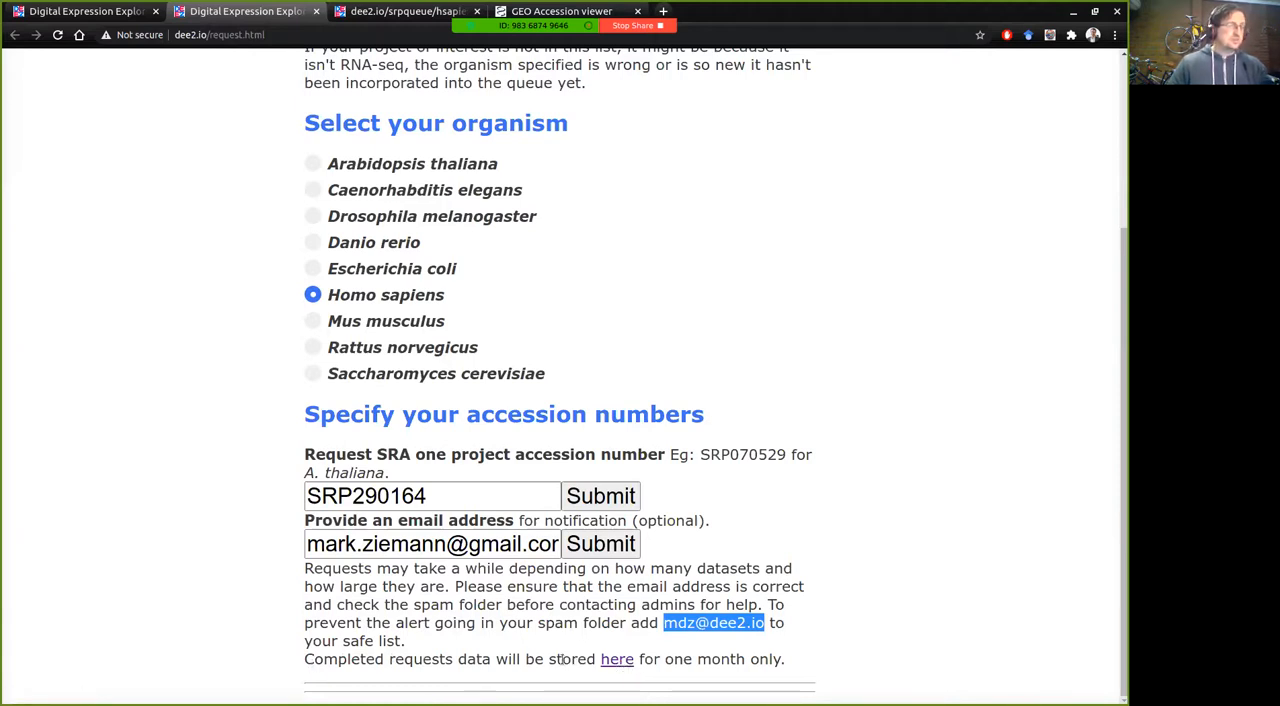
mouse_move(756, 675)
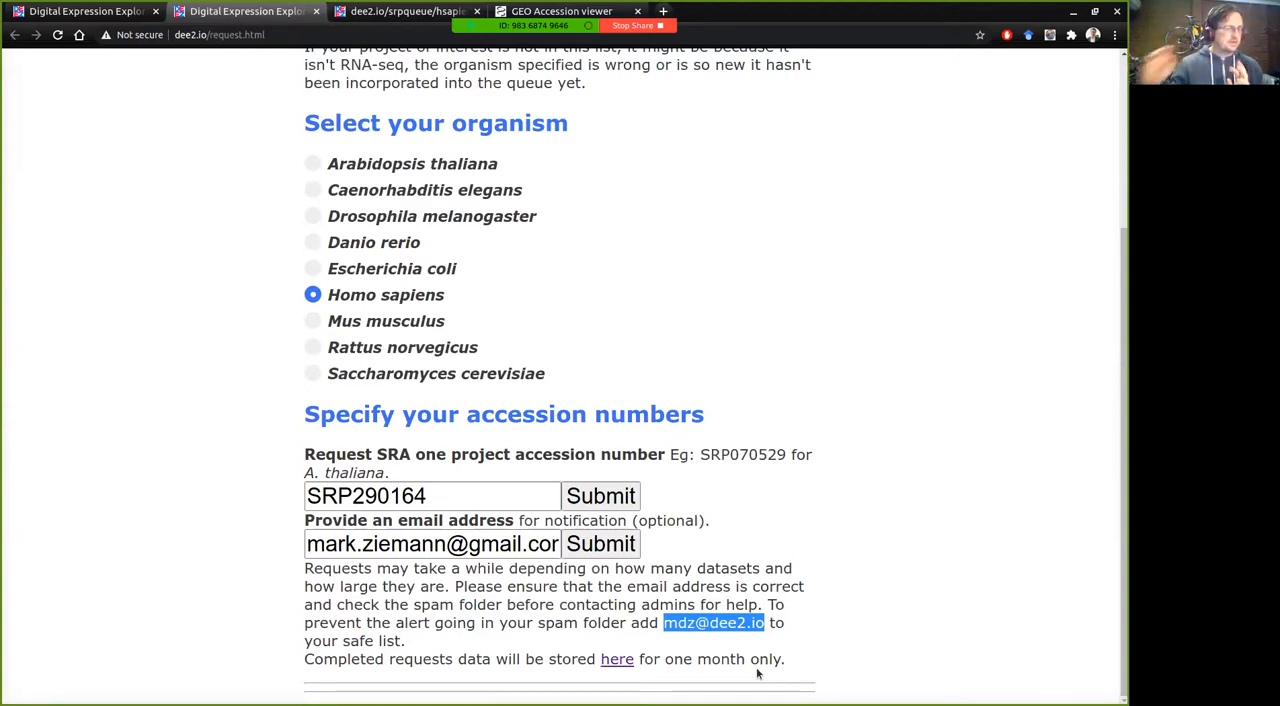
mouse_move(646, 549)
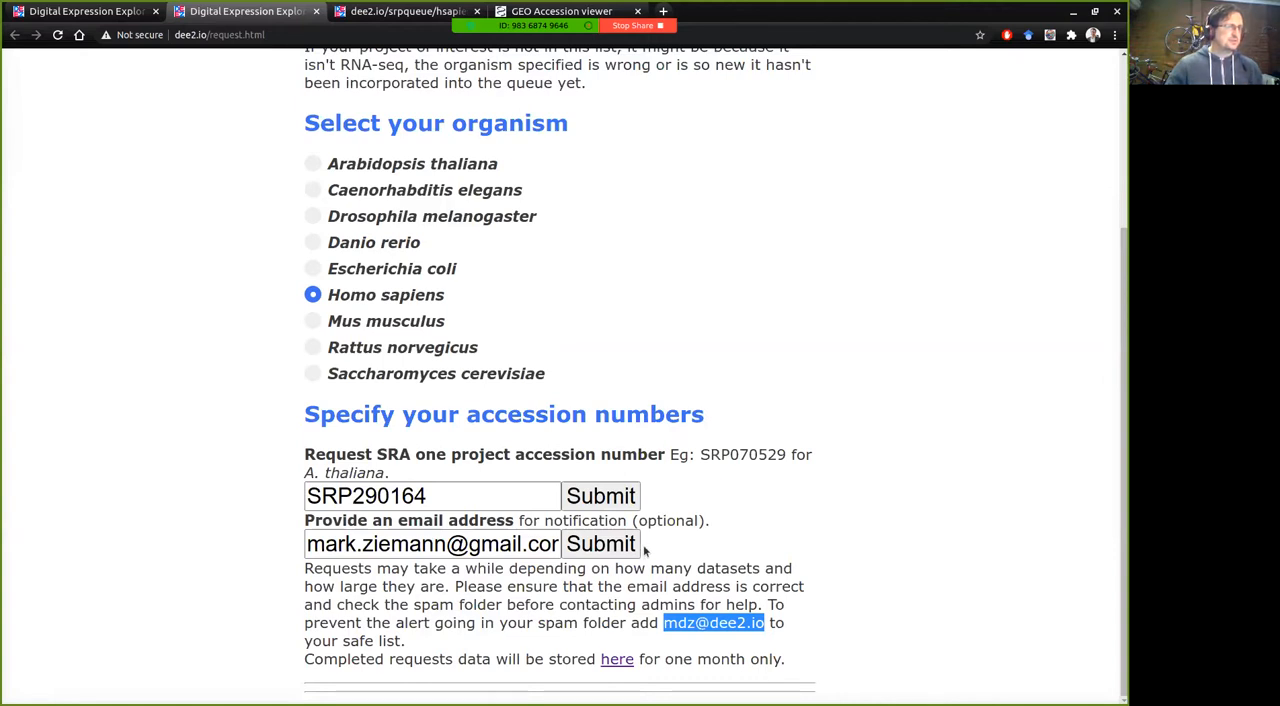
Submit the SRP290164 request, review the confirmation summary, then switch to Gmail
left_click(600, 544)
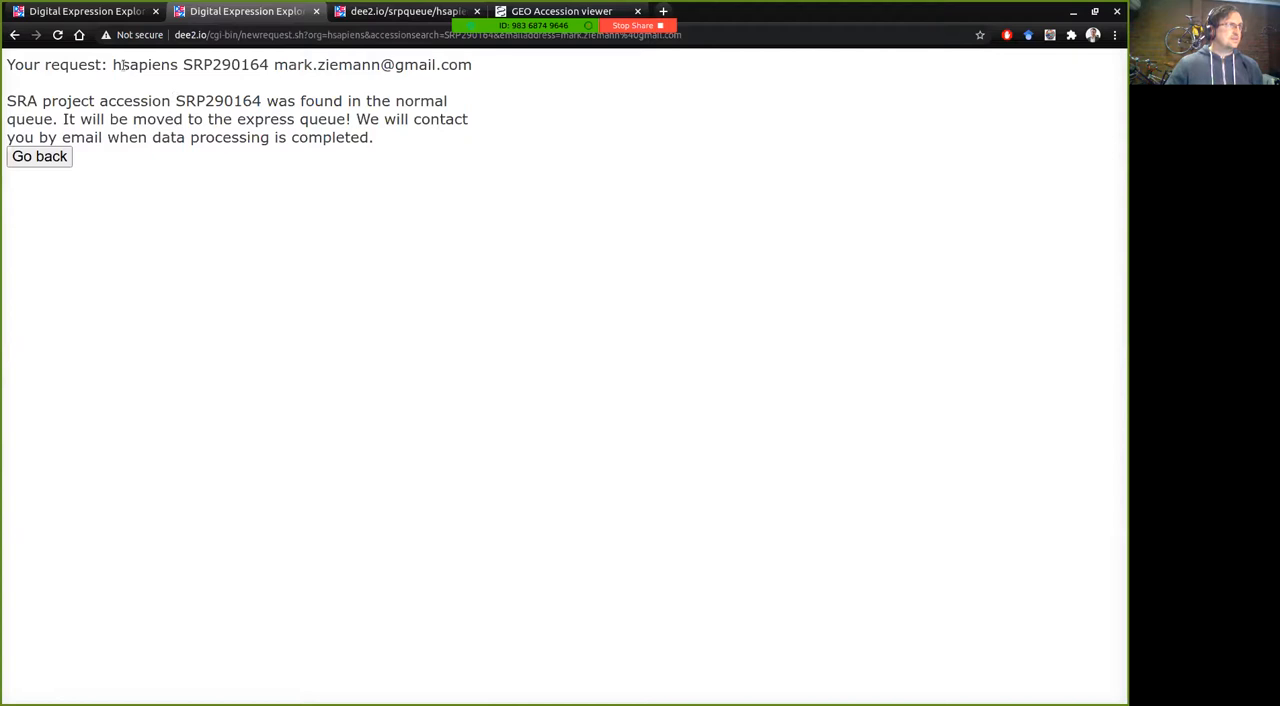
left_click_drag(112, 64, 471, 64)
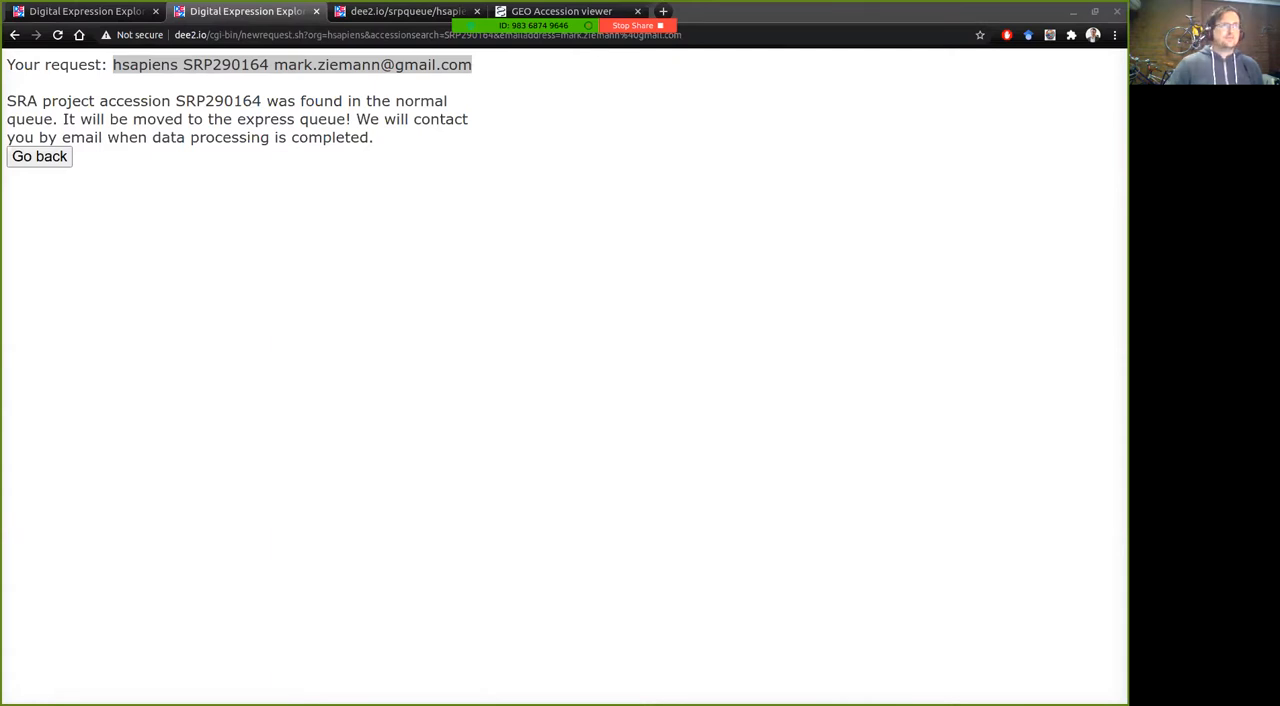
left_click(720, 11)
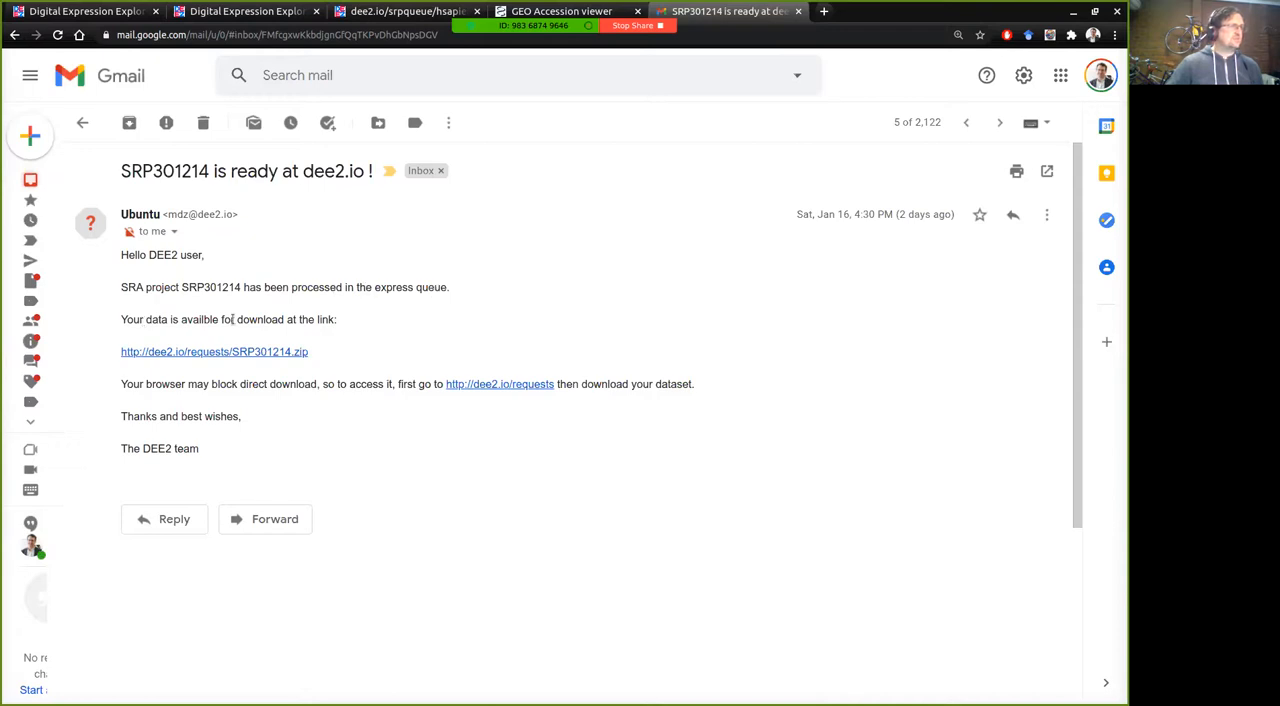
mouse_move(290, 351)
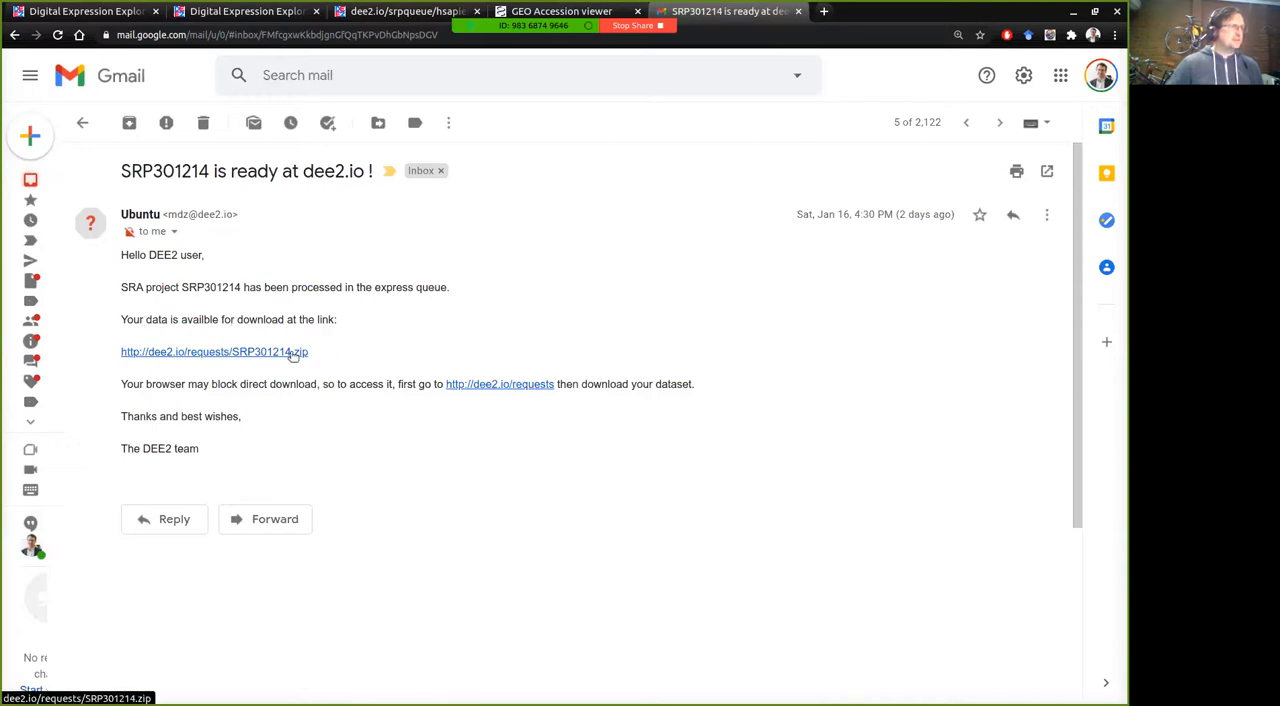
mouse_move(307, 355)
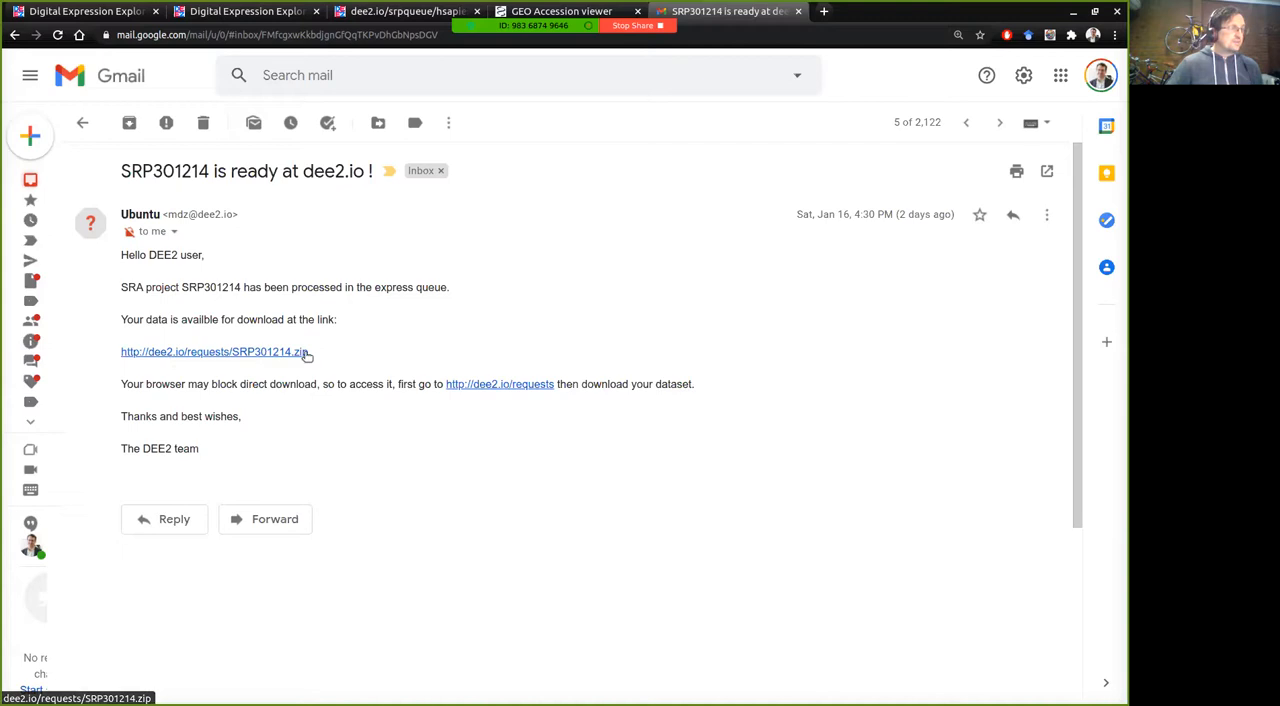
mouse_move(197, 365)
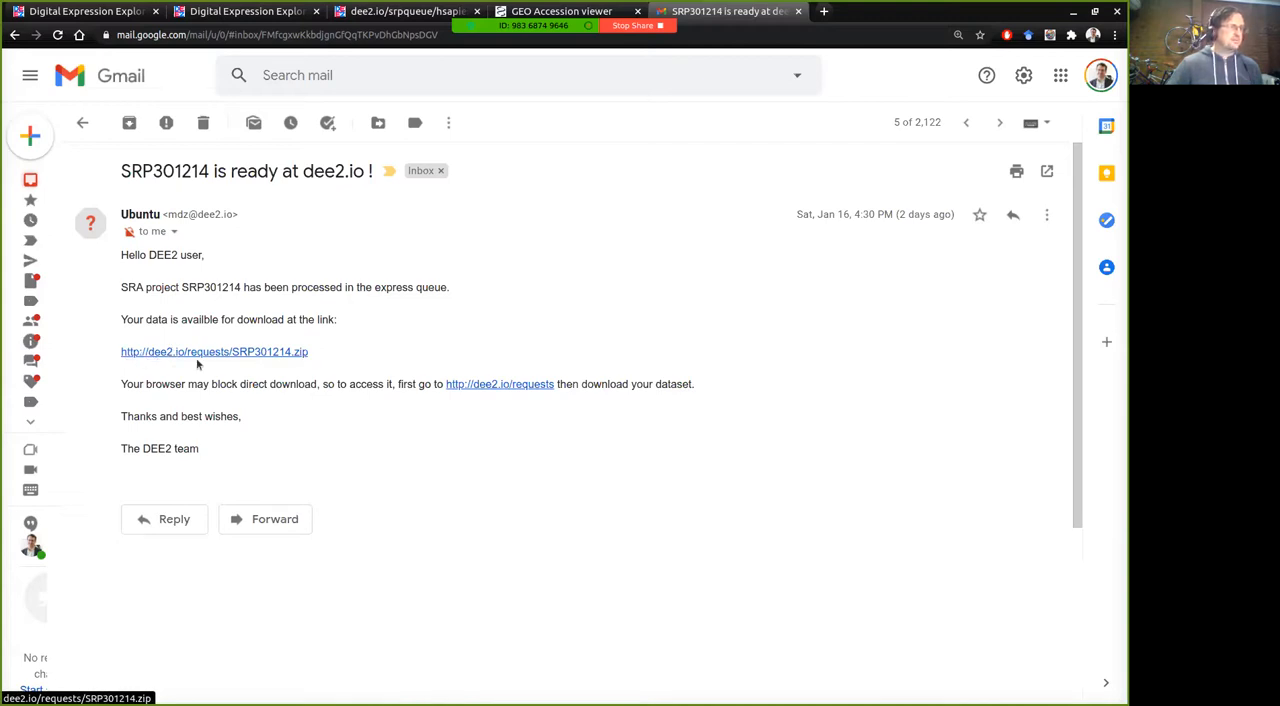
mouse_move(201, 370)
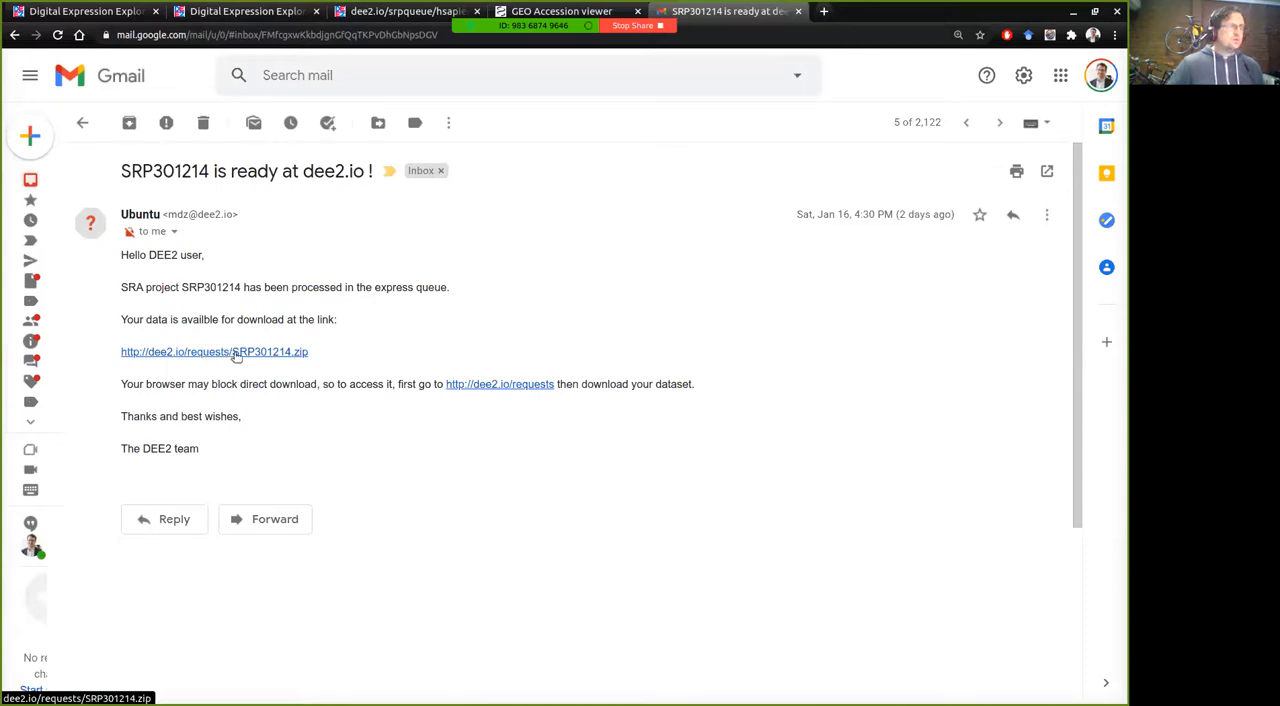
mouse_move(150, 356)
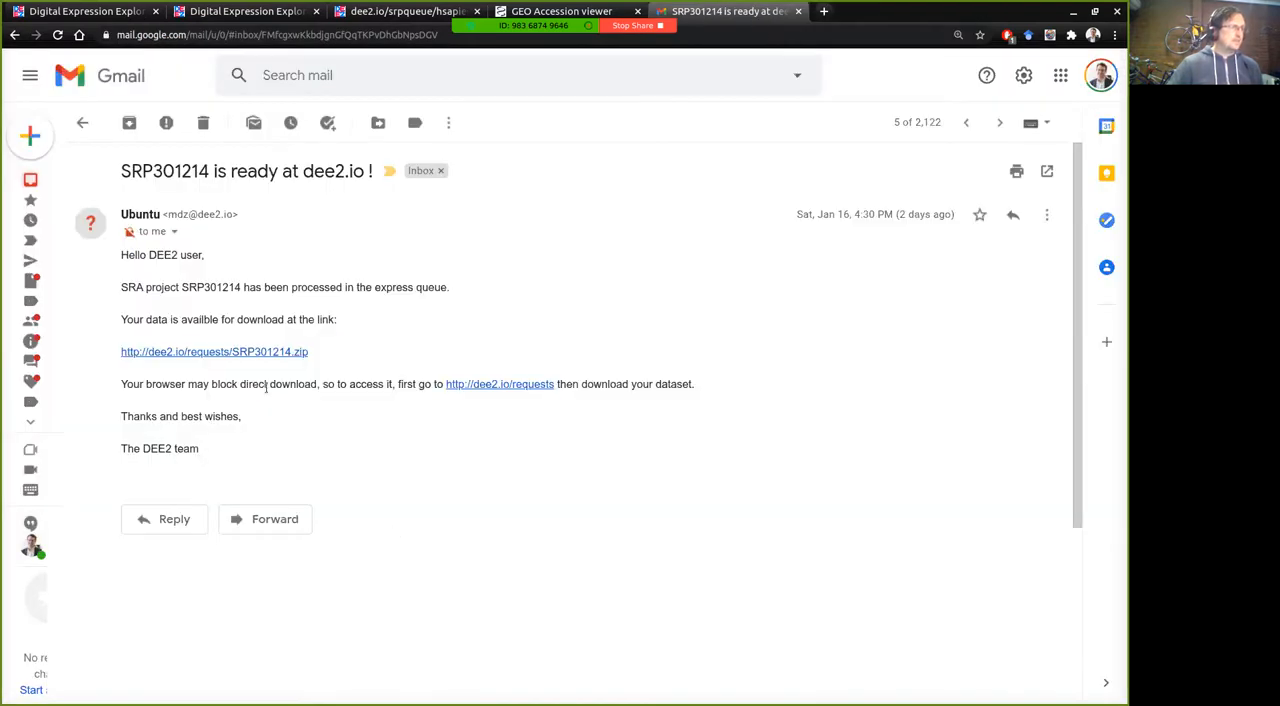
mouse_move(454, 398)
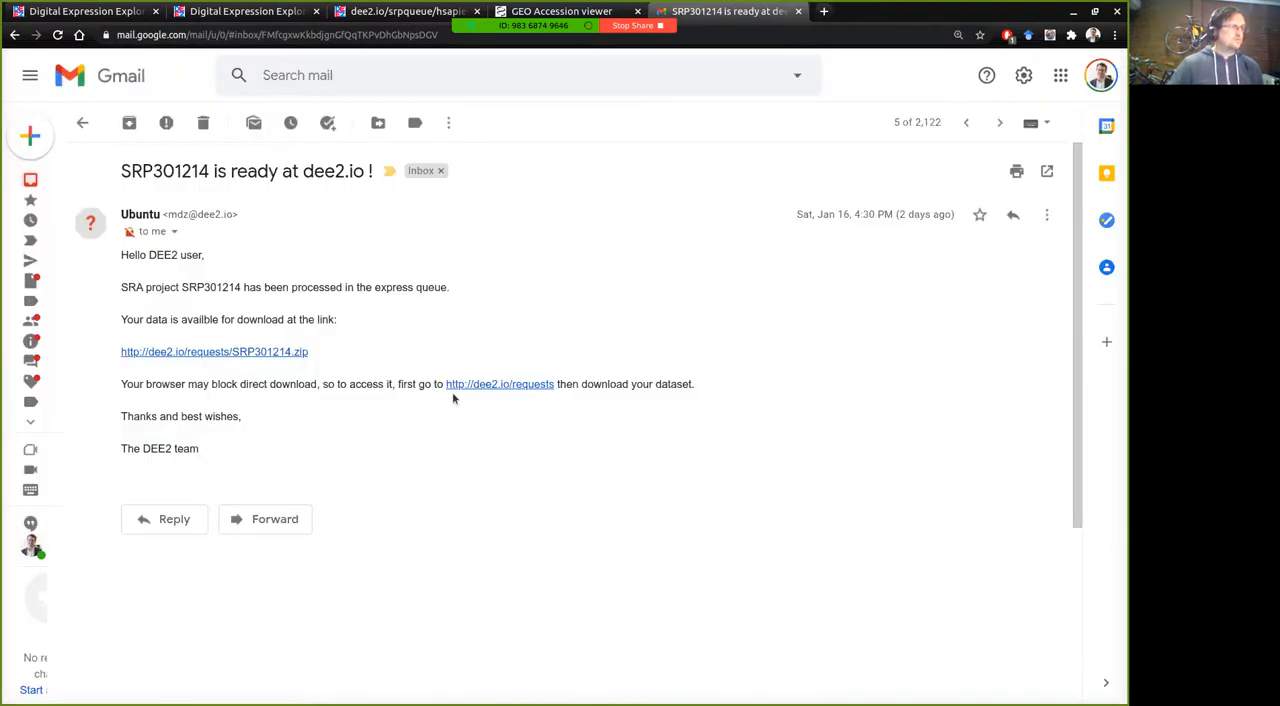
mouse_move(501, 386)
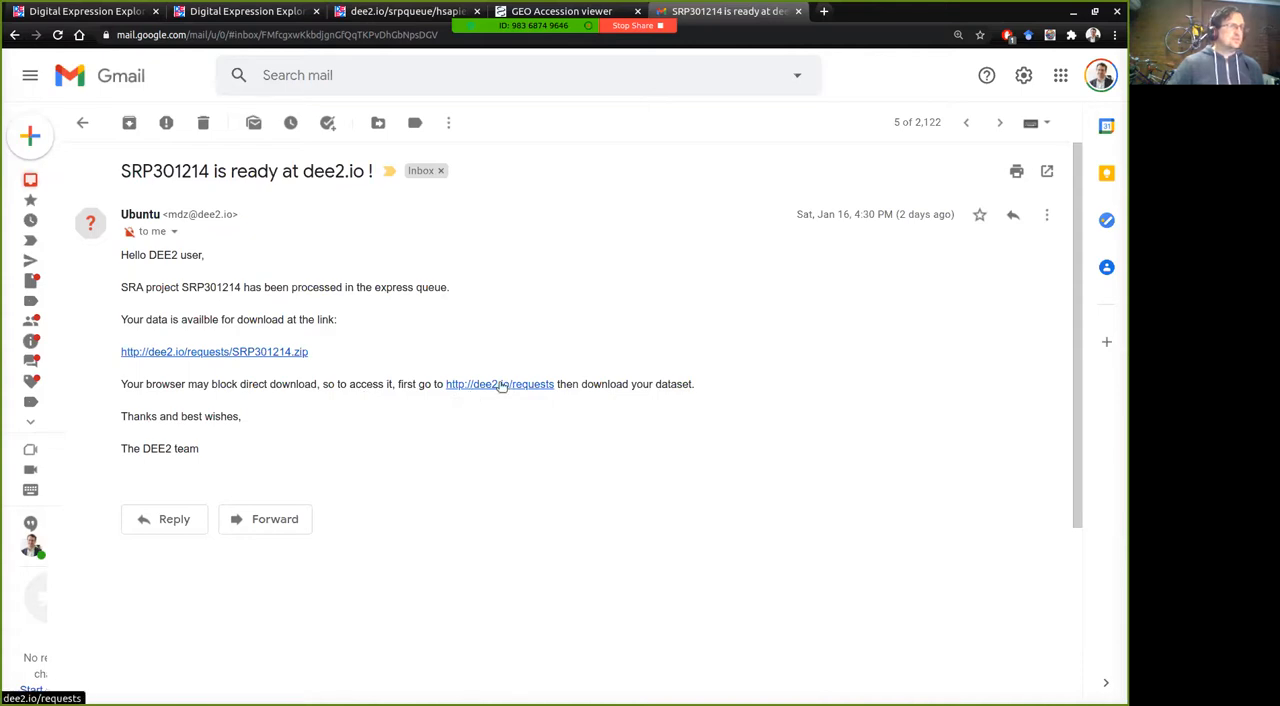
mouse_move(525, 387)
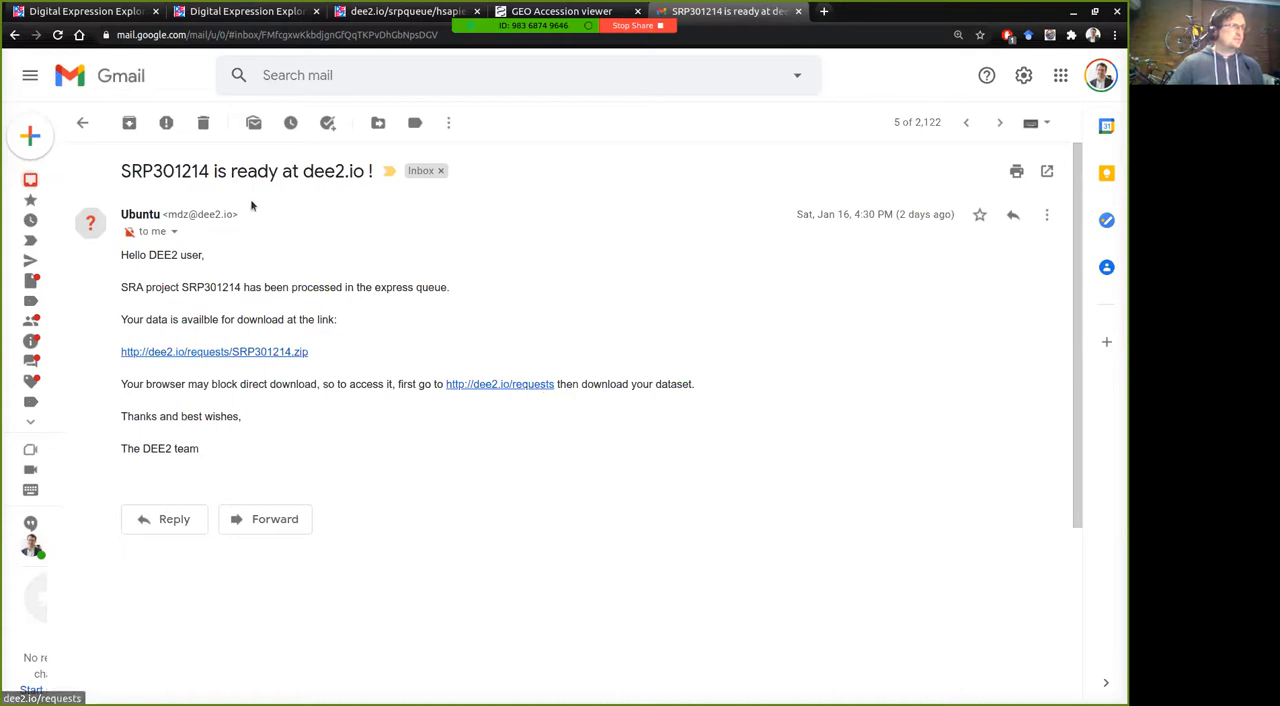
Select project ID SRP301214 in the 'SRP301214 is ready at dee2.io' email subject
double_click(165, 171)
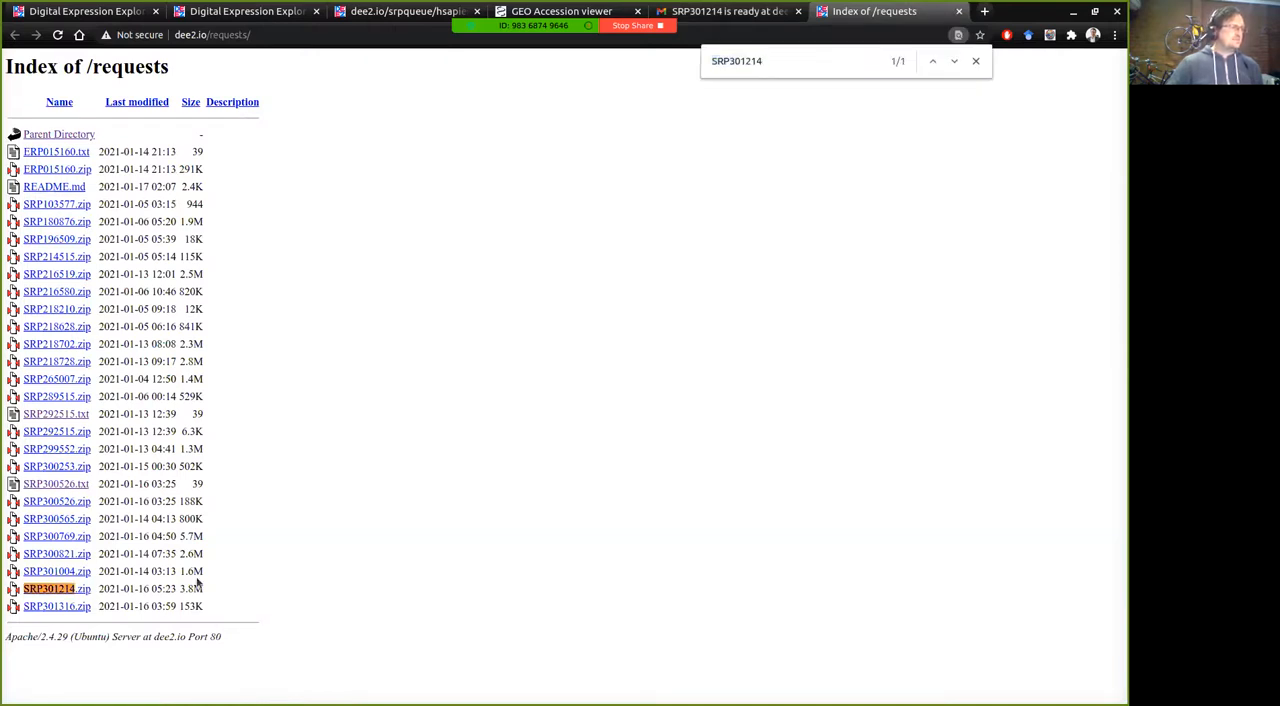
Download SRP301214.zip from the requests index and open it from the downloads bar
left_click(49, 589)
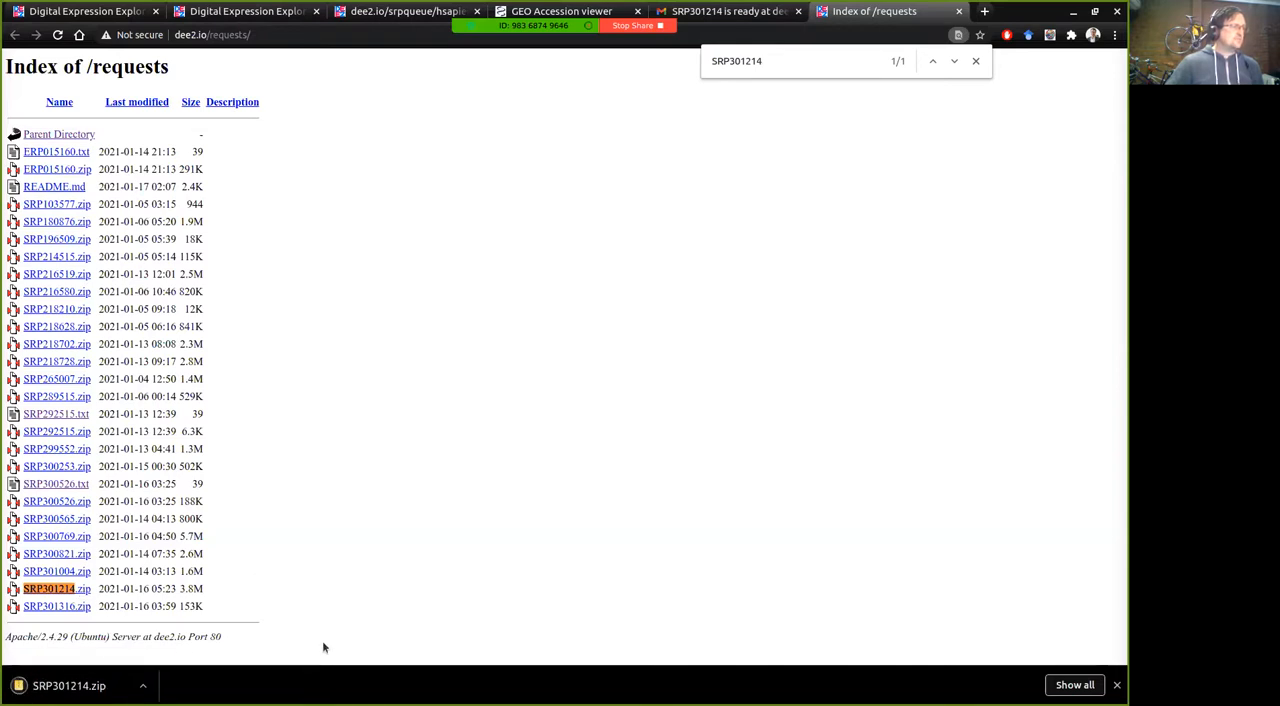
left_click(58, 684)
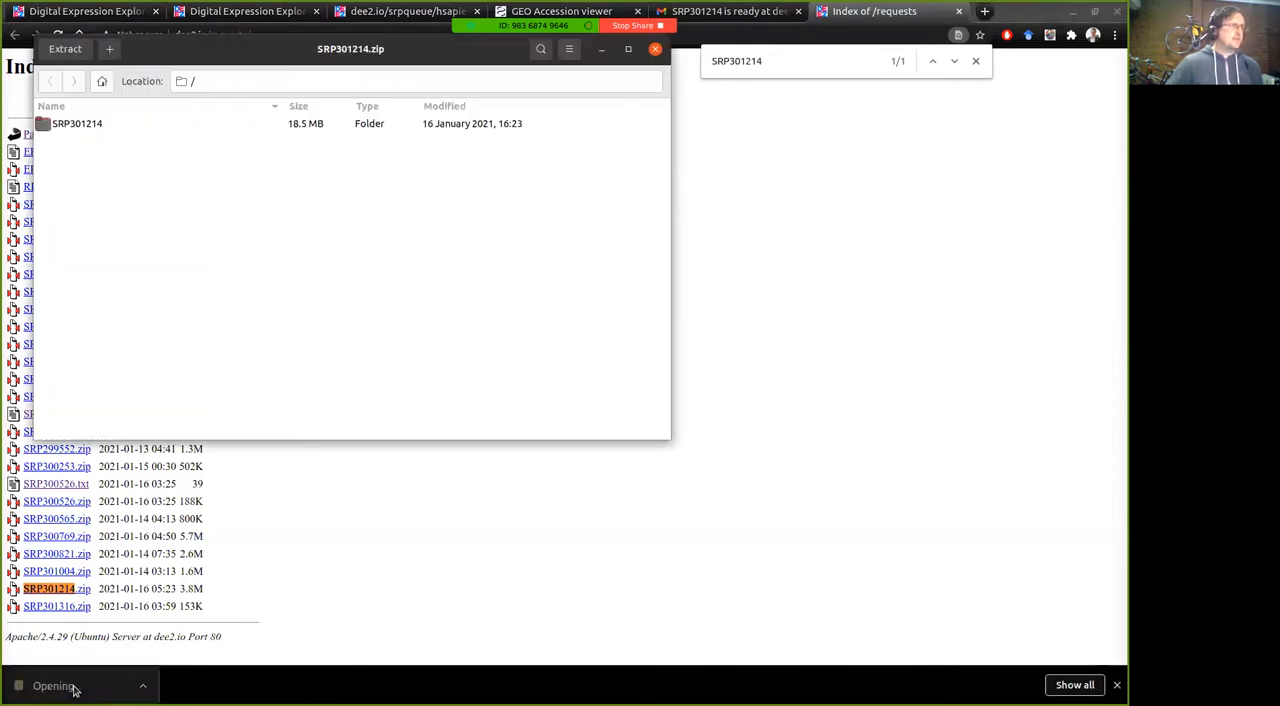
Enter the SRP301214 folder in the archive and open README.md
left_click(72, 123)
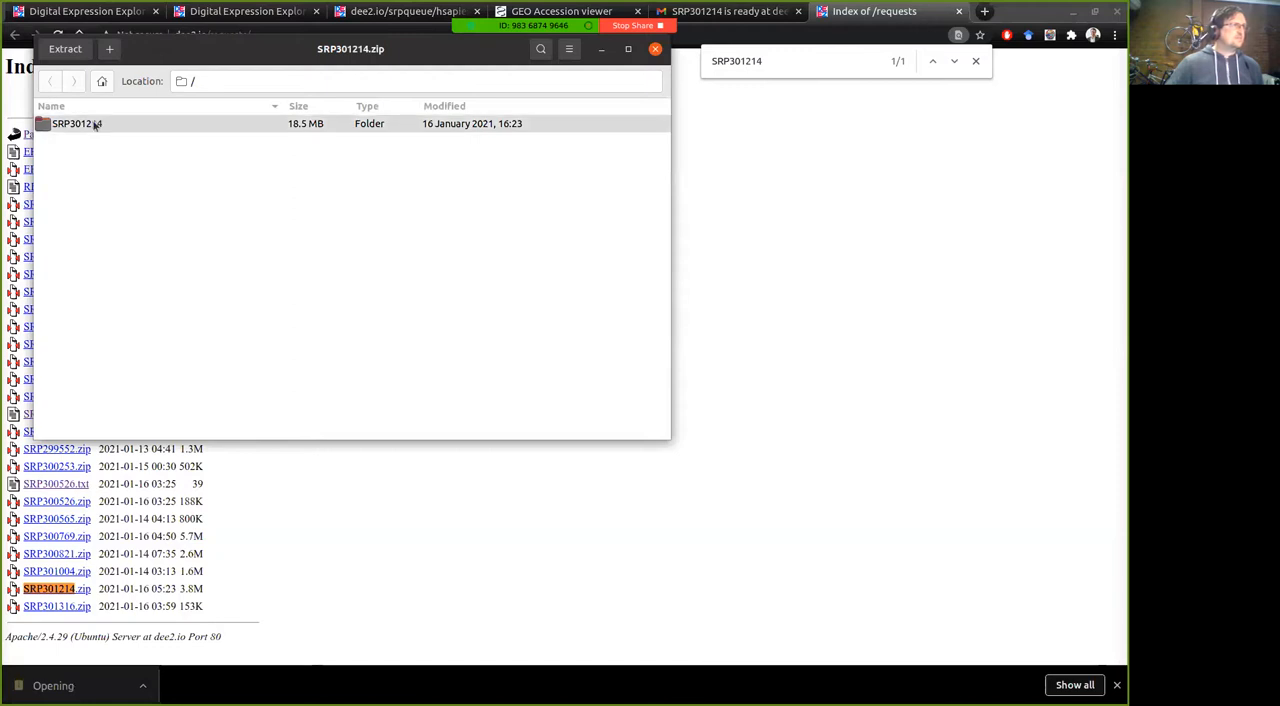
double_click(80, 124)
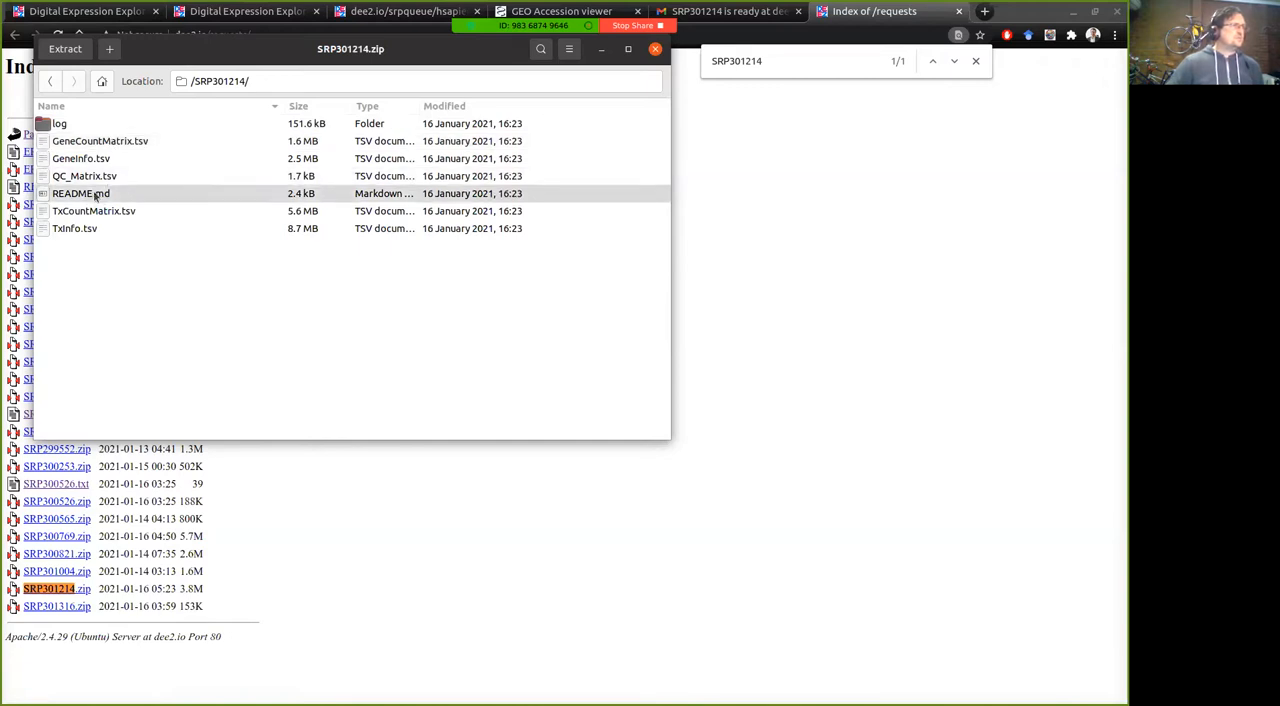
double_click(81, 193)
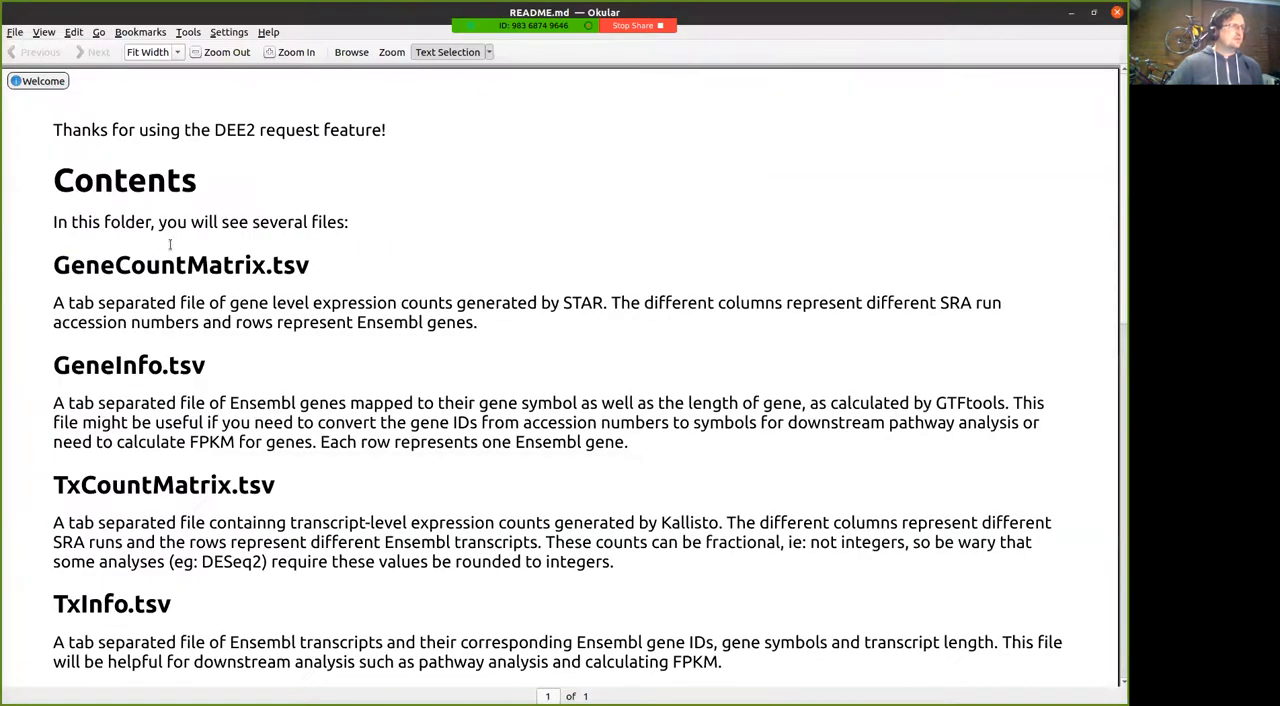
Scroll through the README describing GeneCountMatrix, GeneInfo, TxCountMatrix and TxInfo files
scroll("down", 3)
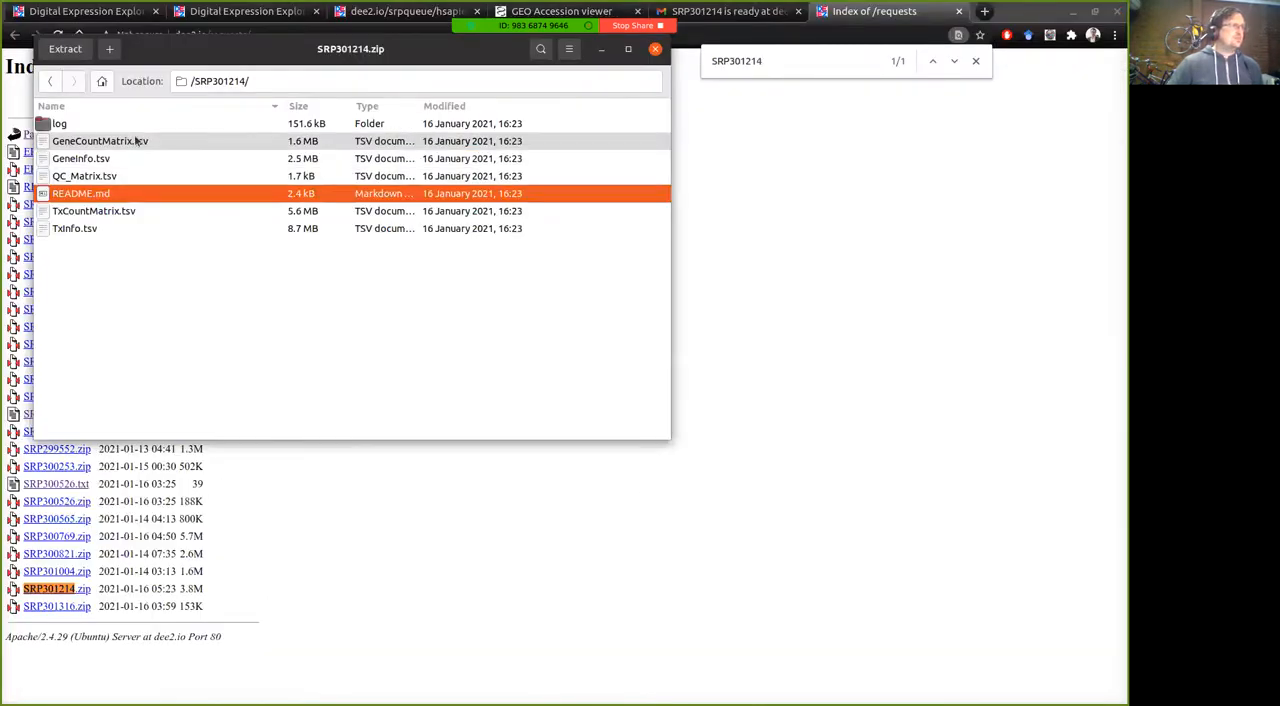
Open GeneCountMatrix.tsv in Calc with Tab separator and scroll through the per-run counts
left_click(100, 141)
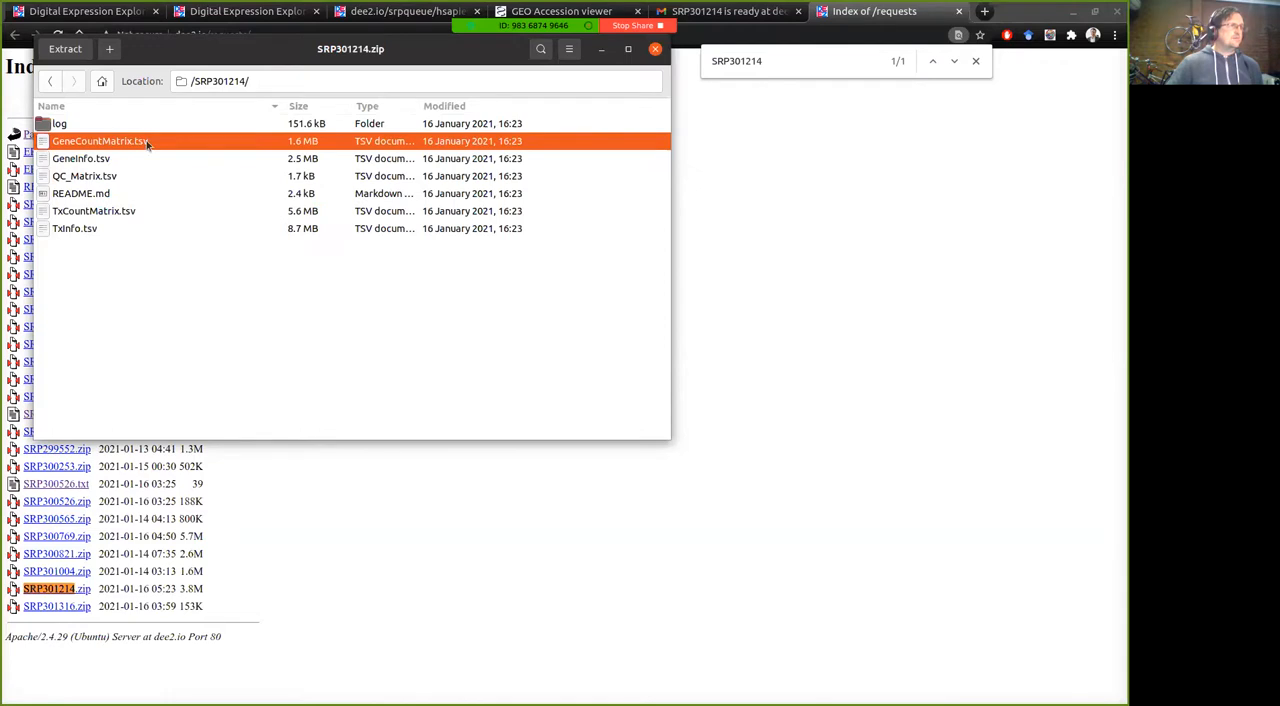
double_click(110, 140)
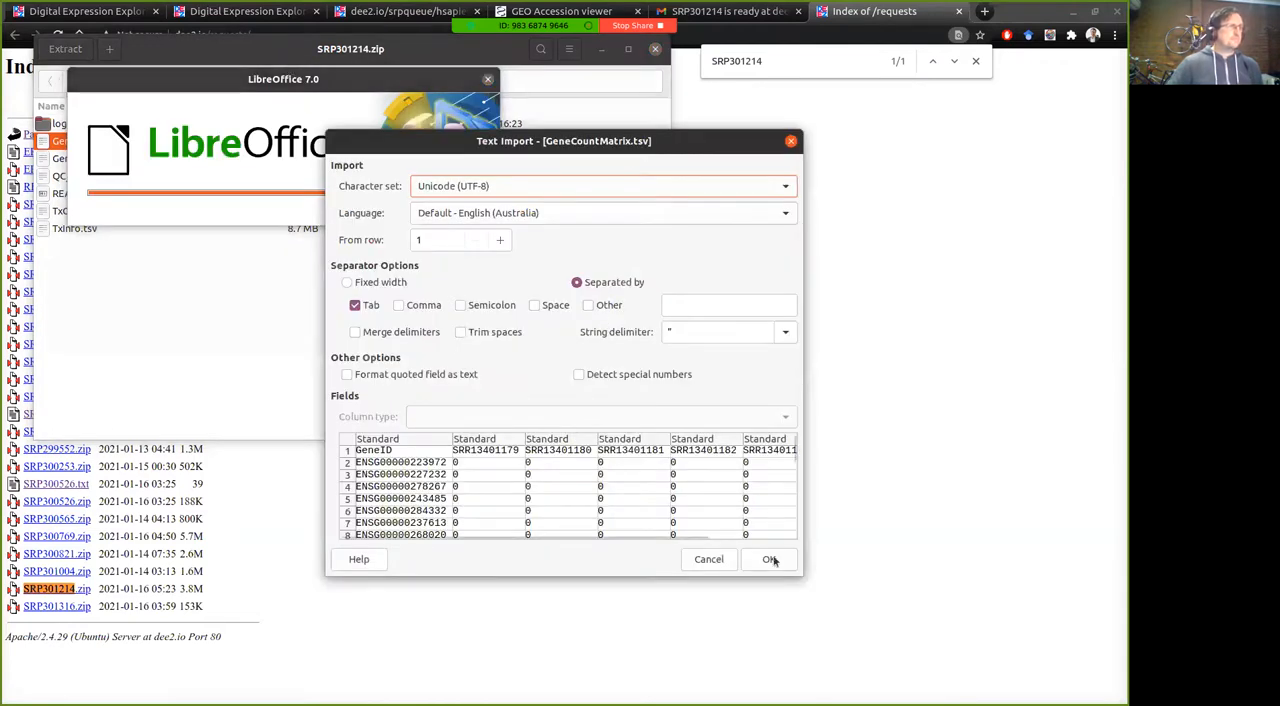
left_click(769, 560)
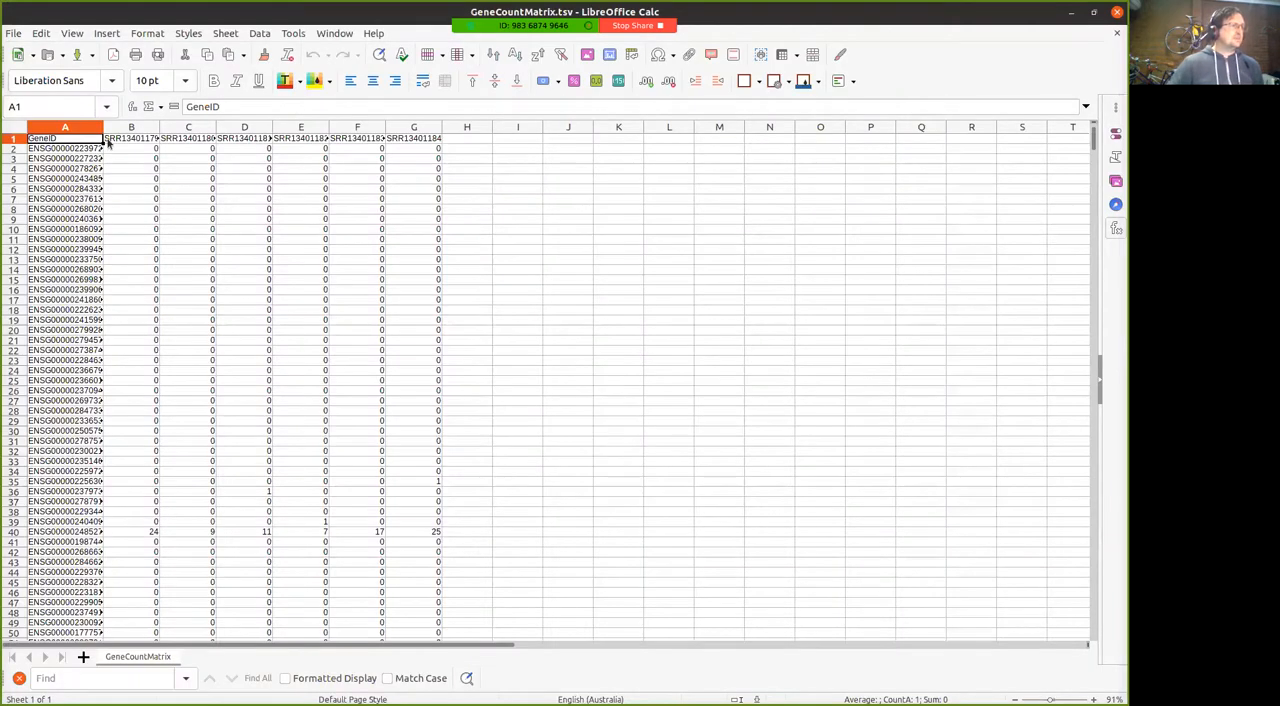
scroll("down", 3)
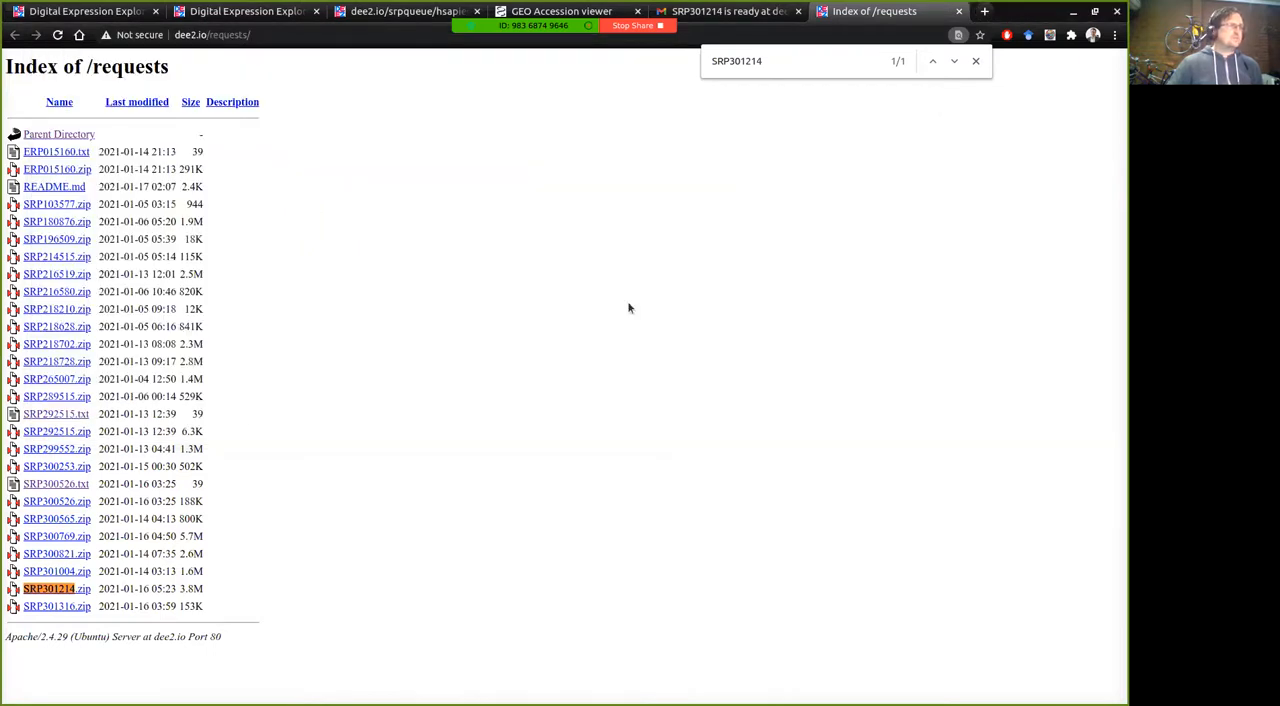
mouse_move(497, 355)
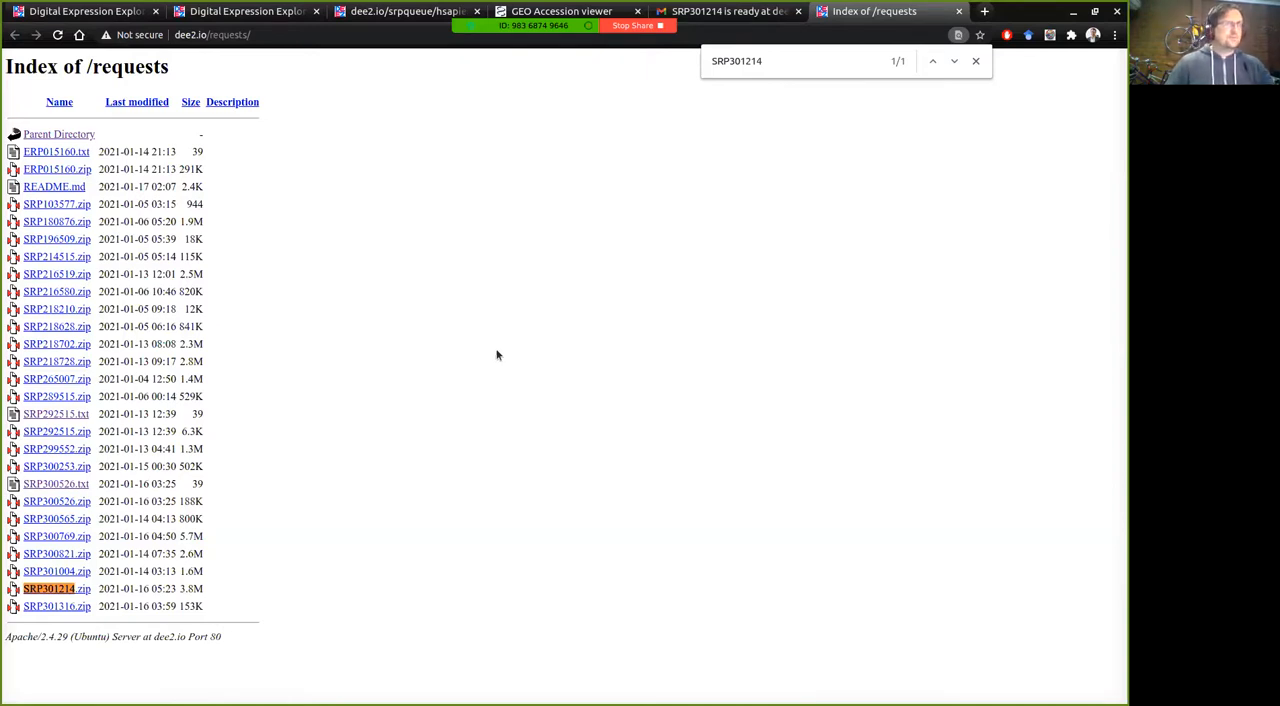
mouse_move(635, 220)
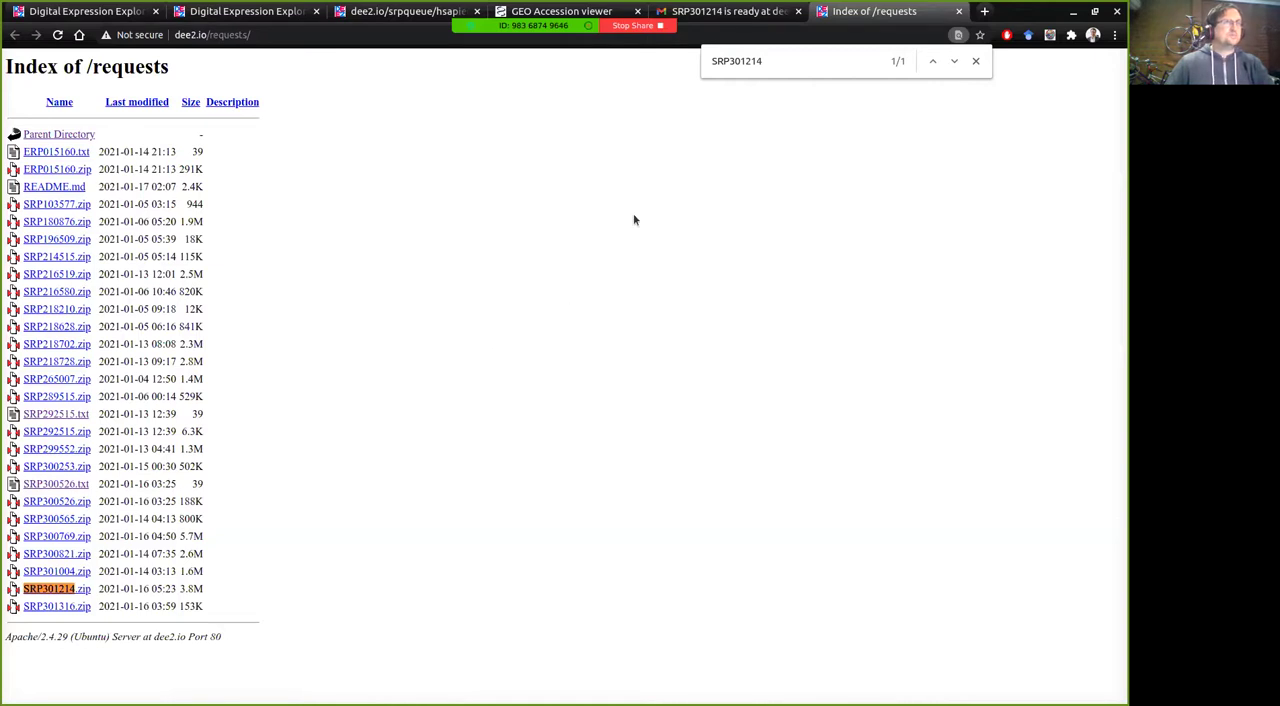